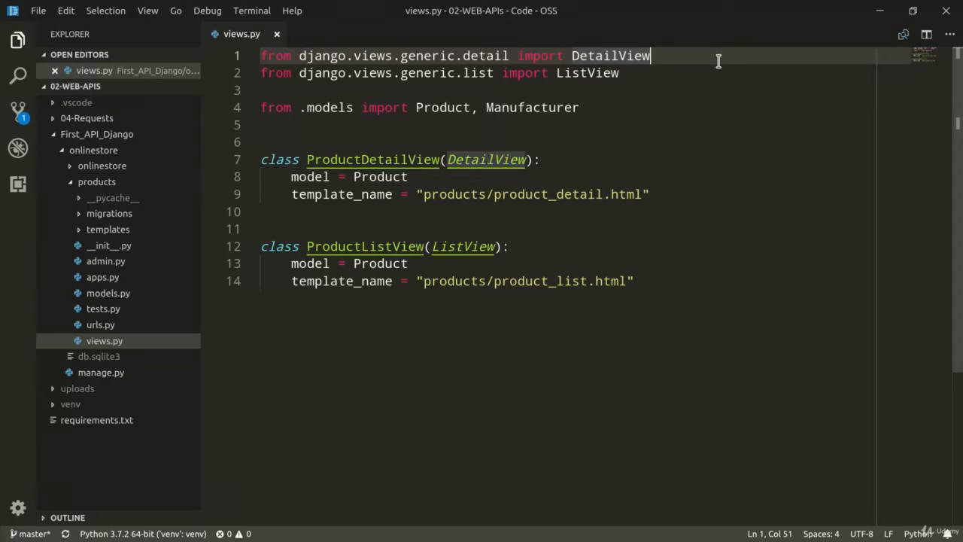
mouse_move(239, 34)
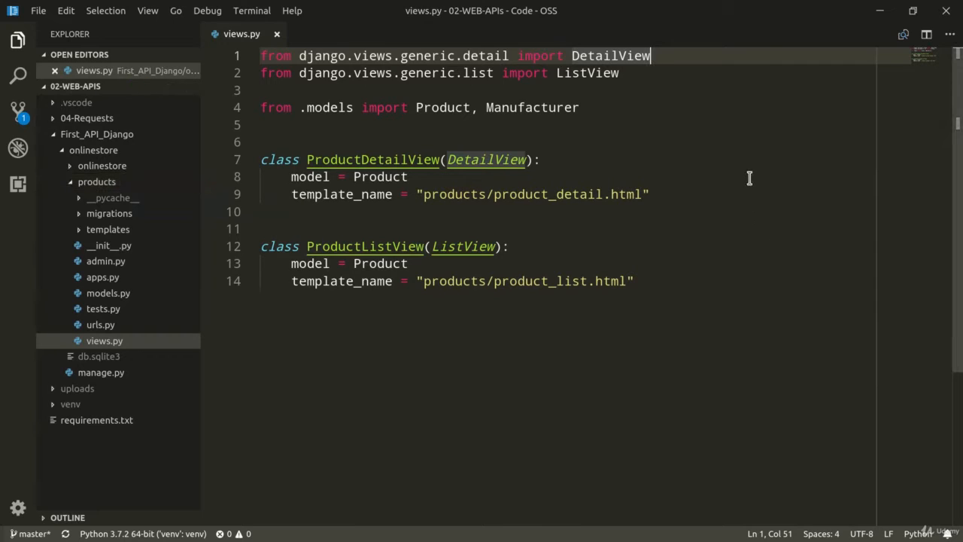
mouse_move(696, 319)
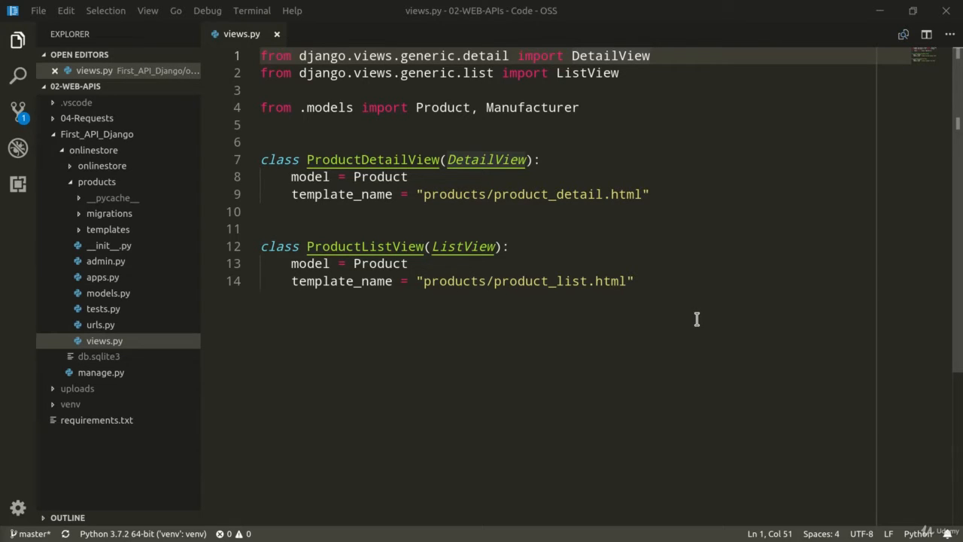
mouse_move(501, 303)
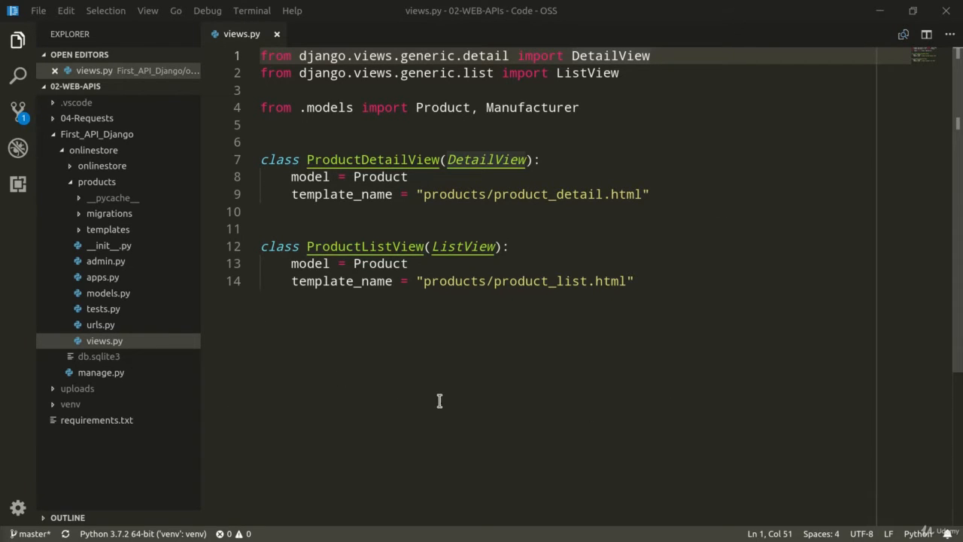
mouse_move(440, 400)
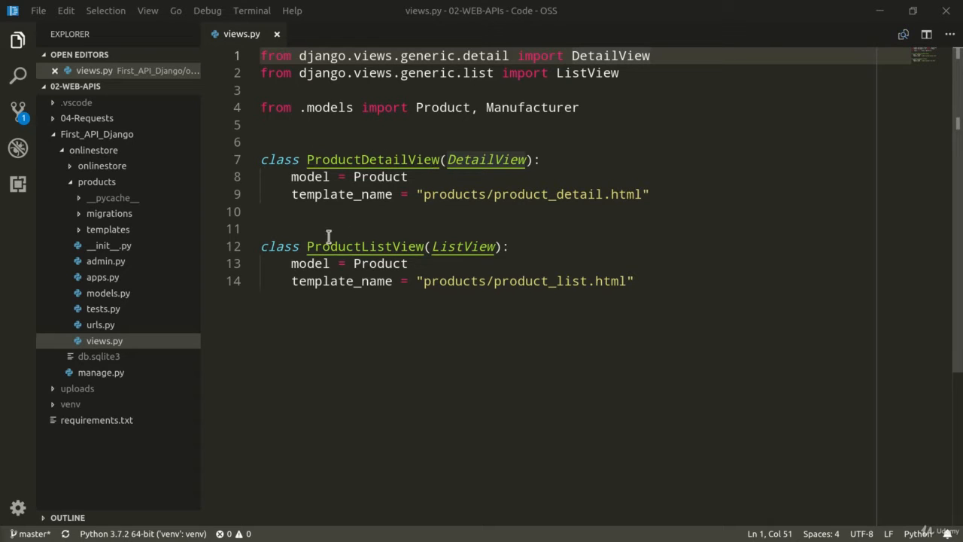
mouse_move(456, 264)
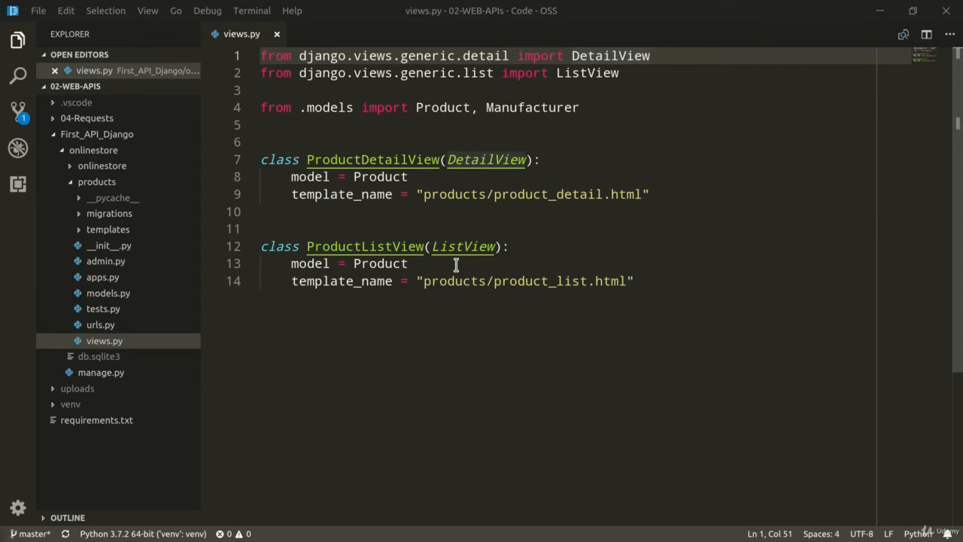
mouse_move(650, 313)
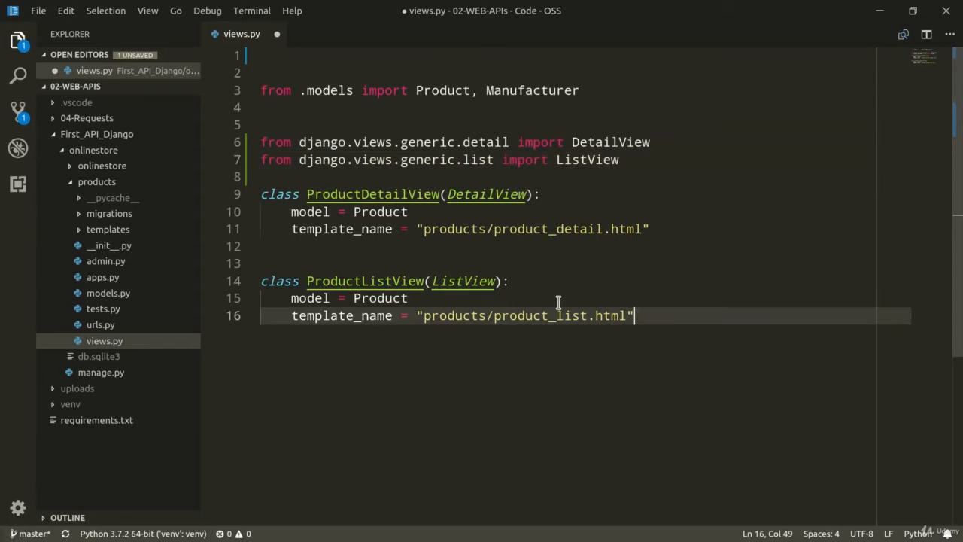
Step: Comment out the generic class-based views and import JsonResponse from django.http on line 1
key("ctrl+/")
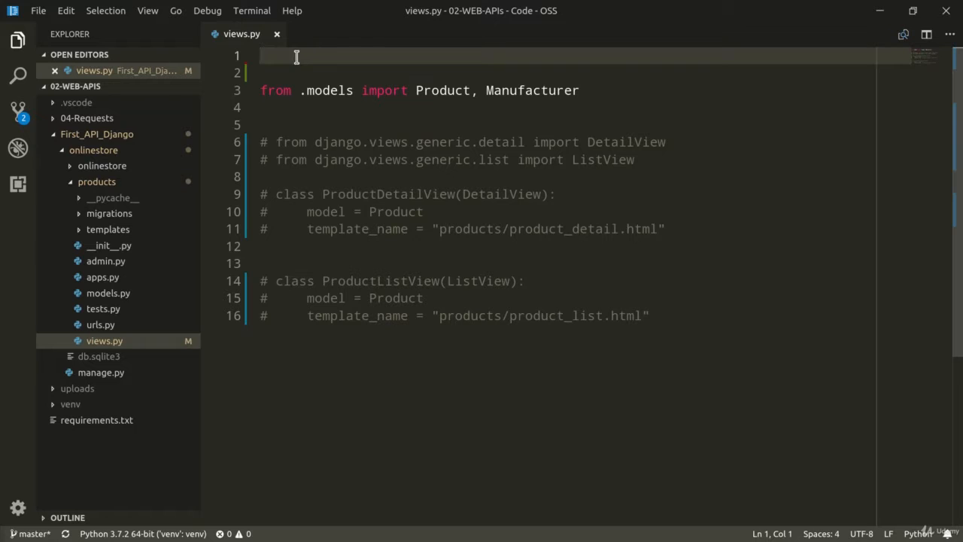
type("from django.http o")
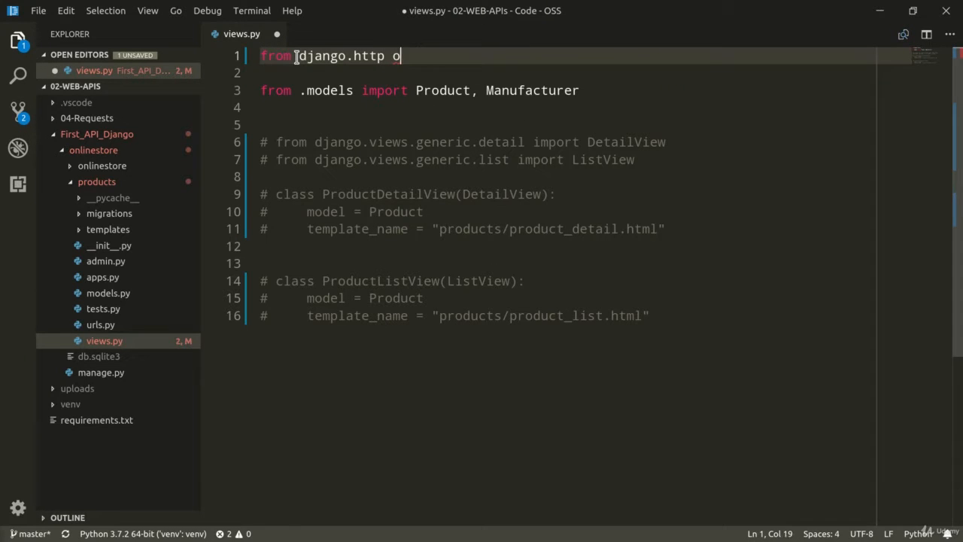
type("import JsonResponse")
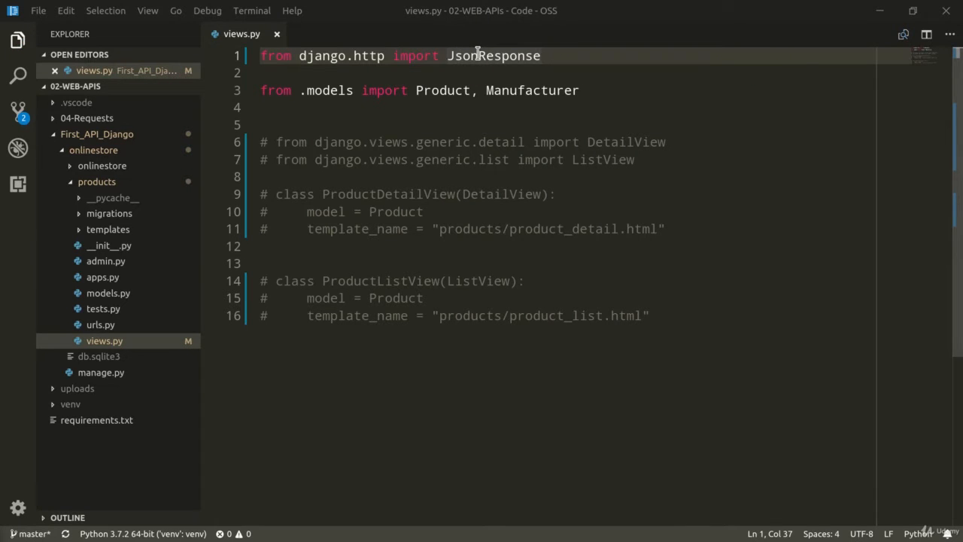
Step: Peek at the JsonResponse definition from the context menu on the import
right_click(478, 55)
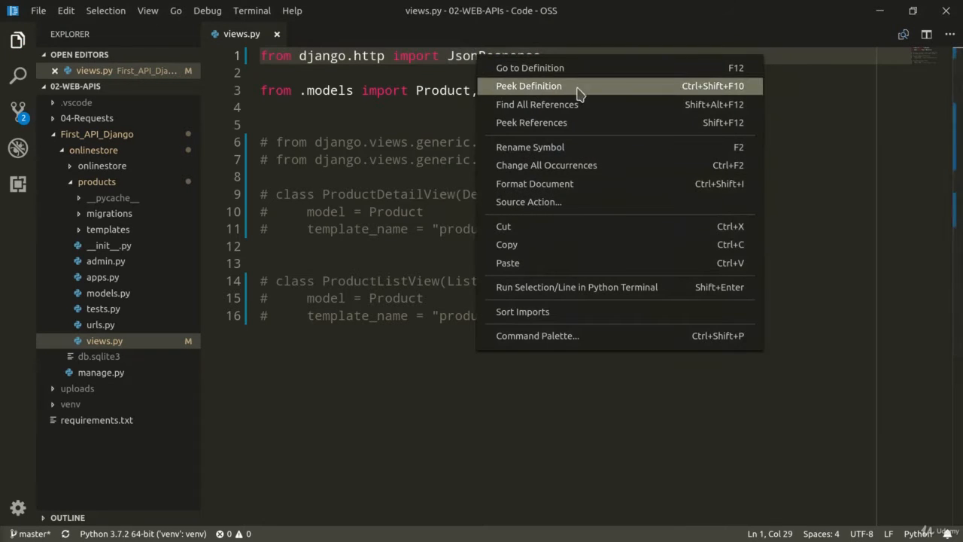
left_click(528, 84)
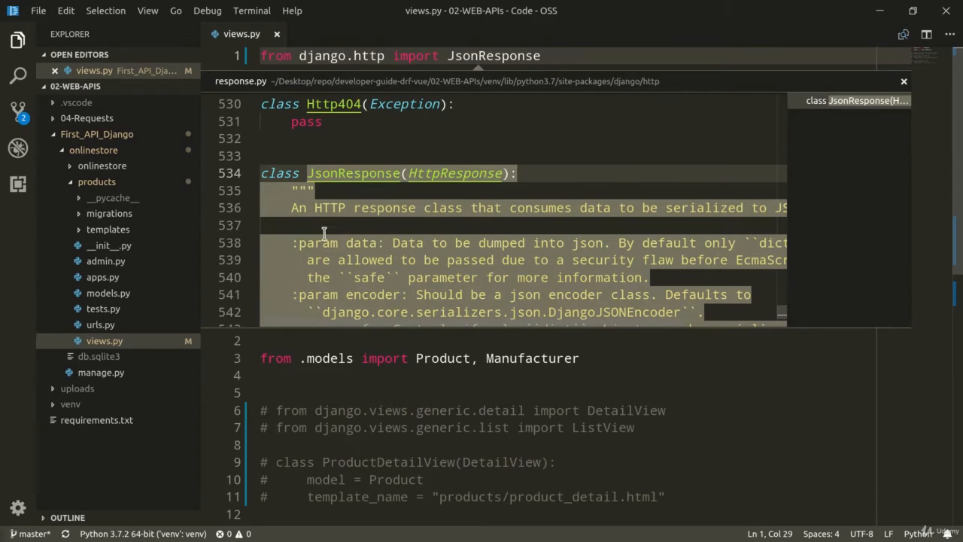
mouse_move(461, 229)
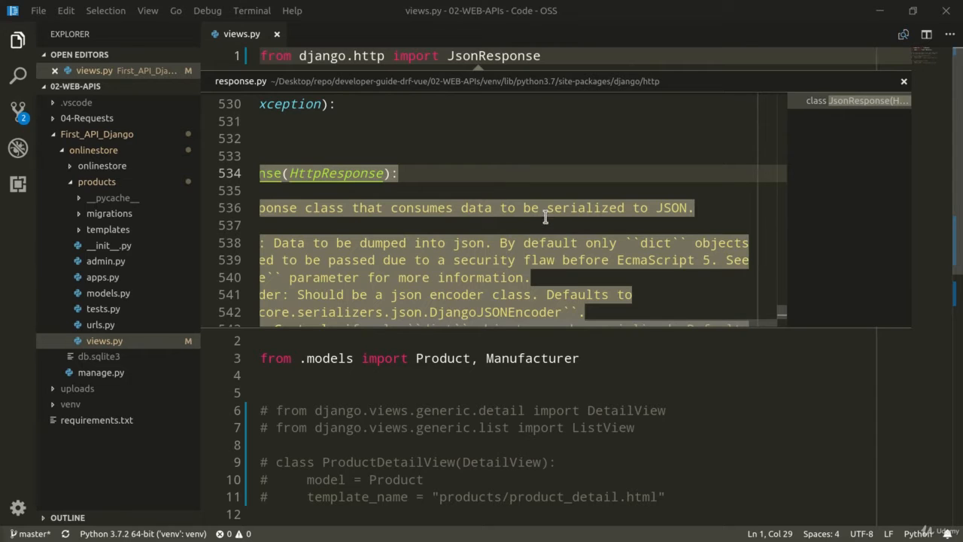
mouse_move(588, 310)
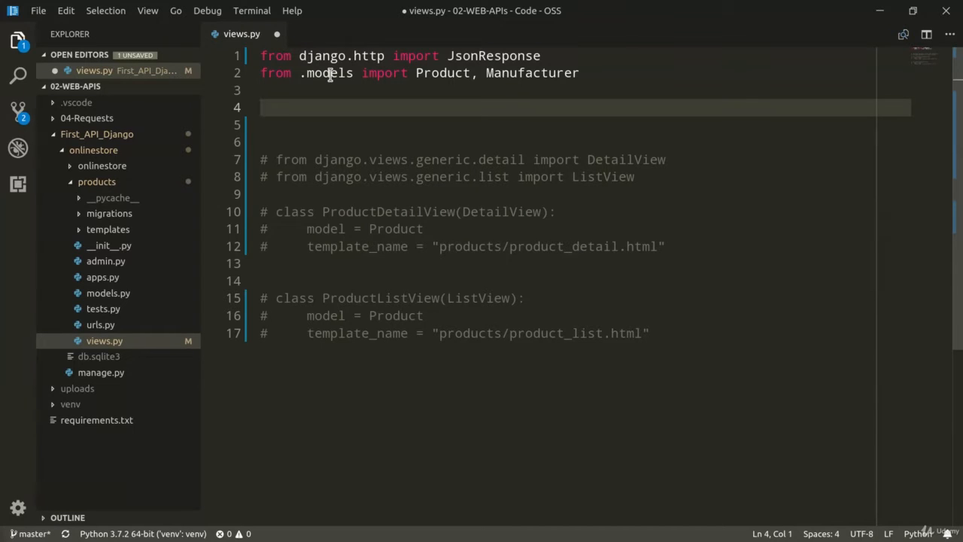
Step: Define def product_list(request): below the imports and start its body
left_click(301, 107)
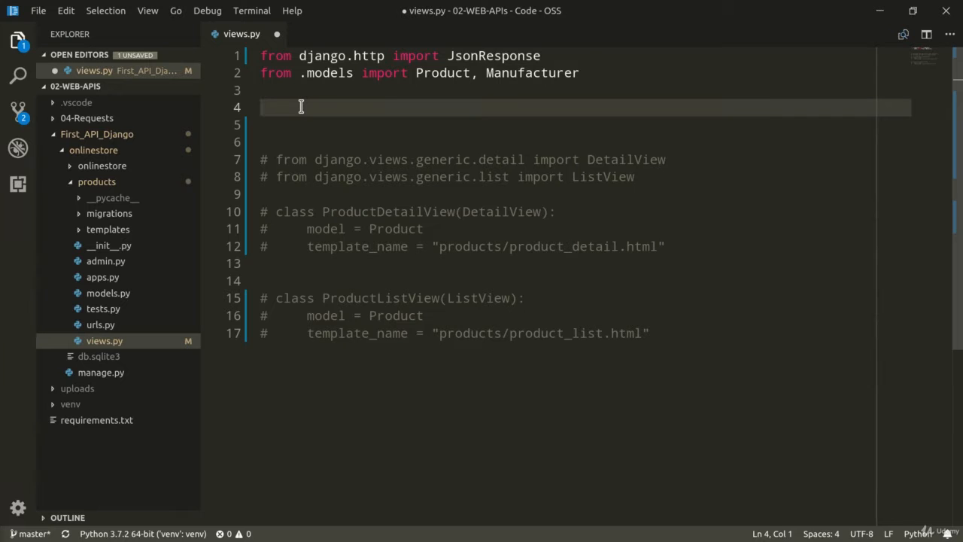
type("def")
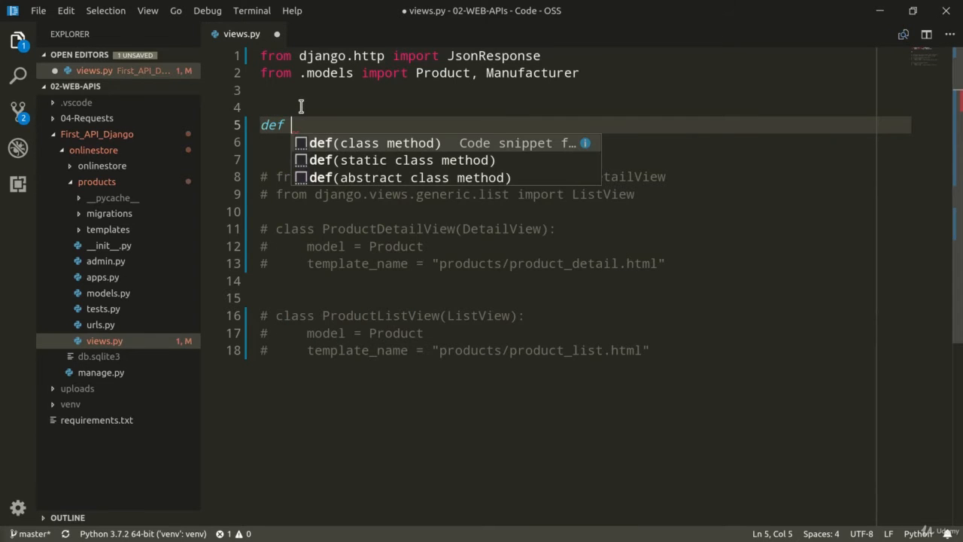
type("product_list(")
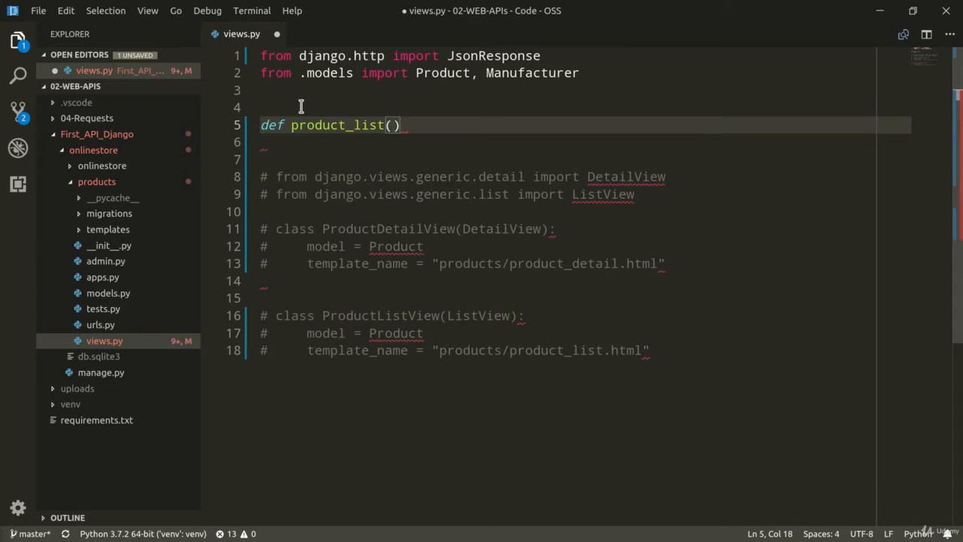
type("request")
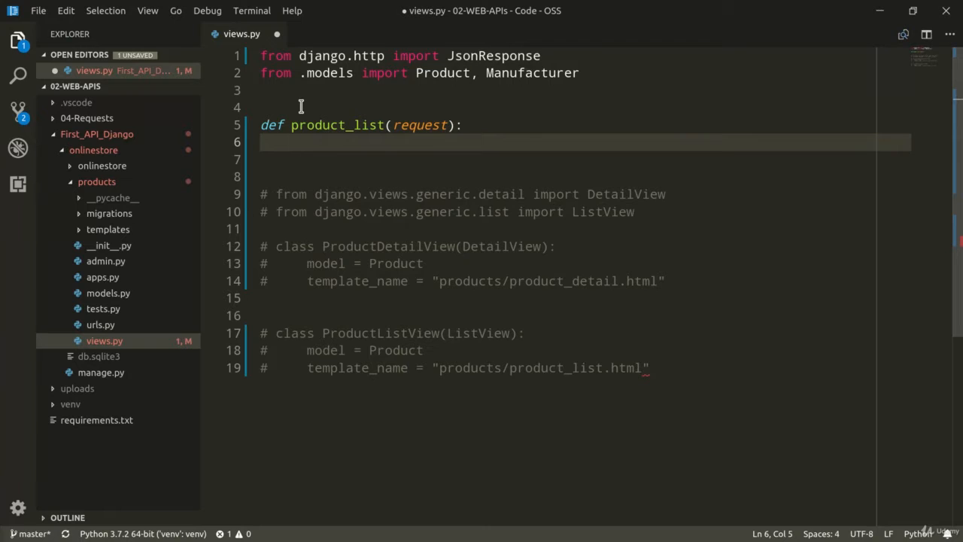
key("Ctrl+s")
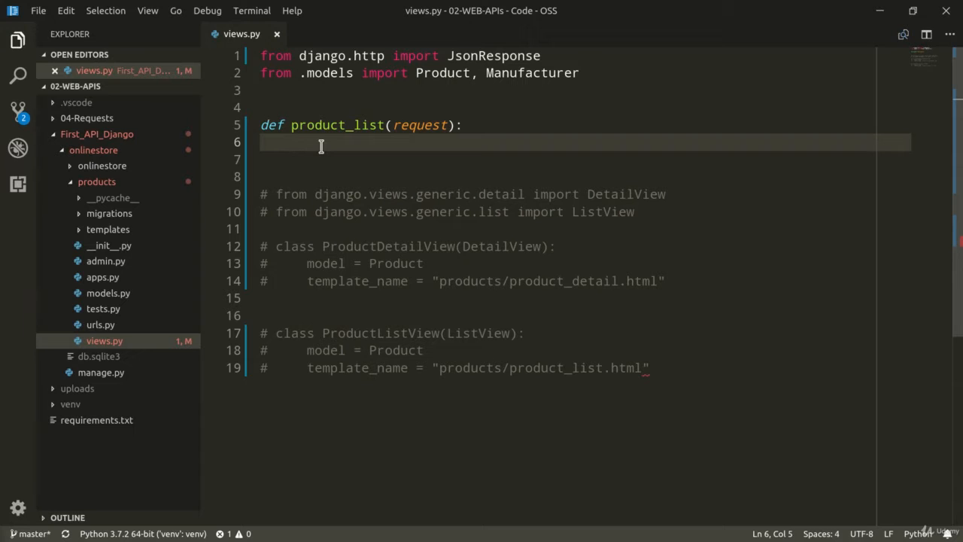
Step: Assign products = Product.objects.all() with a trailing #[:30] slice comment
double_click(443, 72)
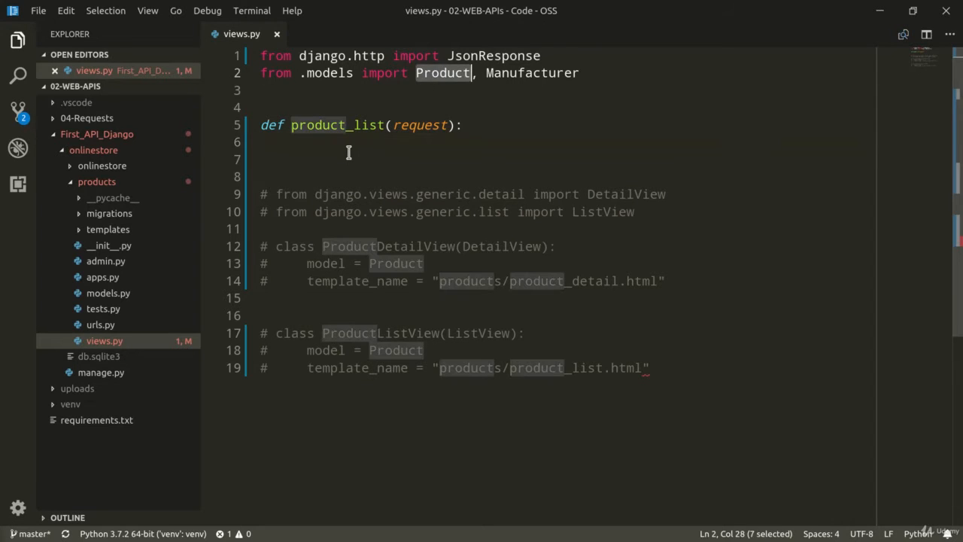
type("products =")
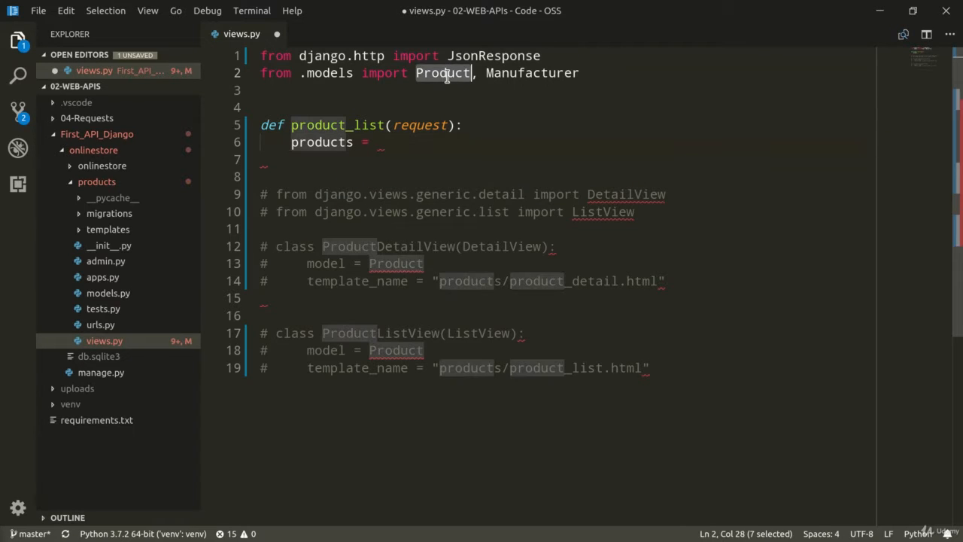
type("Product.ob")
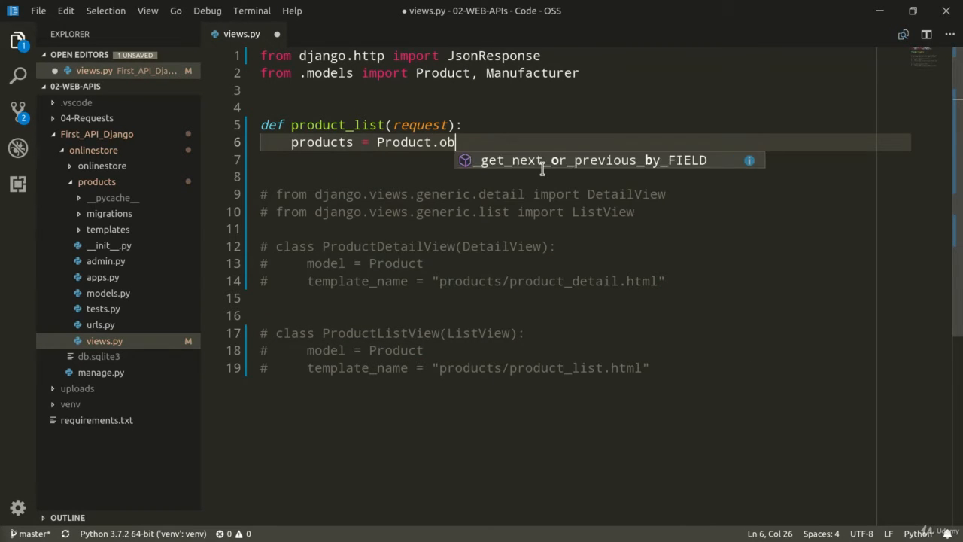
type("jects.all()")
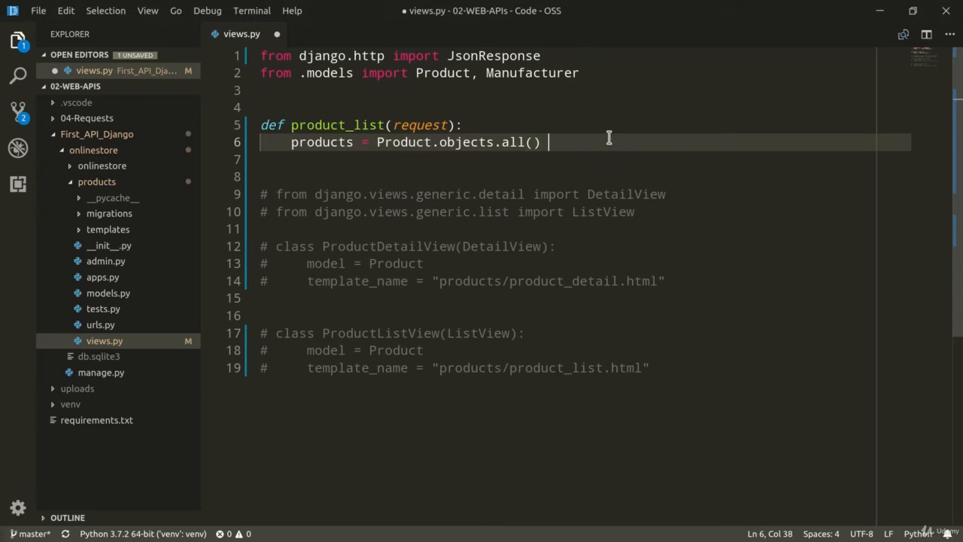
type("[:30]")
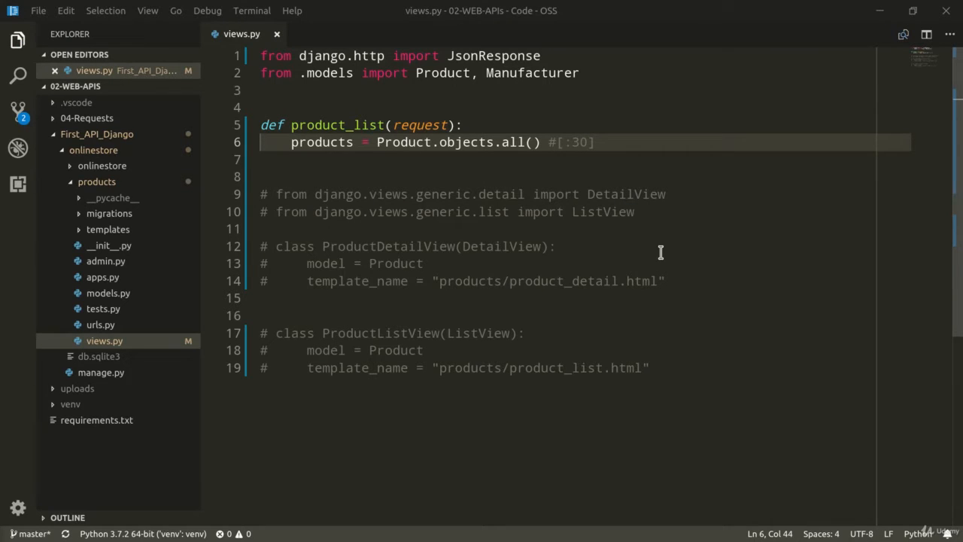
mouse_move(343, 142)
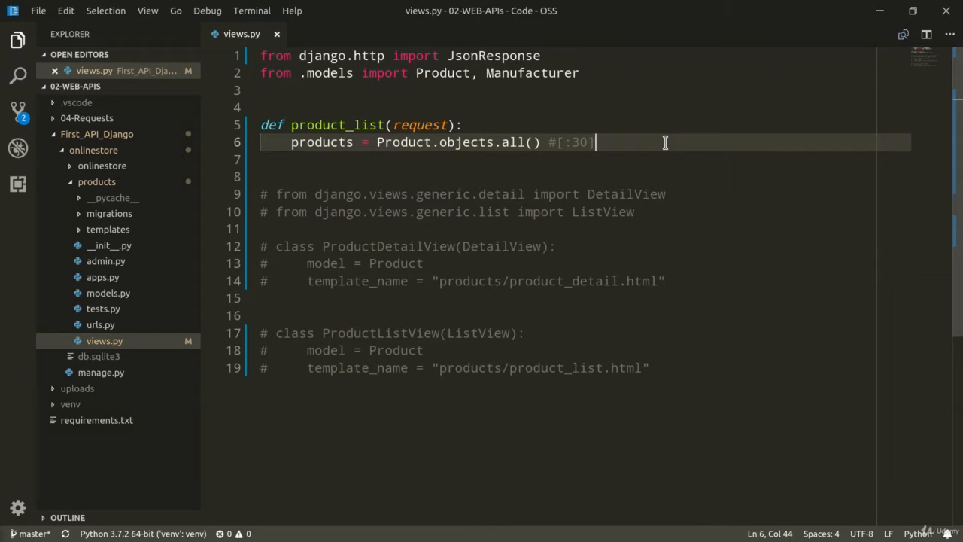
Step: Build data = {"products": list(...)} using values("pk", "name")
type("data =")
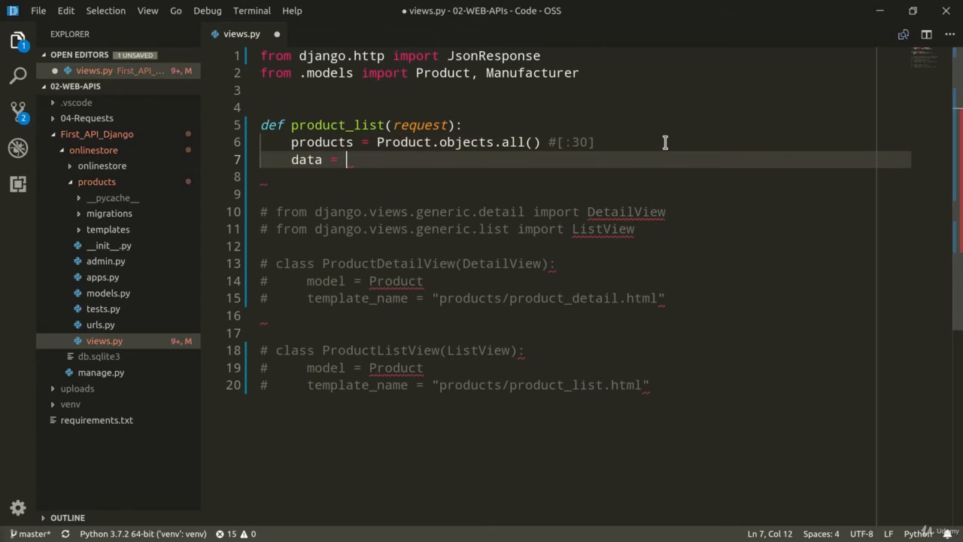
type("{\"products")
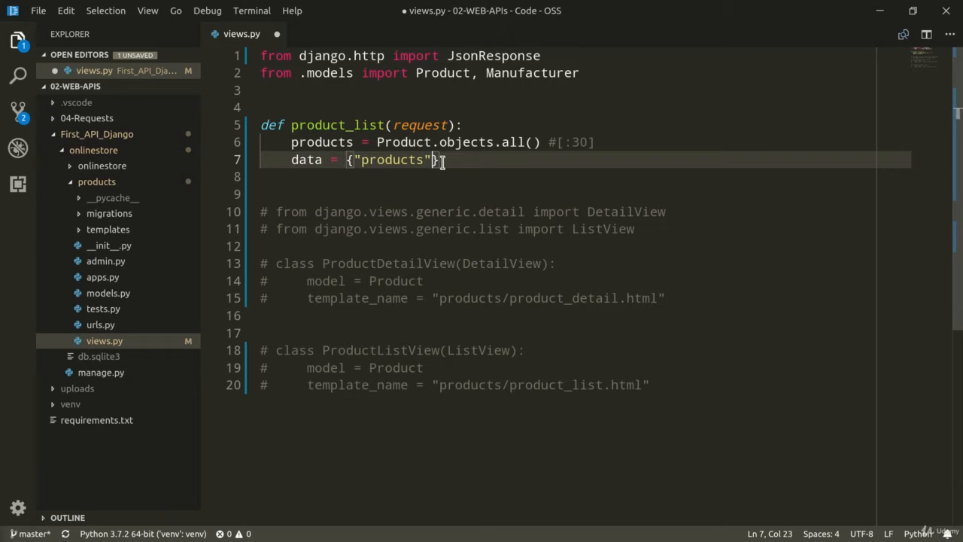
type(":")
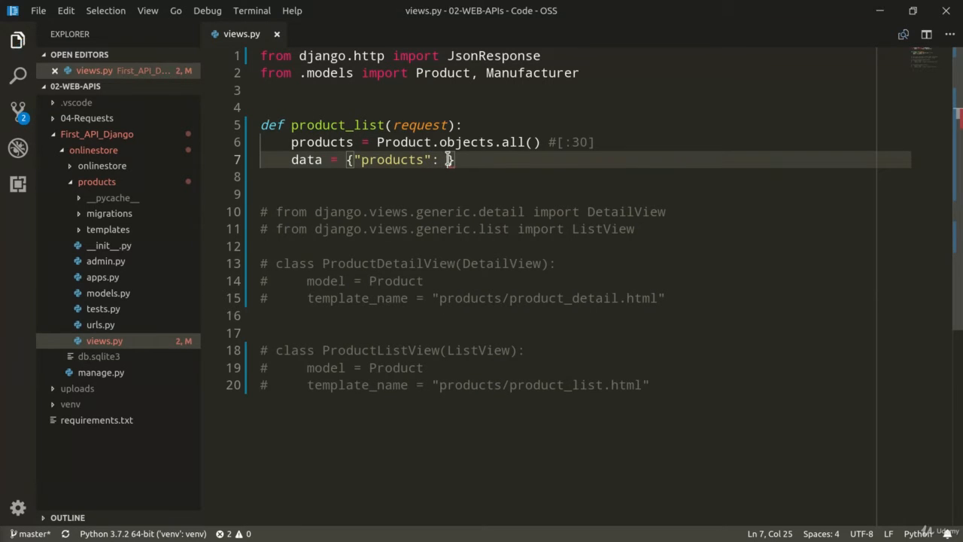
type("list()")
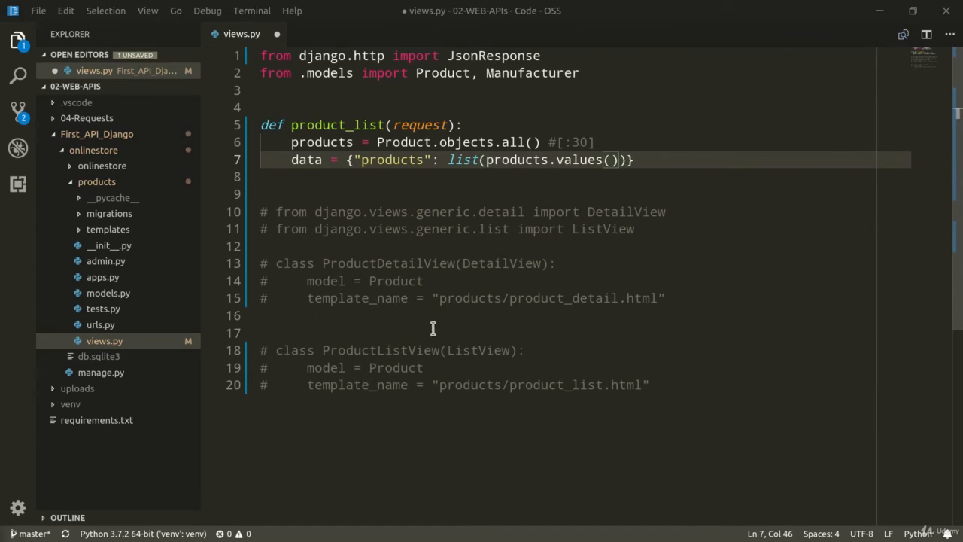
mouse_move(461, 319)
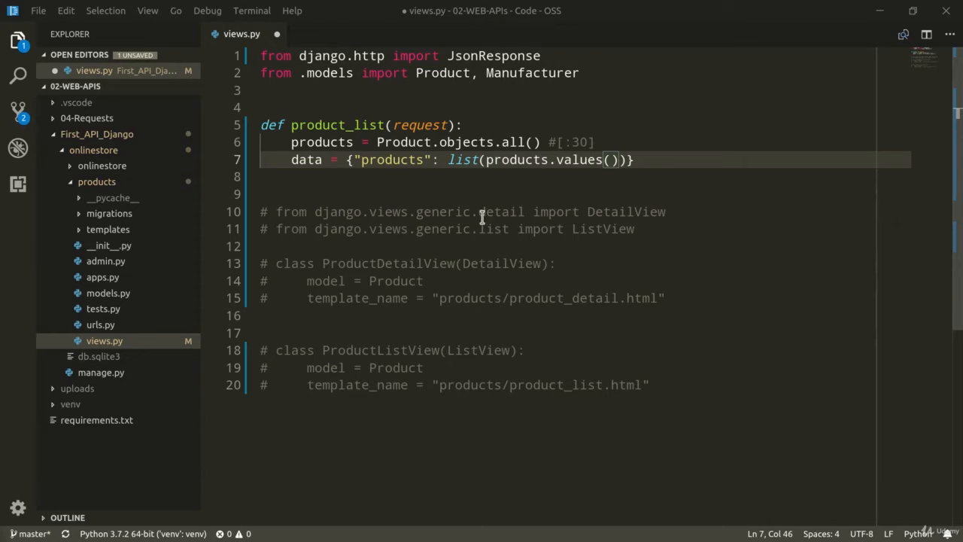
type("\"pk\"")
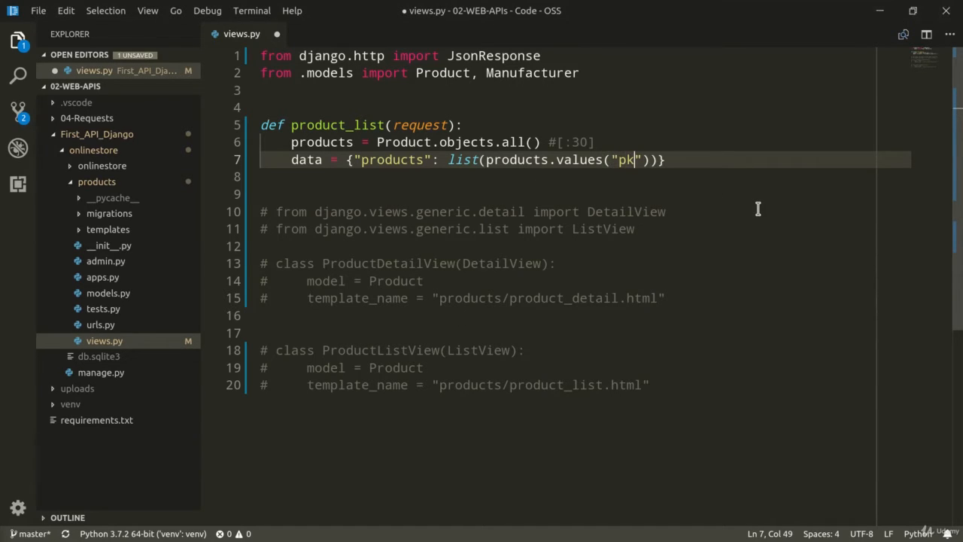
type(", \"name\"")
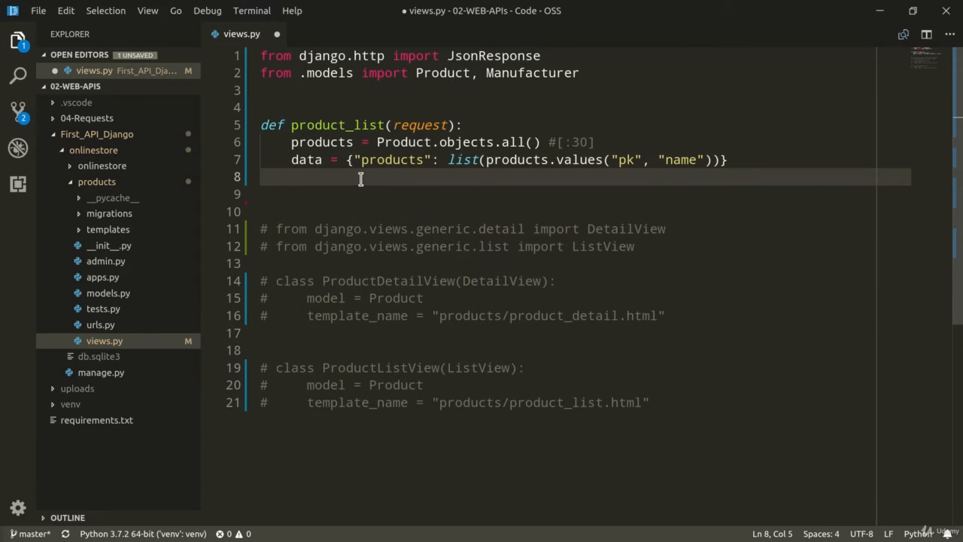
Step: Wrap data in response = JsonResponse(data) and return response
type("response =")
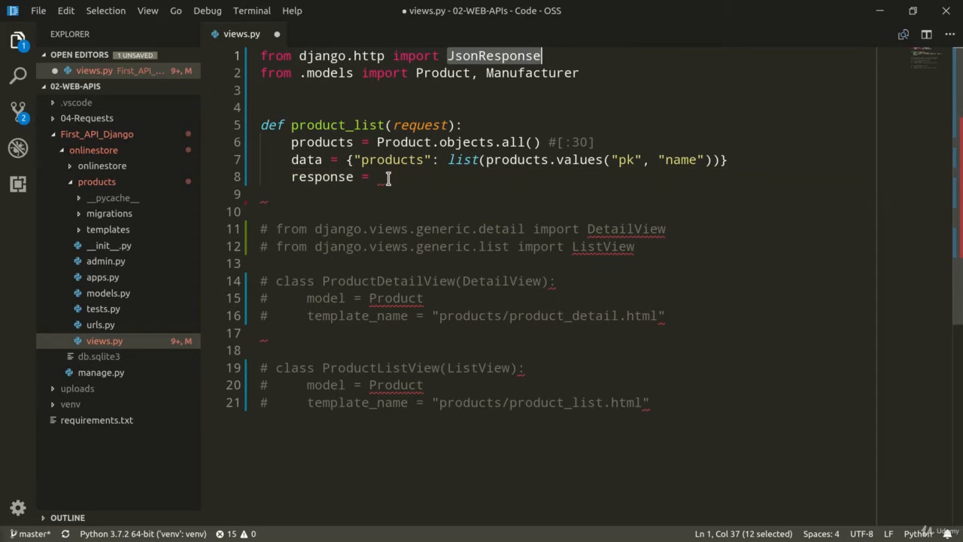
type("JsonResponse()")
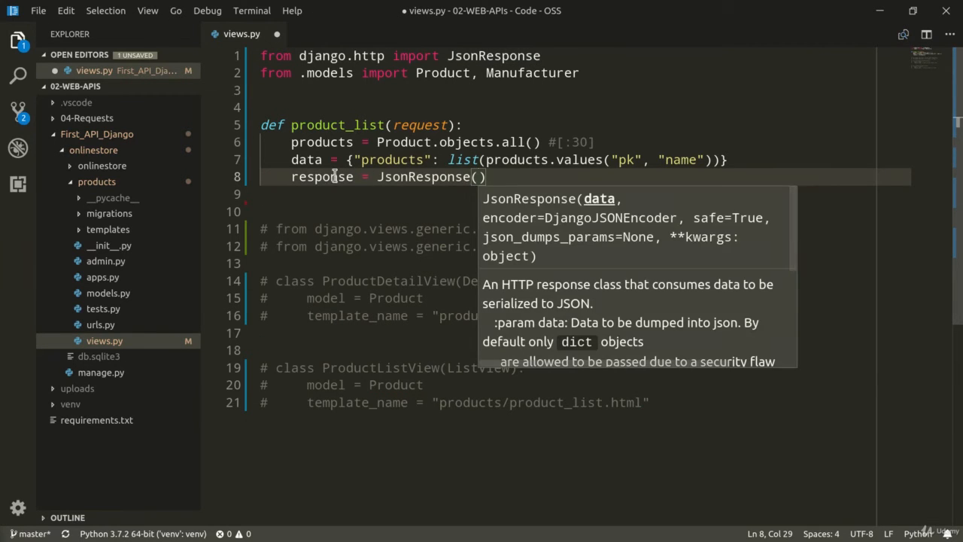
type("data")
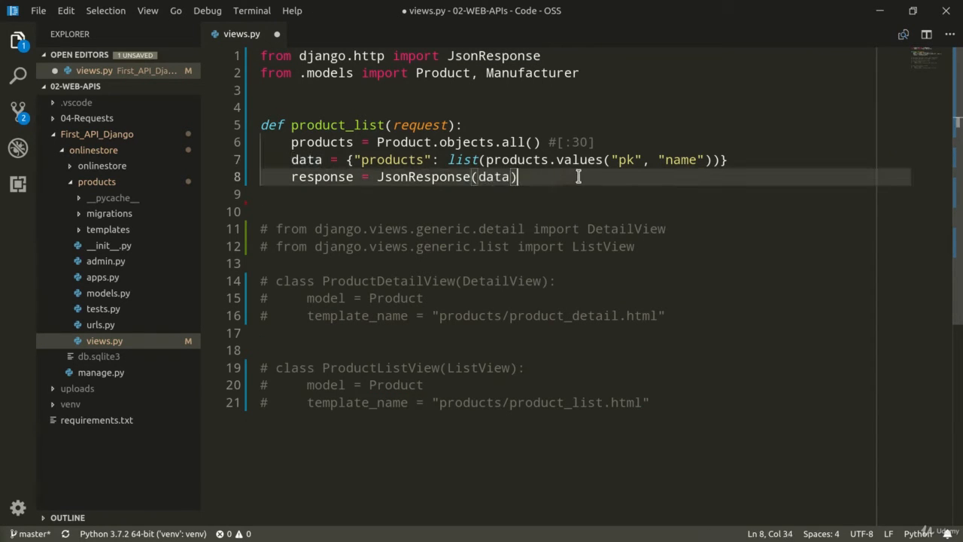
double_click(322, 176)
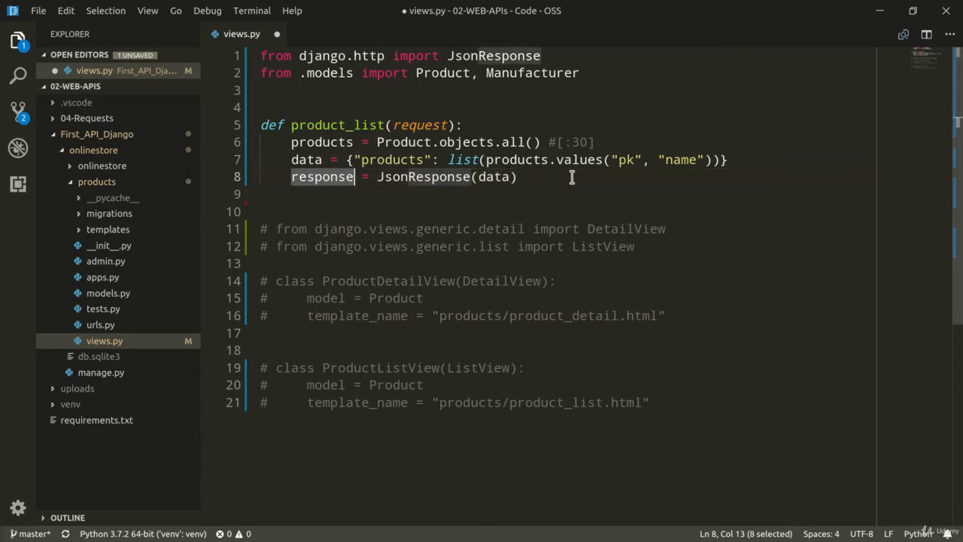
type("return response")
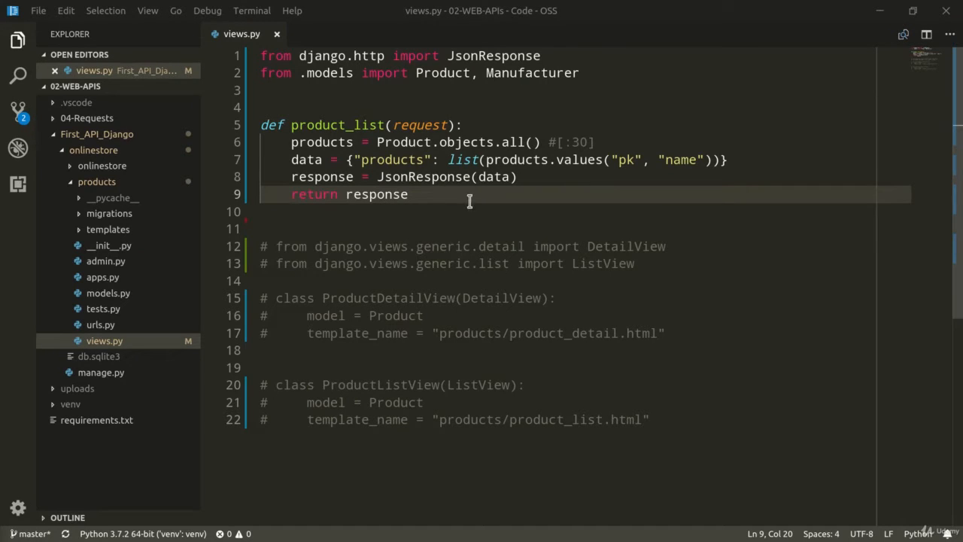
mouse_move(440, 202)
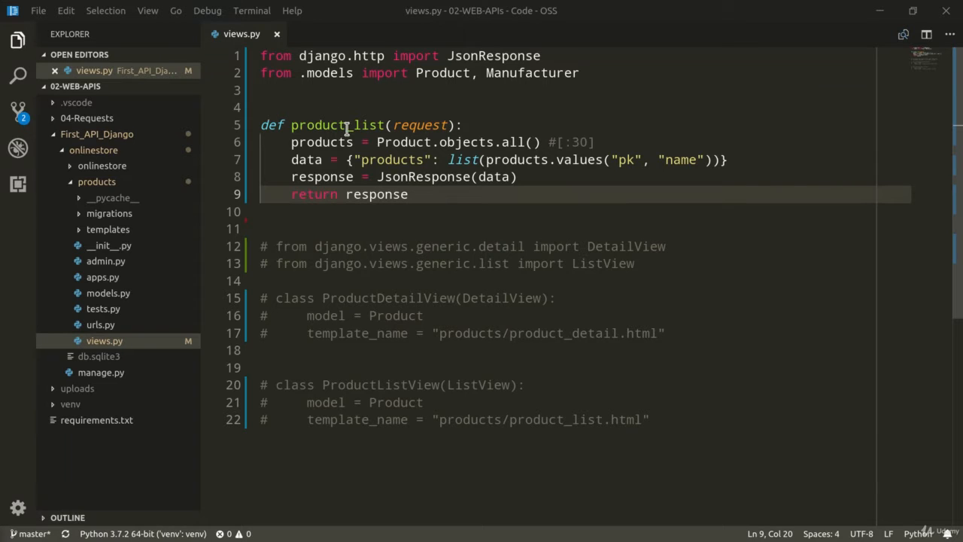
Step: In products/urls.py import product_list, drop the class view names and delete the product-detail route
left_click(96, 325)
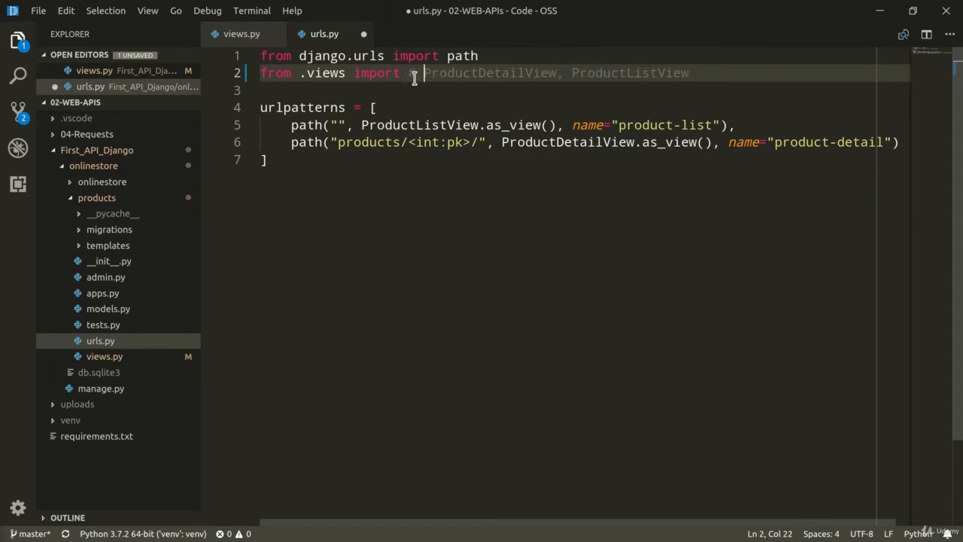
type("product_list")
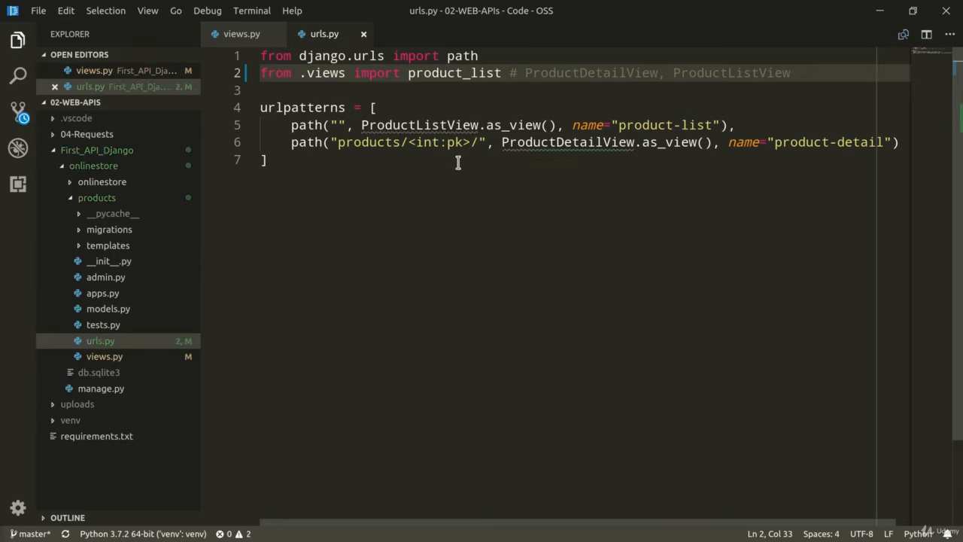
key("Delete")
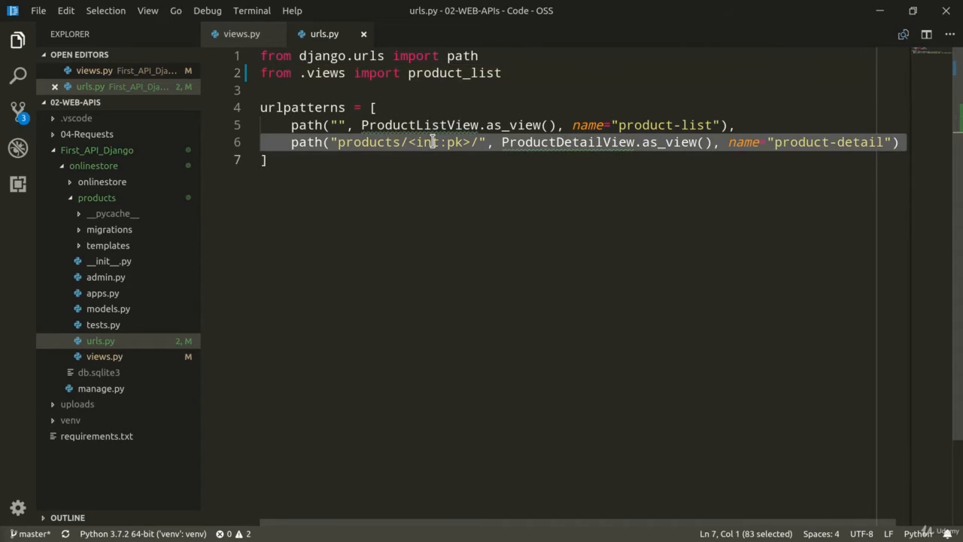
key("Delete")
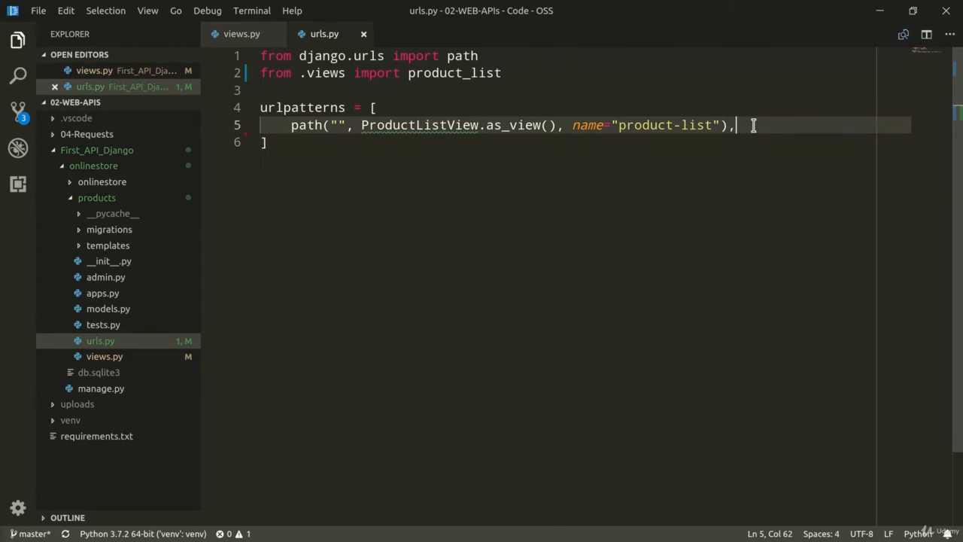
Step: Route the products/ path to product_list, replacing the class-based list view call
type("pro")
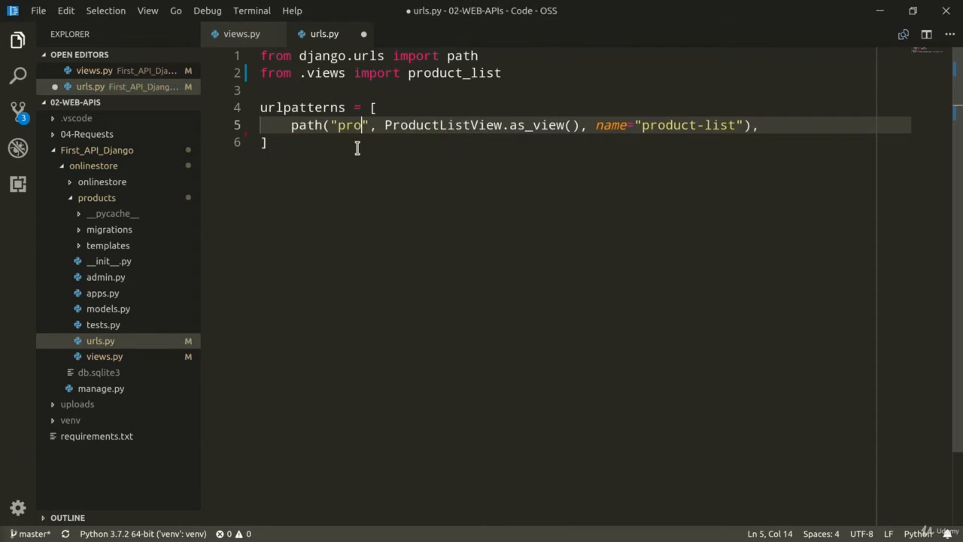
type("ducts/")
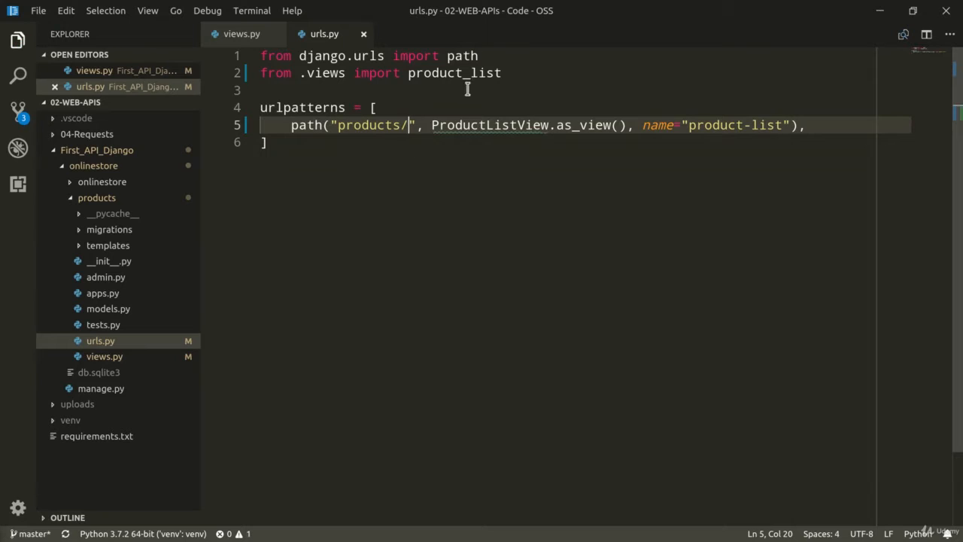
left_click_drag(431, 125, 614, 125)
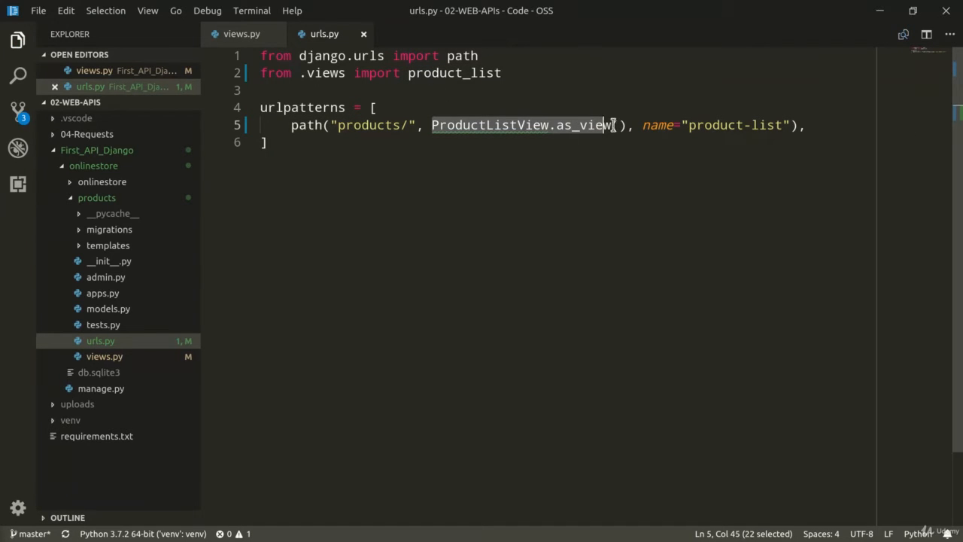
type("product_list")
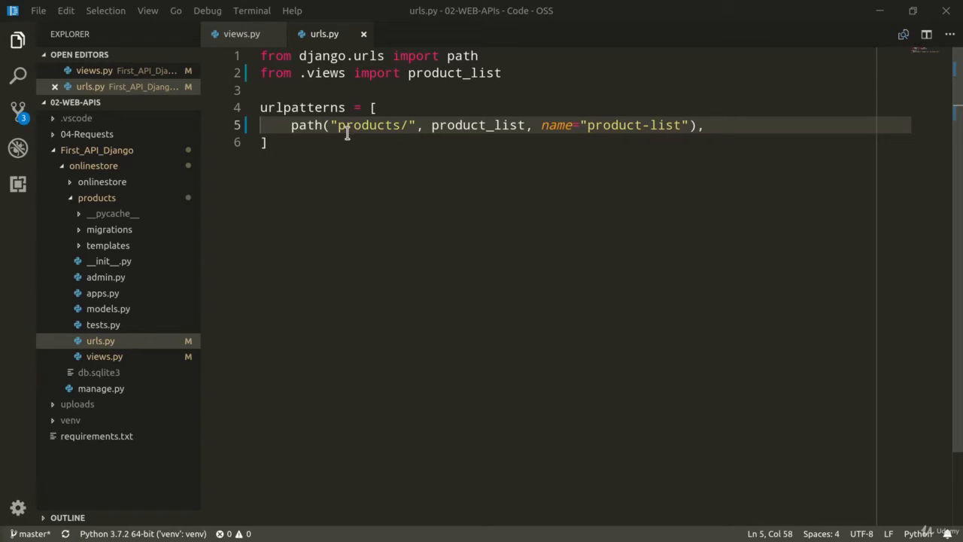
type("api/")
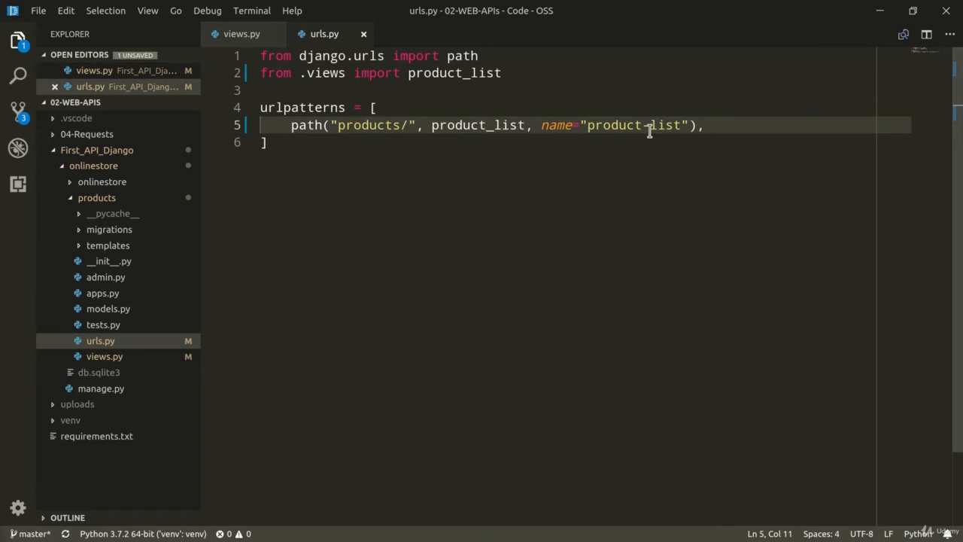
mouse_move(716, 170)
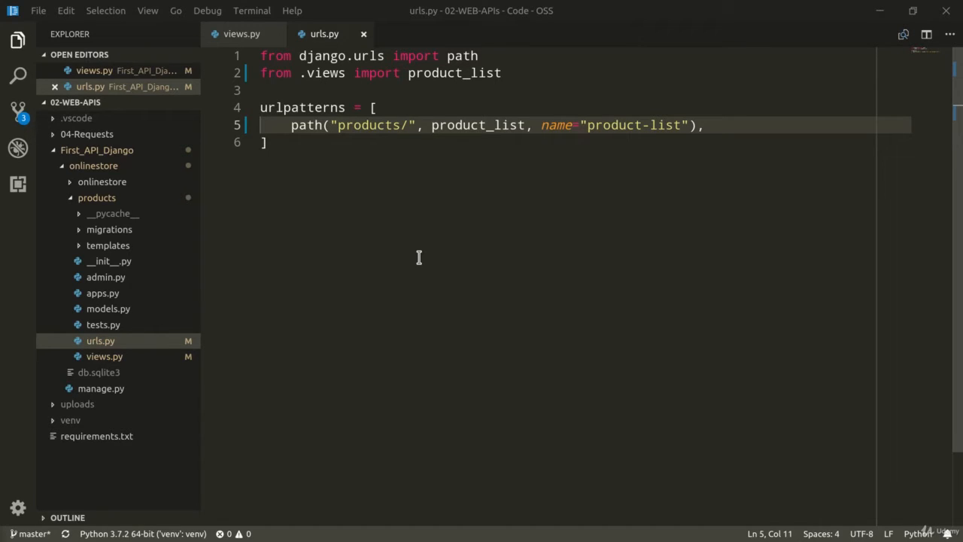
Step: In the root urls.py include products.urls under the api/ prefix, then return to products urls.py
left_click(102, 180)
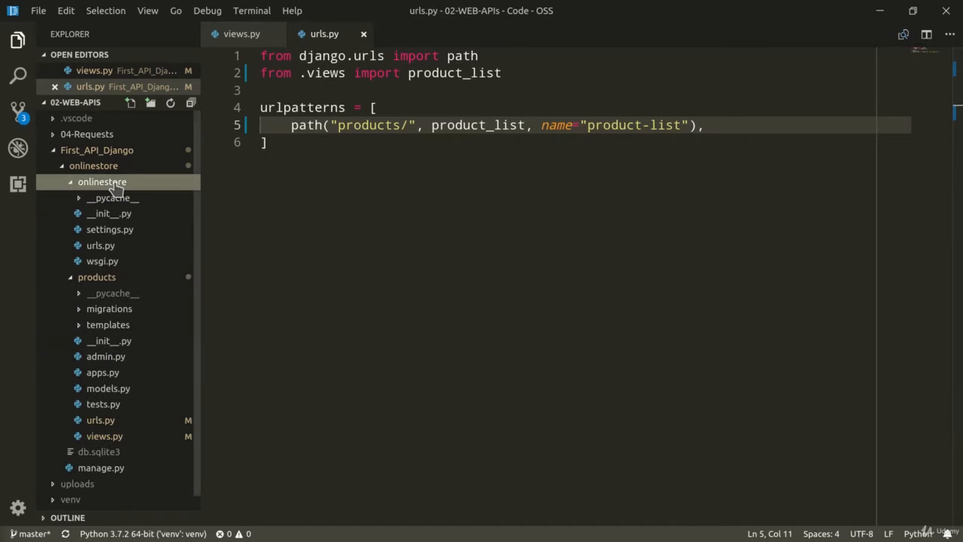
left_click(100, 262)
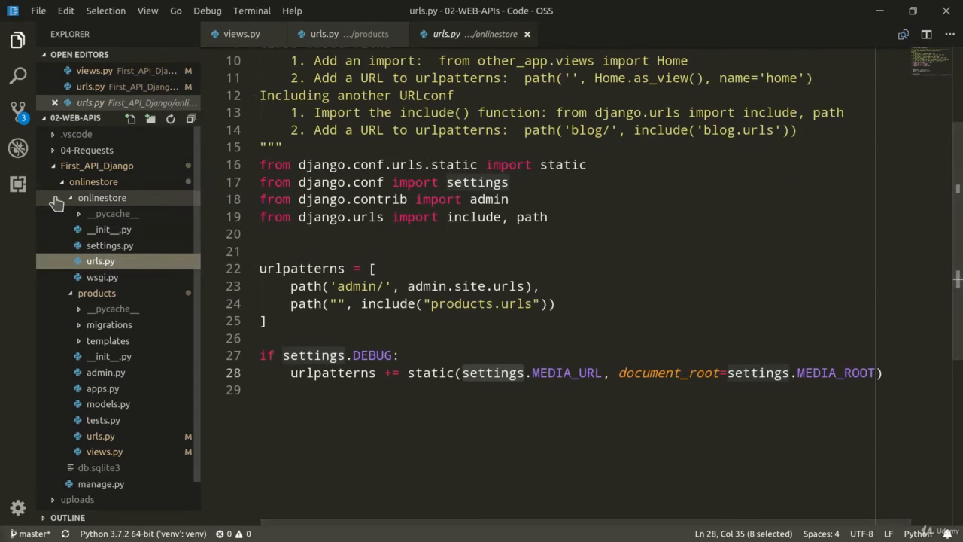
type("api/")
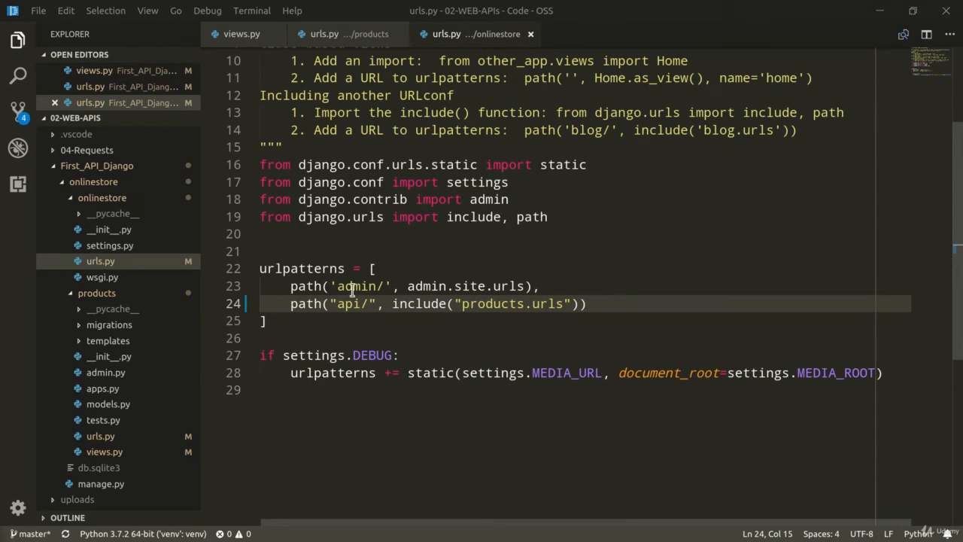
double_click(351, 304)
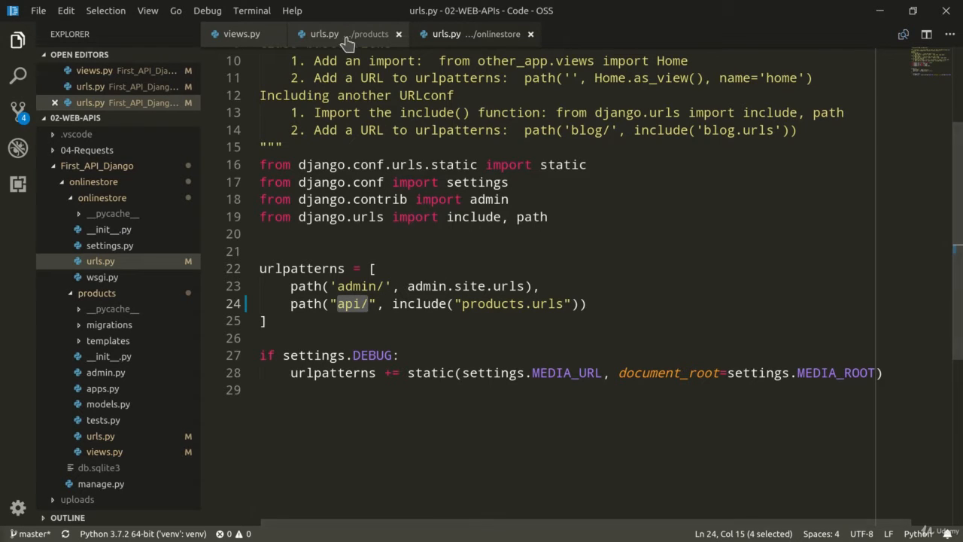
left_click(325, 33)
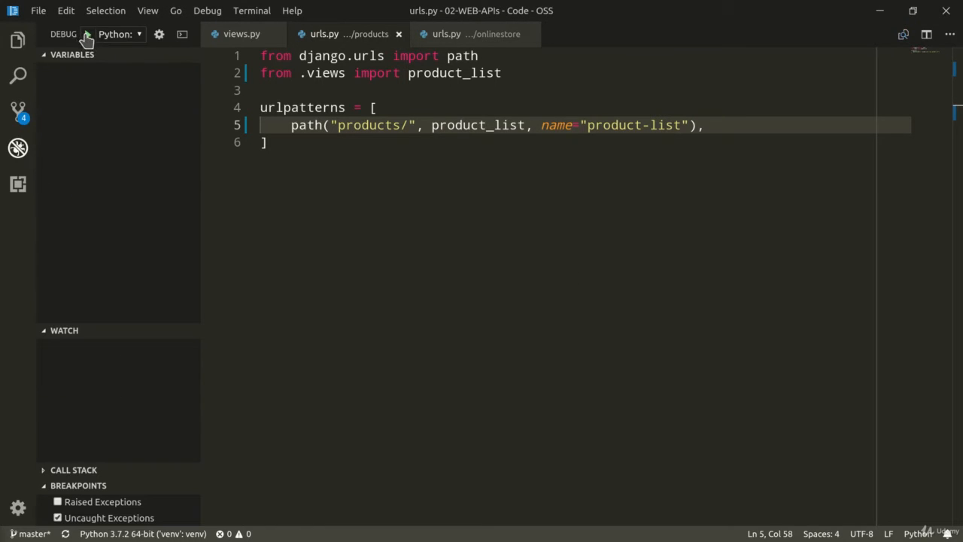
Step: Start the Django server under the Python: Django debug configuration
left_click(88, 33)
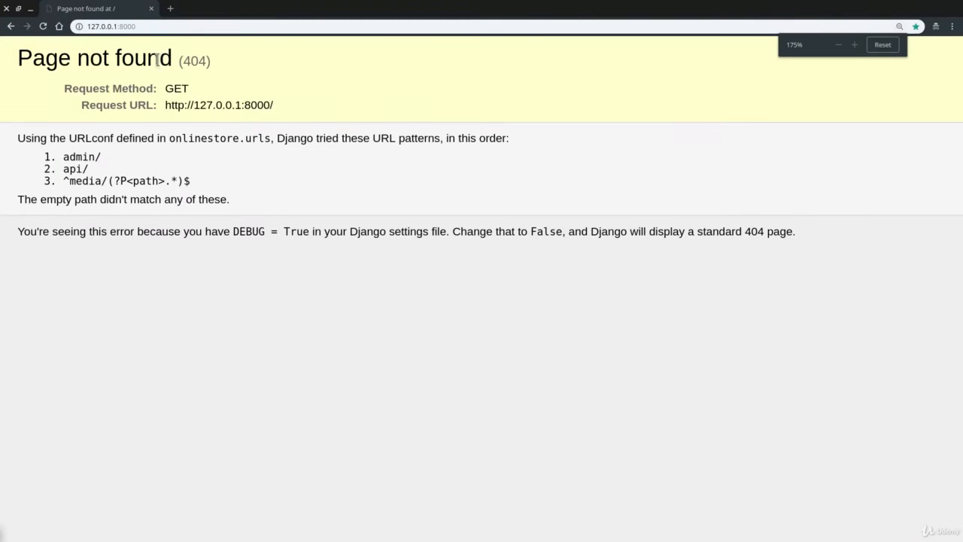
Step: Load 127.0.0.1:8000/api/products in Chrome to get the City Bike and Racing Bike JSON
left_click(149, 27)
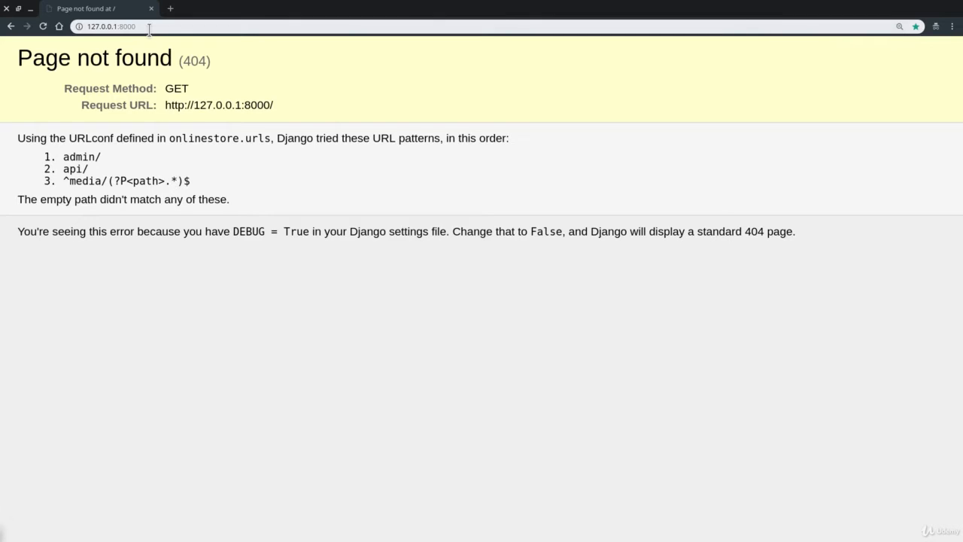
type("api/products")
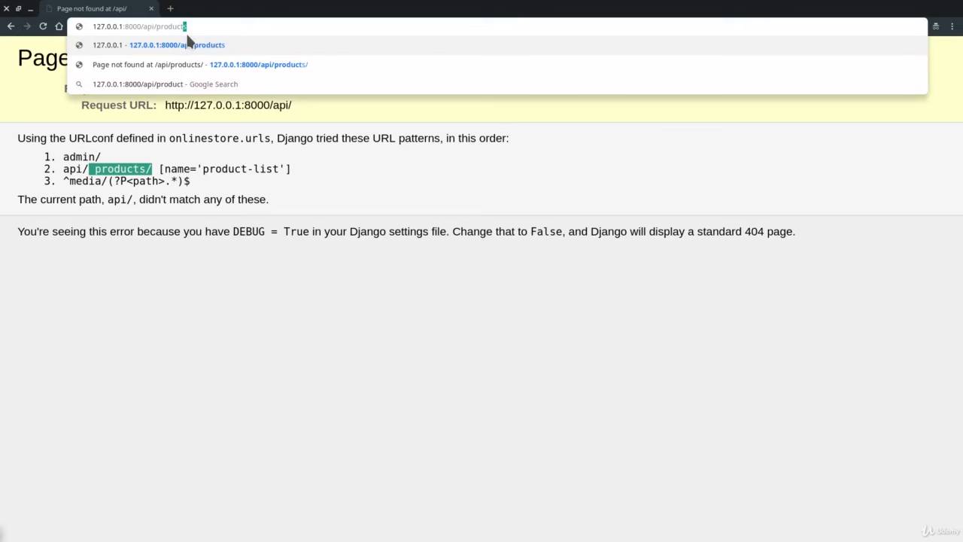
key("Enter")
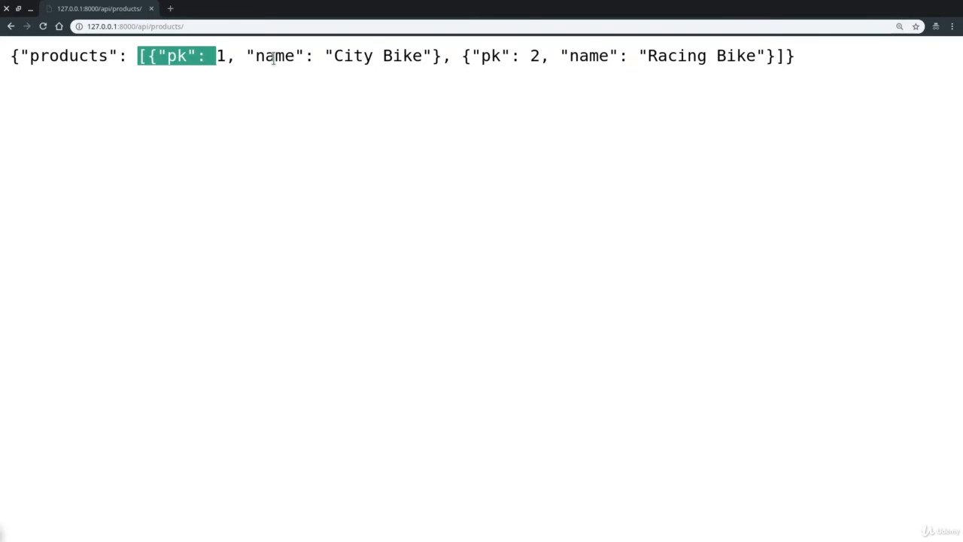
left_click(334, 114)
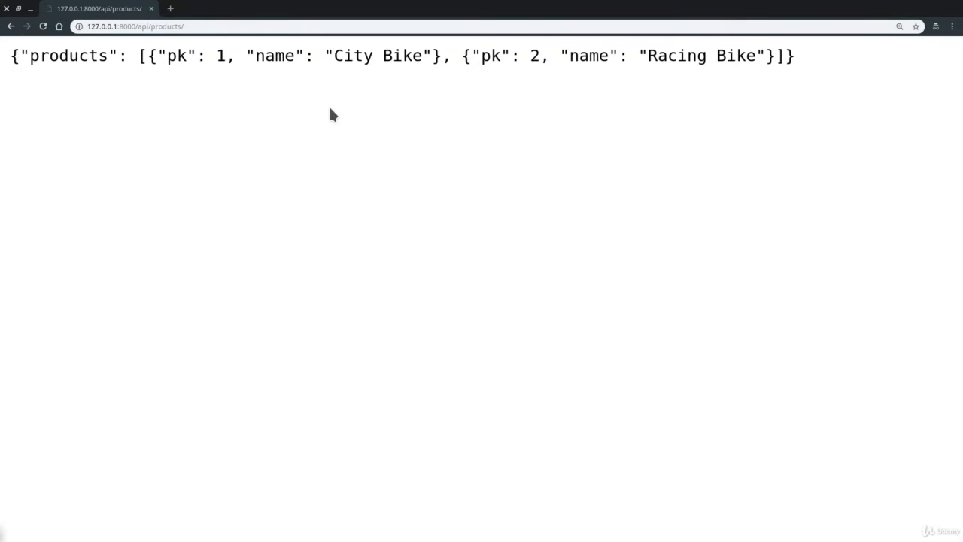
mouse_move(208, 84)
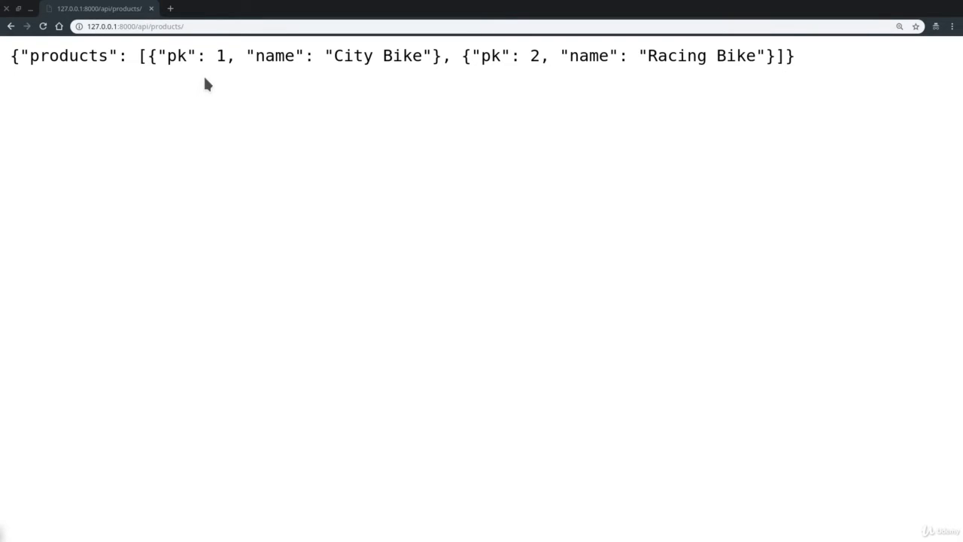
double_click(279, 55)
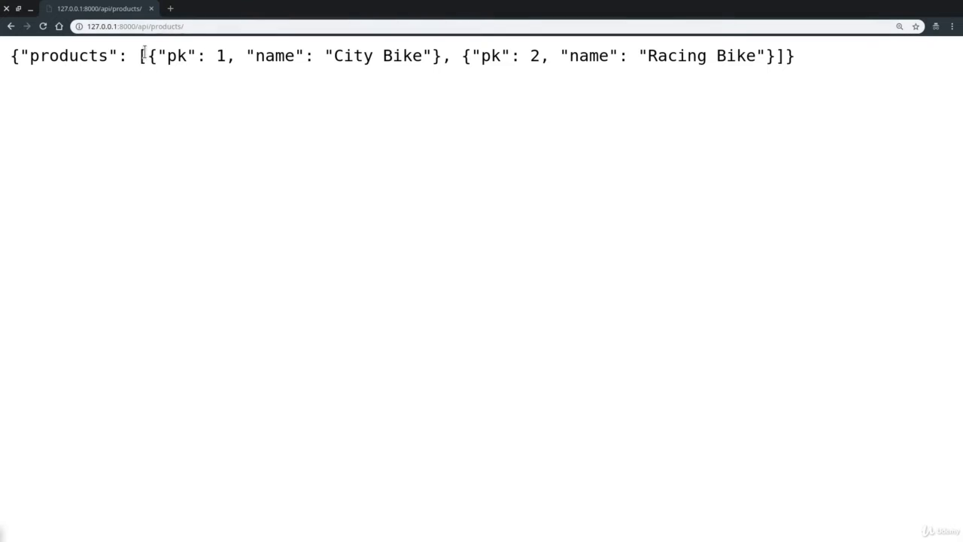
left_click_drag(145, 56, 443, 56)
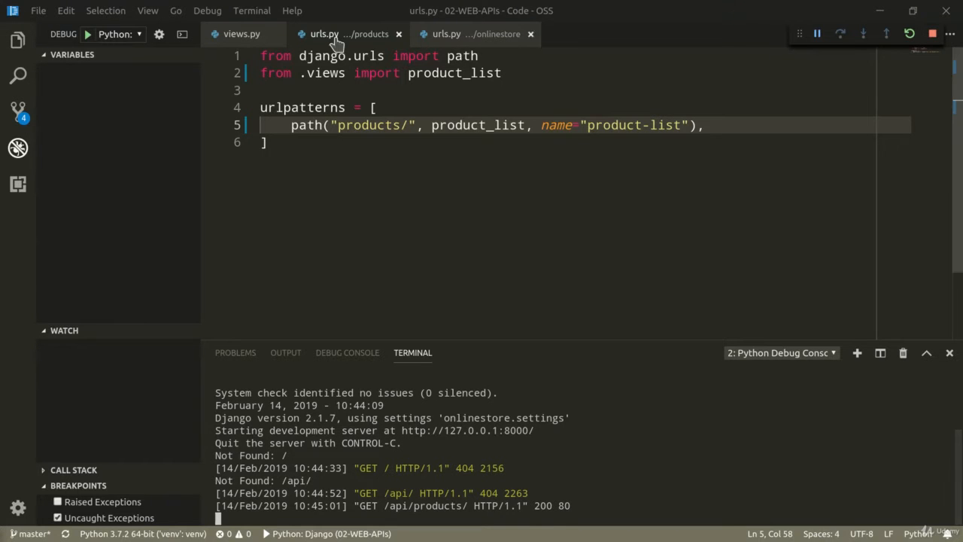
Step: In views.py move "pk", "name" out of values() into a trailing # "pk", "name" comment
left_click(241, 33)
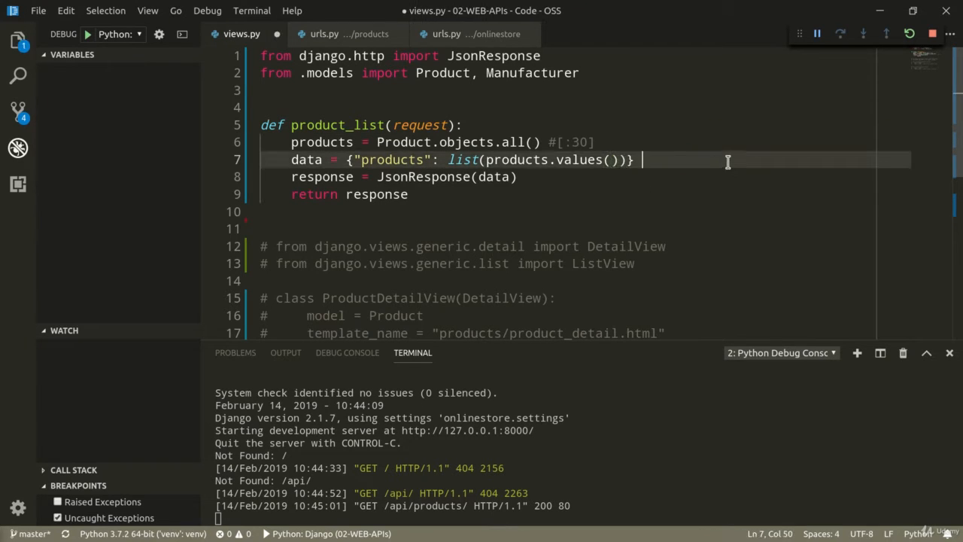
type("# \"pk\", \"name\"")
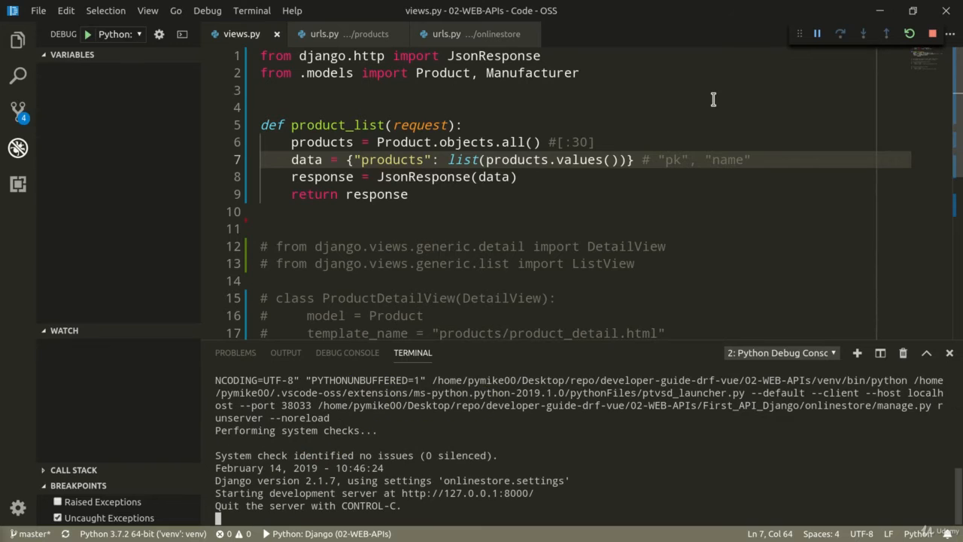
mouse_move(713, 100)
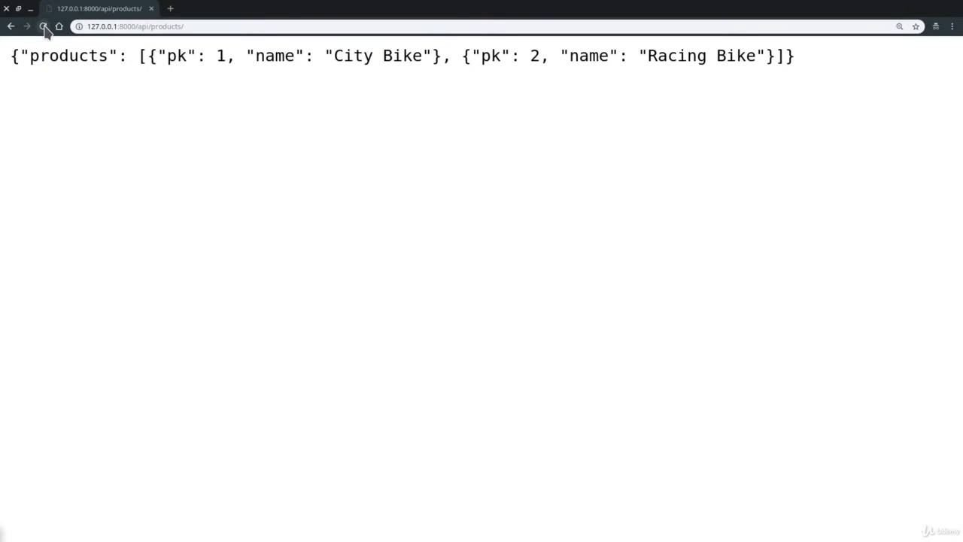
left_click(48, 28)
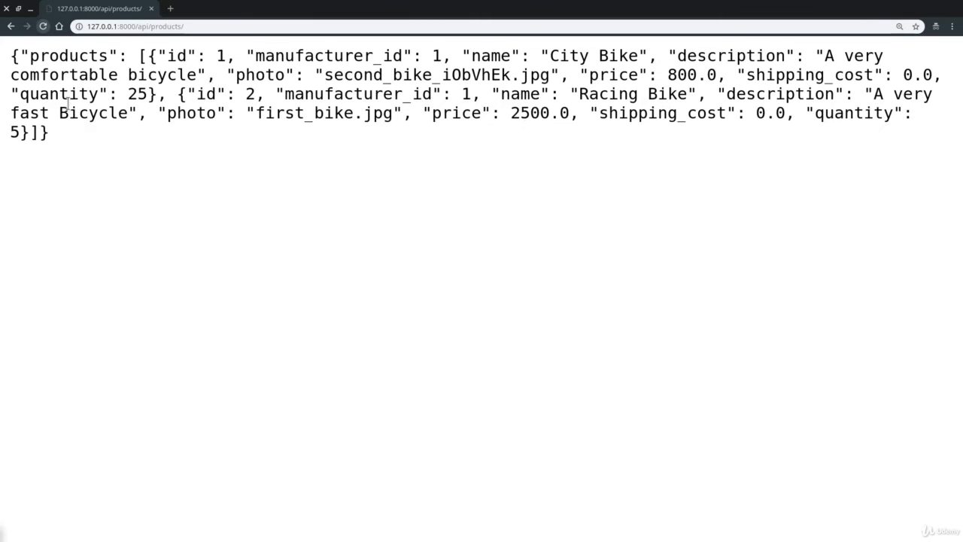
mouse_move(530, 329)
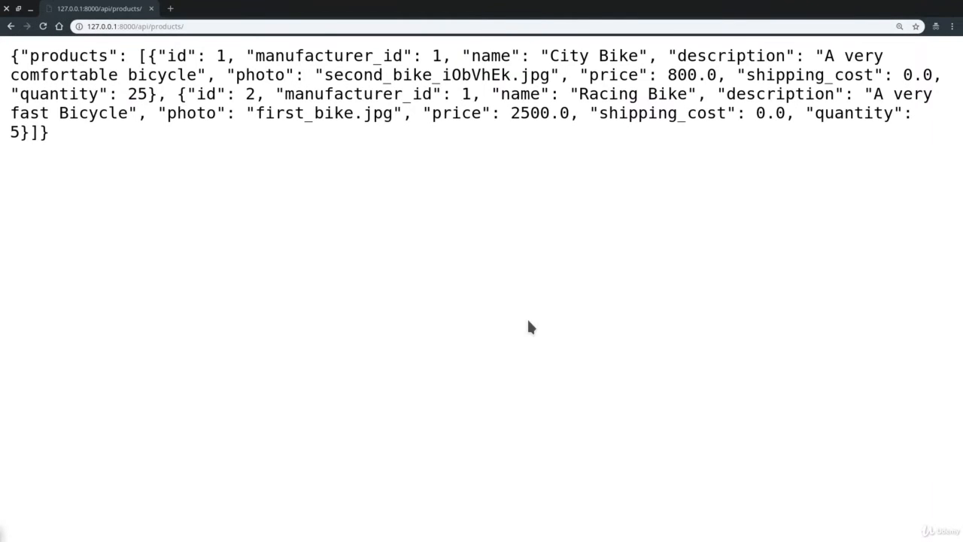
mouse_move(512, 328)
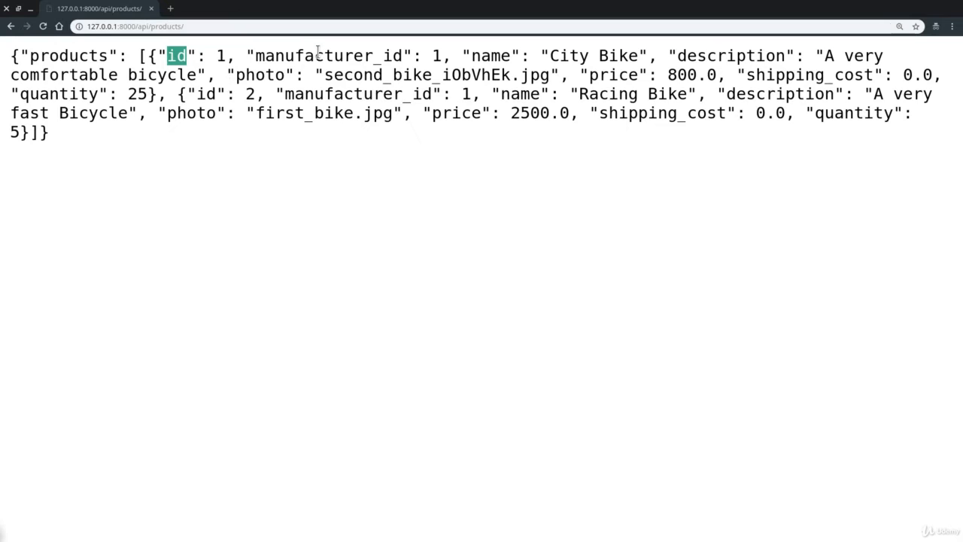
double_click(331, 56)
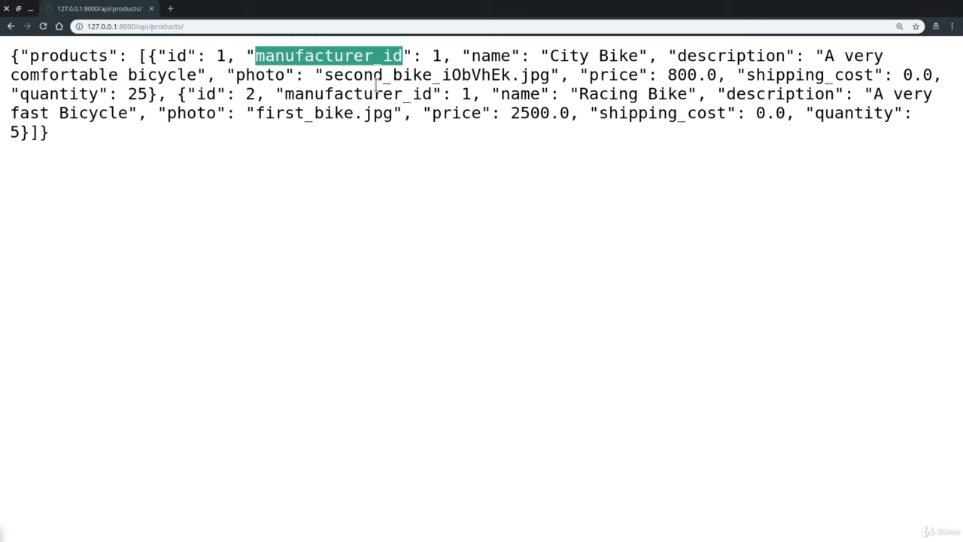
mouse_move(390, 90)
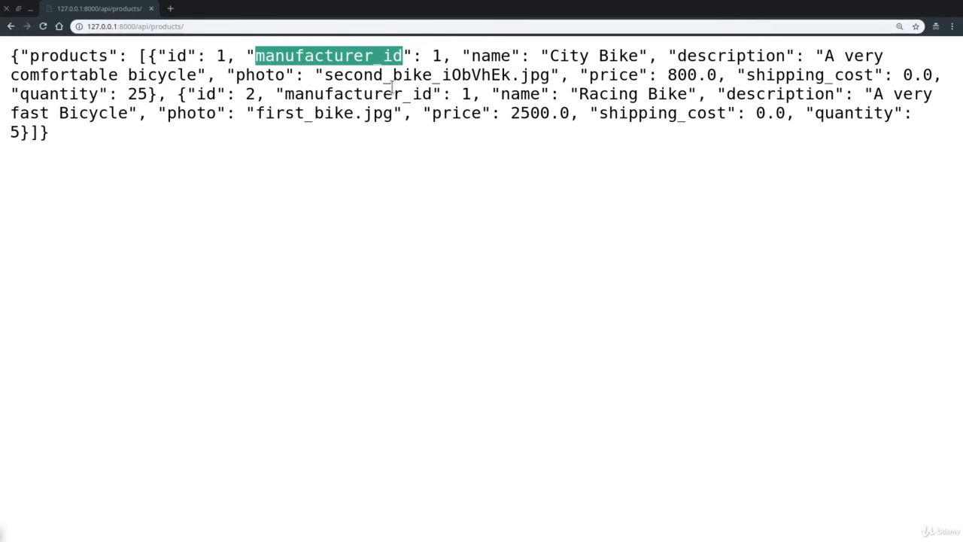
left_click(593, 154)
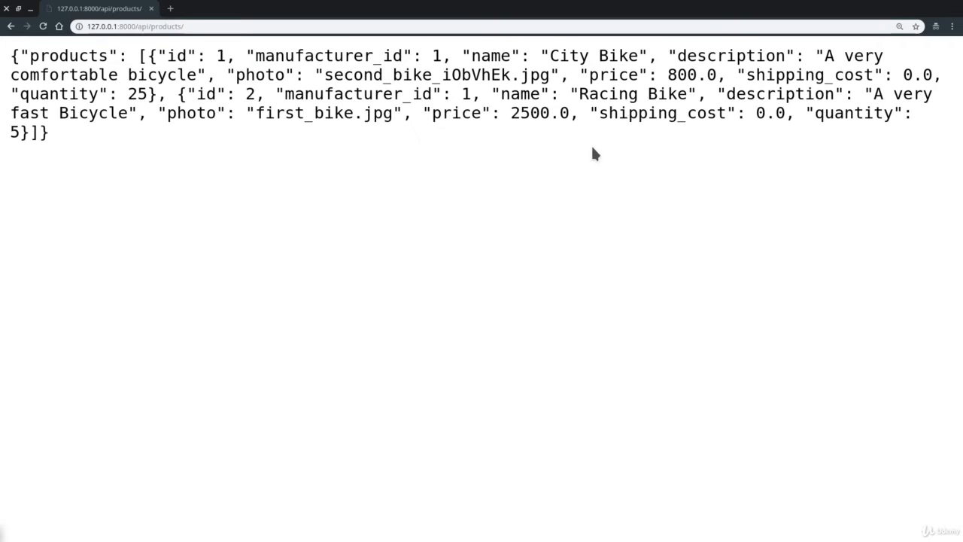
double_click(730, 56)
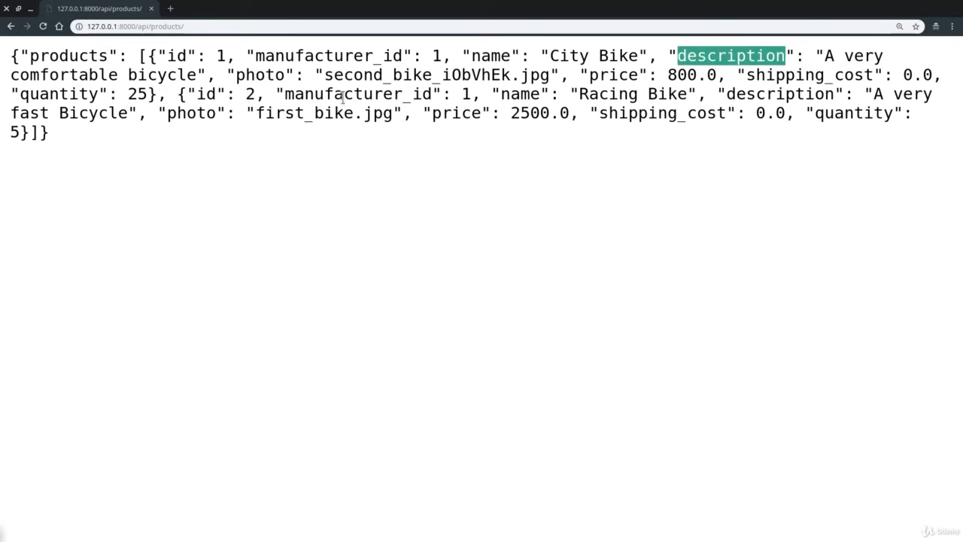
double_click(810, 75)
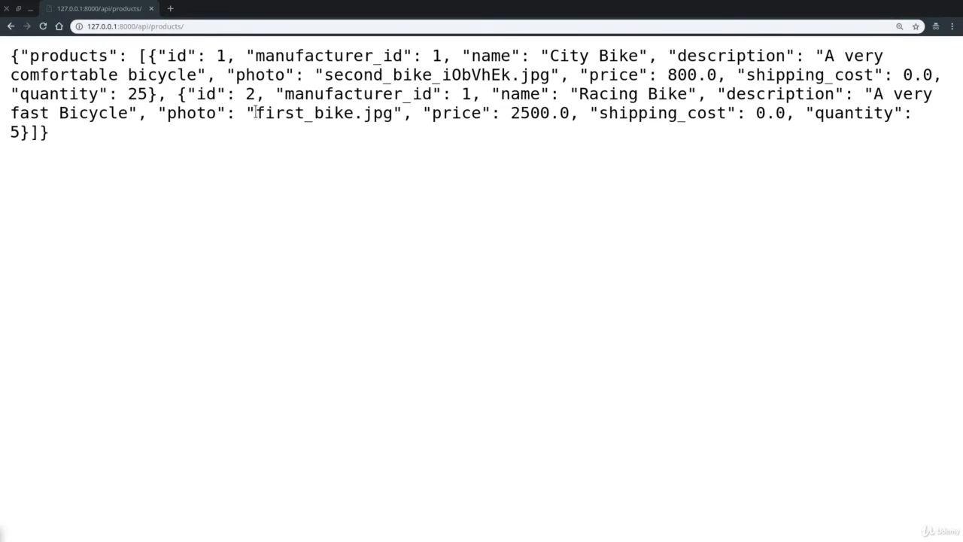
double_click(319, 114)
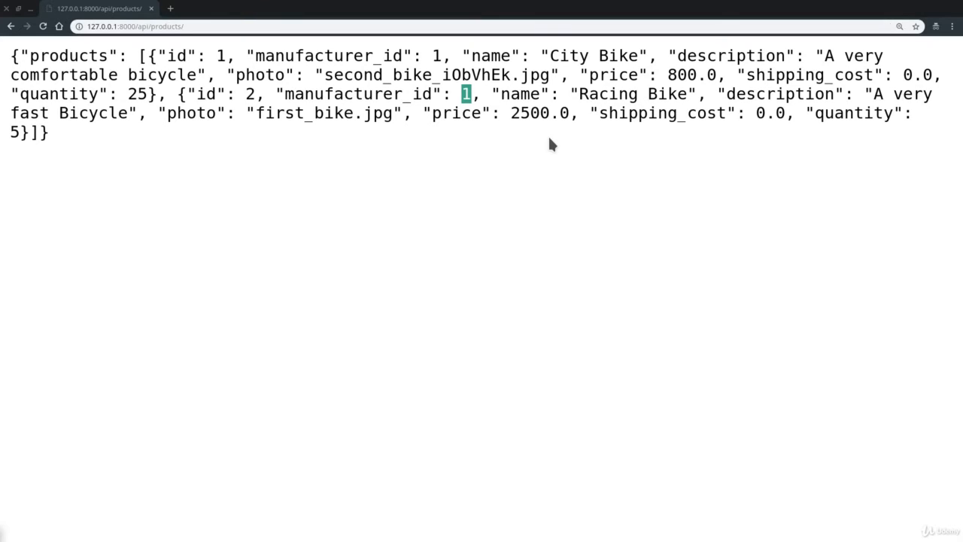
mouse_move(367, 232)
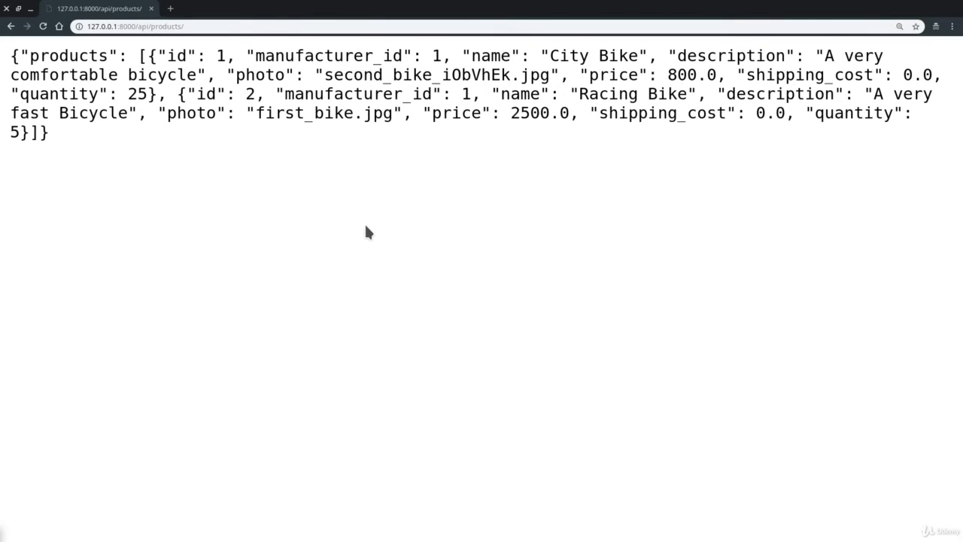
mouse_move(361, 324)
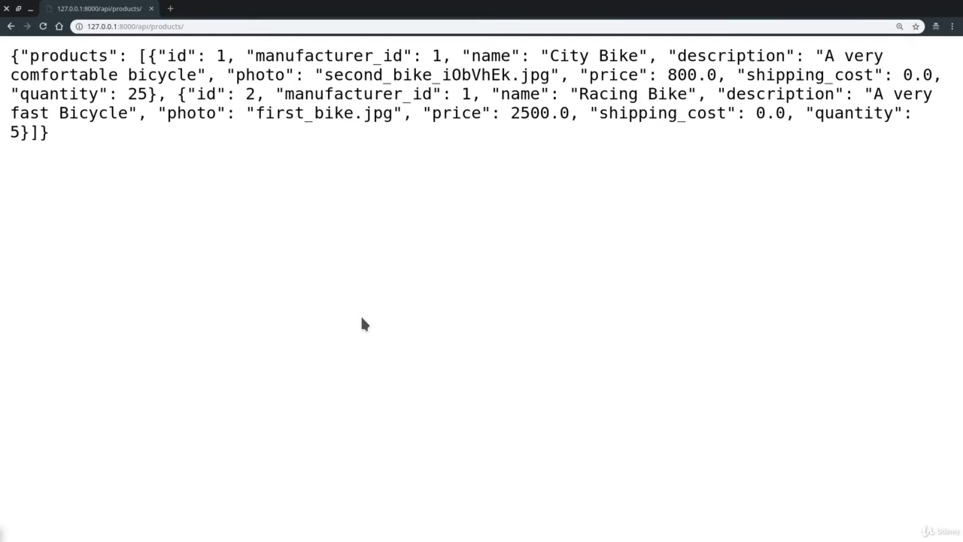
mouse_move(57, 262)
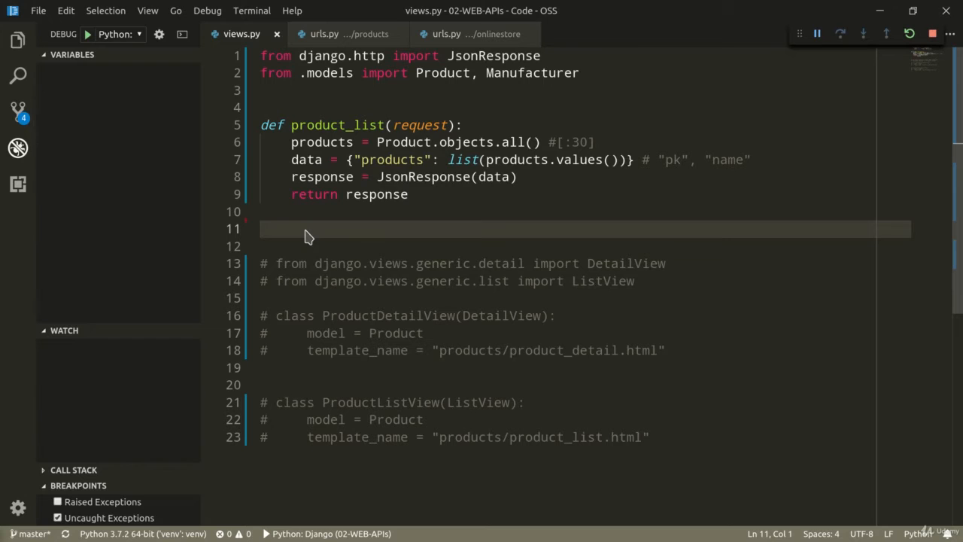
Step: Define def product_detail(request, pk): below product_list
type("def")
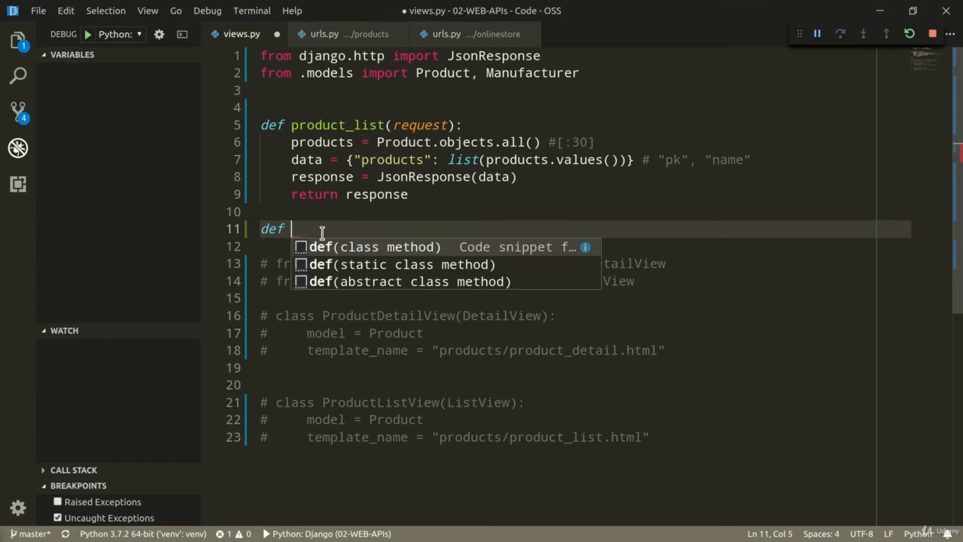
type("product_detail(")
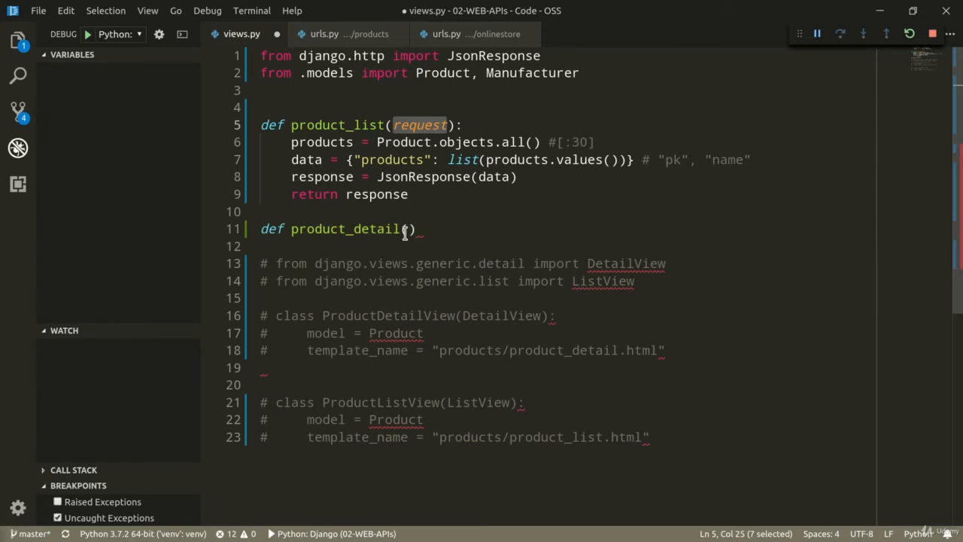
type("request, pk")
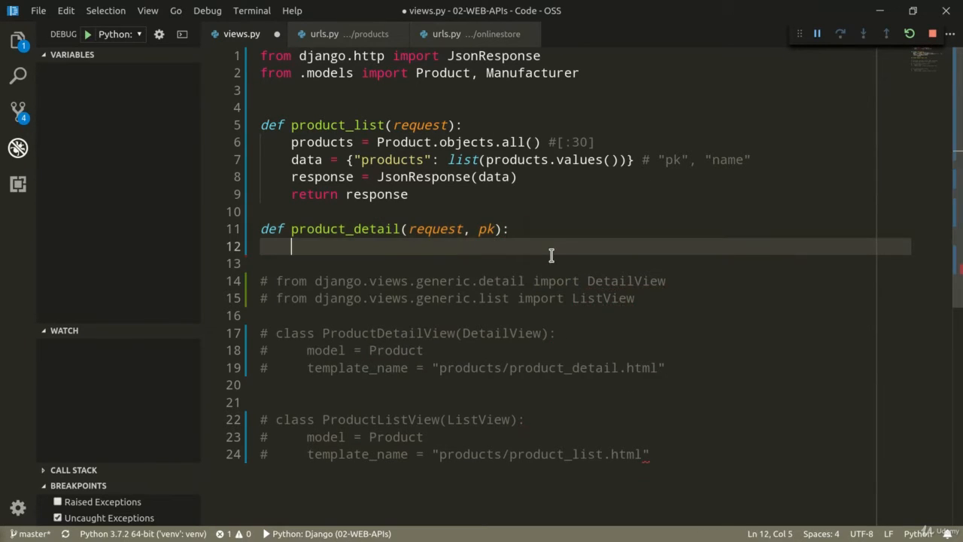
mouse_move(364, 247)
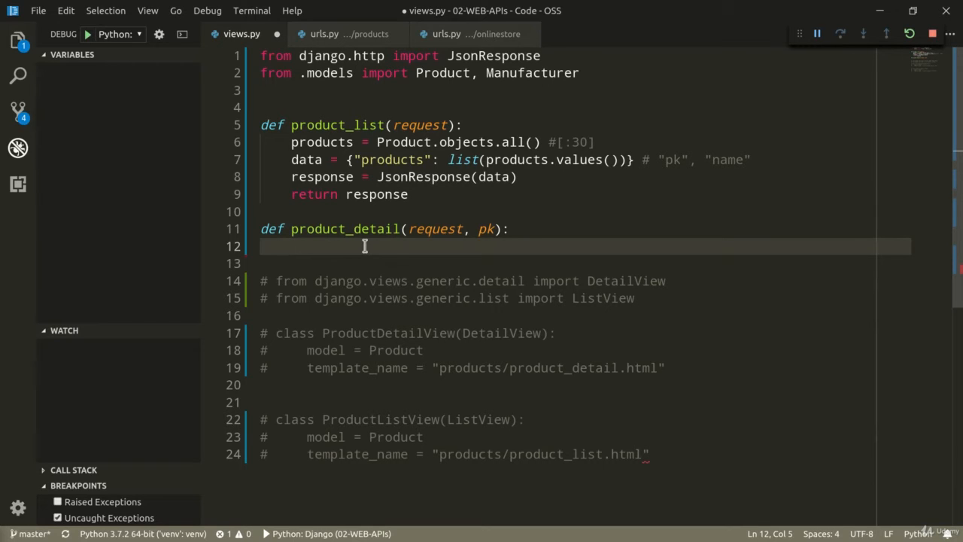
double_click(486, 229)
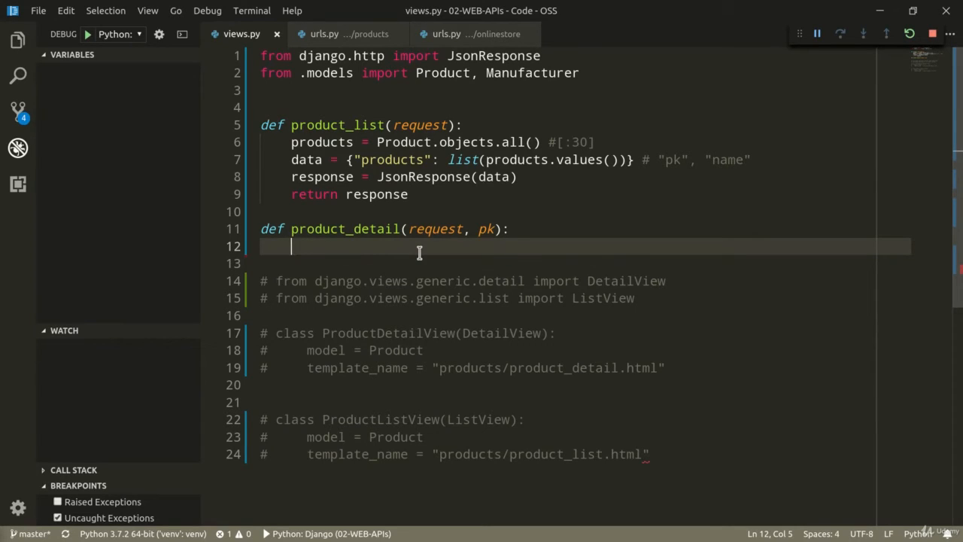
Step: In a try block fetch product = Product.objects.get(pk=pk) and begin the data dict
type("try:")
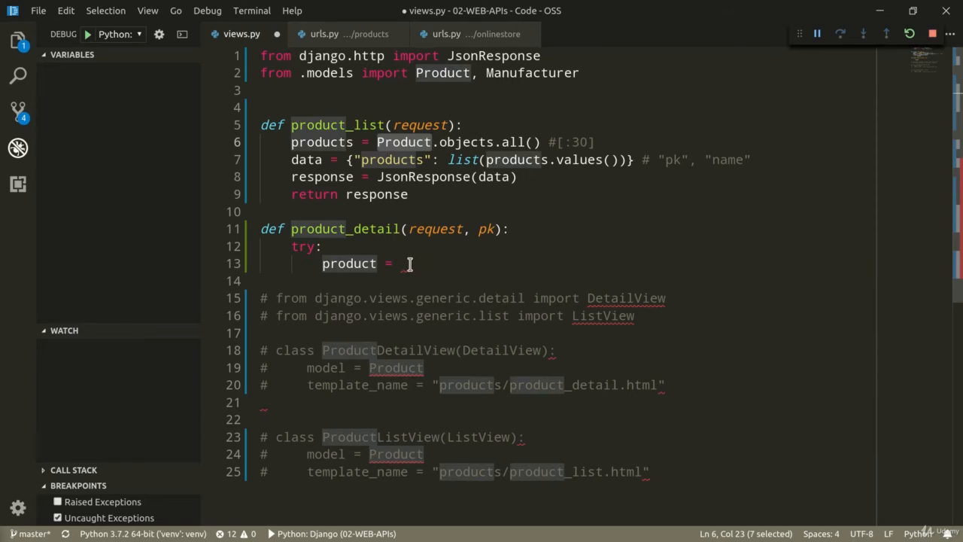
type("Product.onjects")
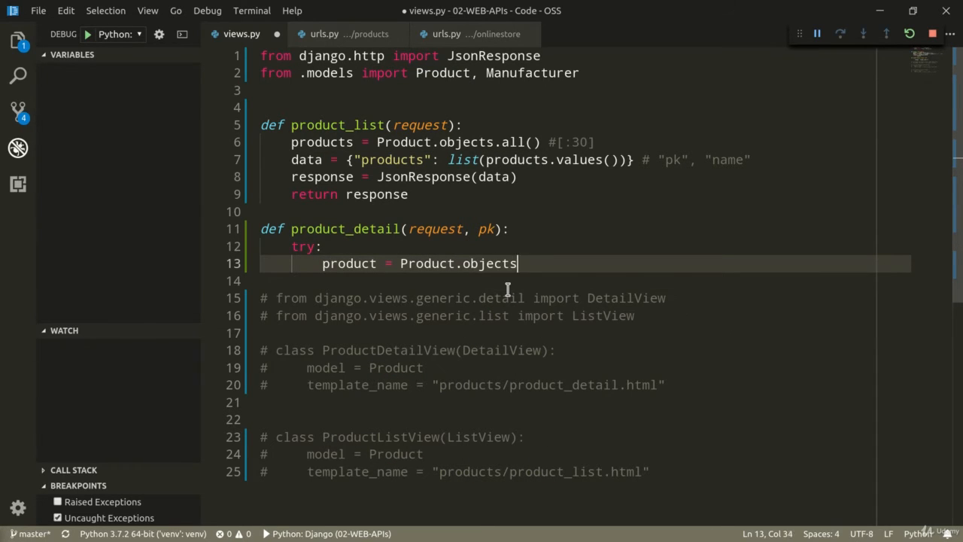
type(".get(pk=pk")
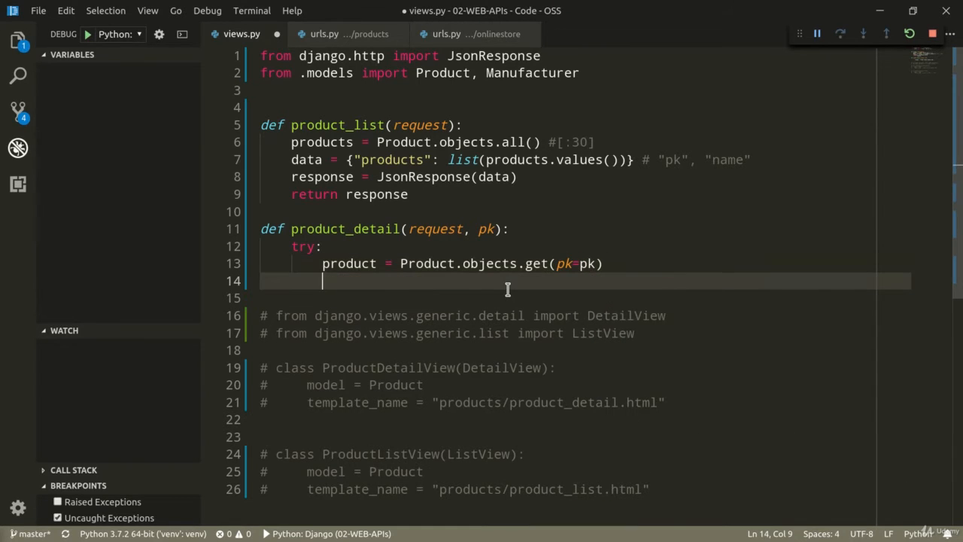
mouse_move(427, 264)
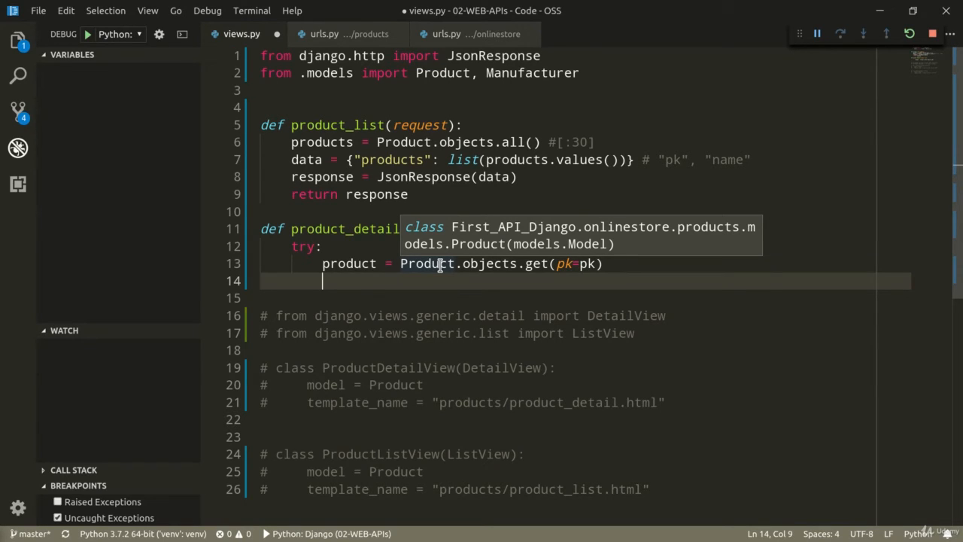
type("data = {\"product\":")
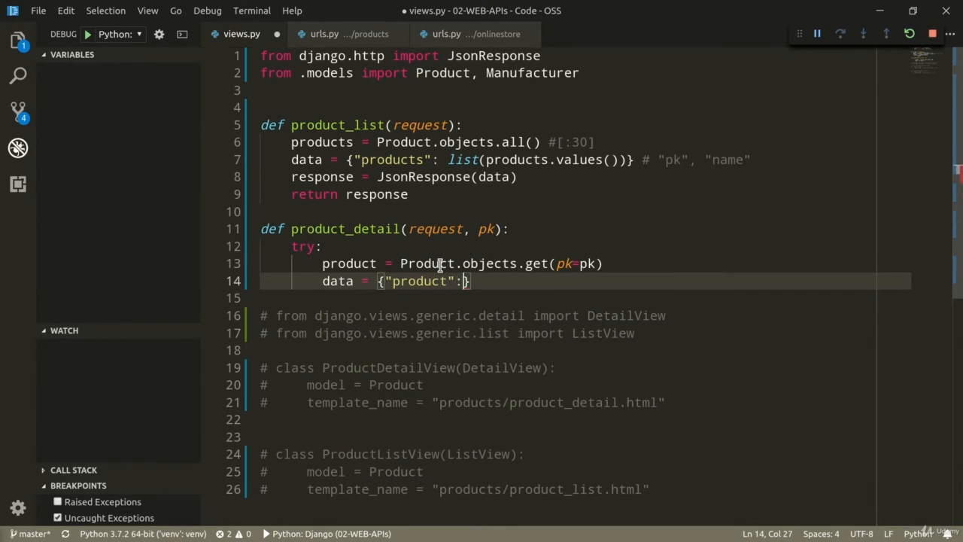
Step: Build the product dict with name, manufacturer name, description and photo url entries
type("{}")
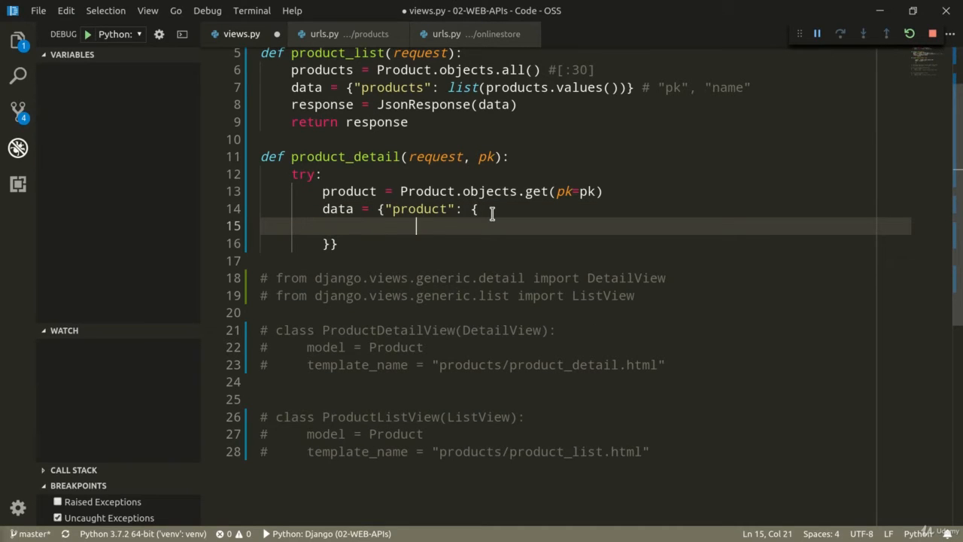
type("\"name\":")
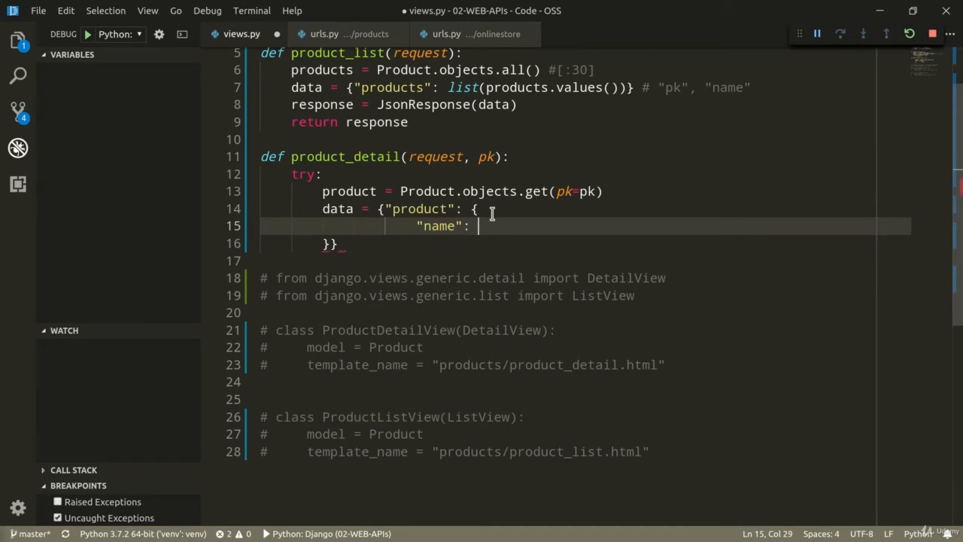
type("product.name,")
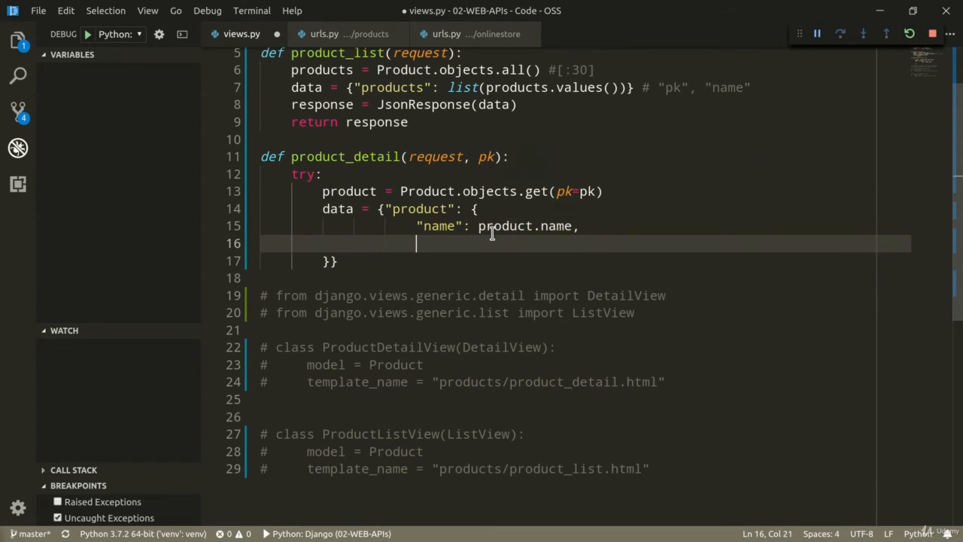
type("\"manu\"")
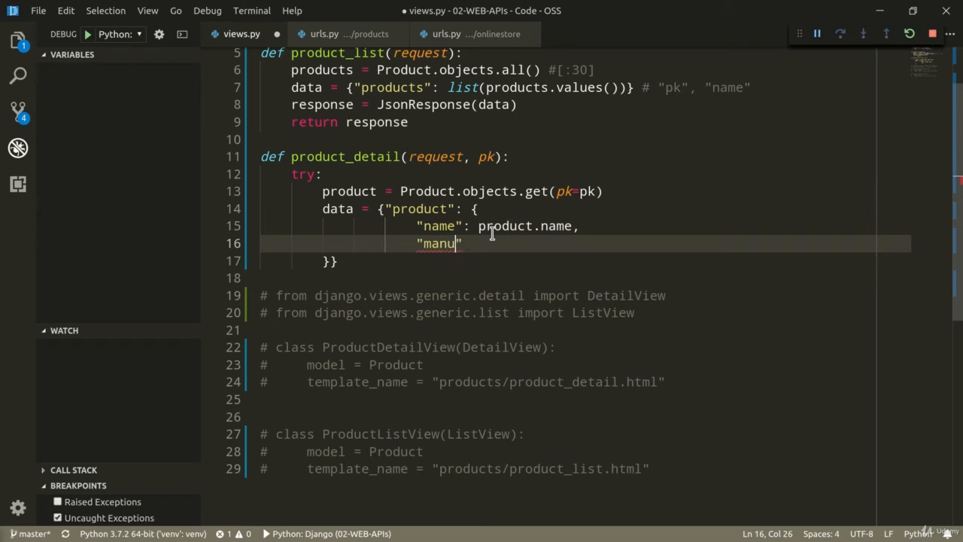
type("facturer\":")
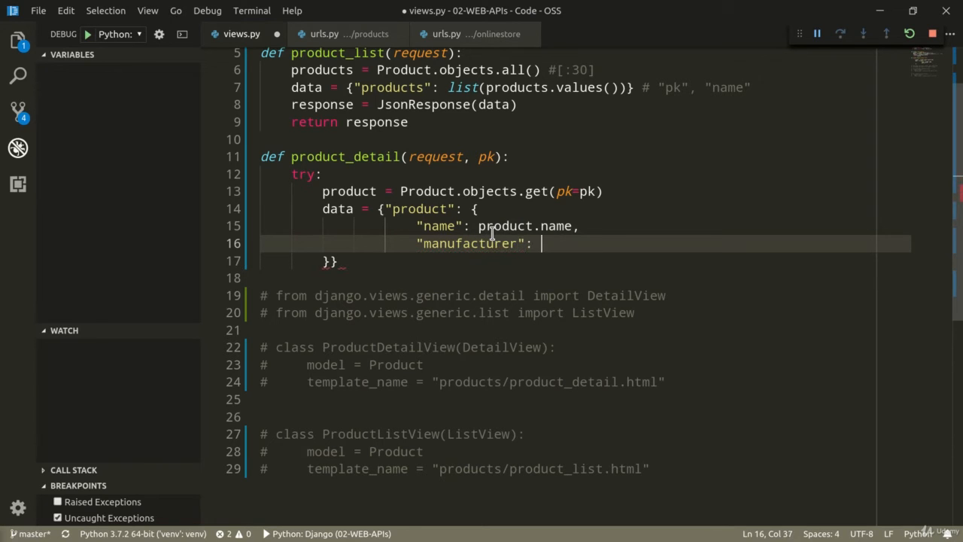
type("product.manufacturer.")
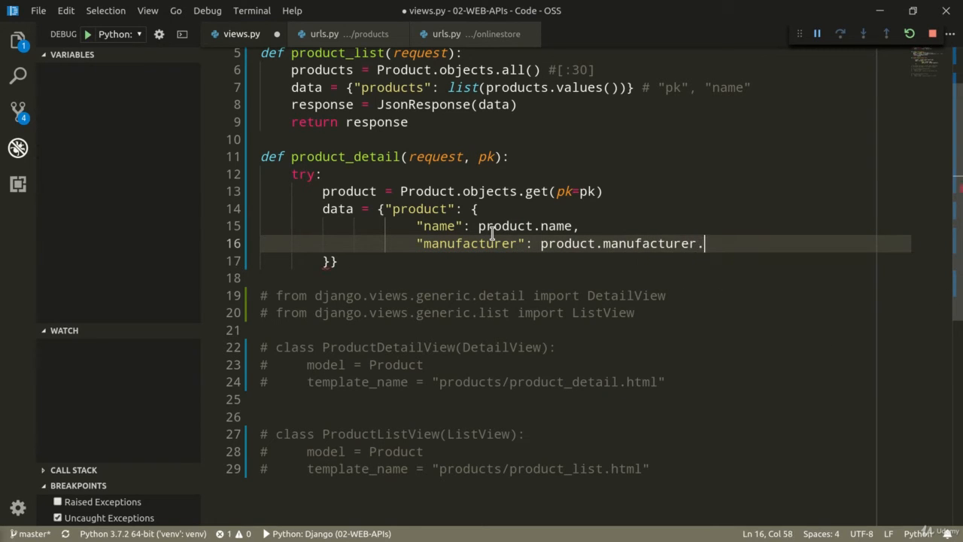
type("name,")
type("\"d")
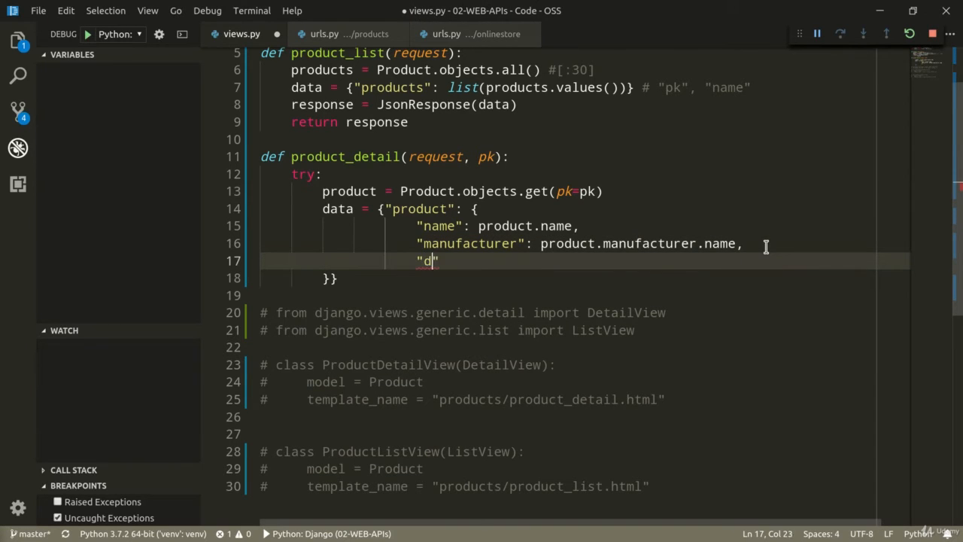
type("escription")
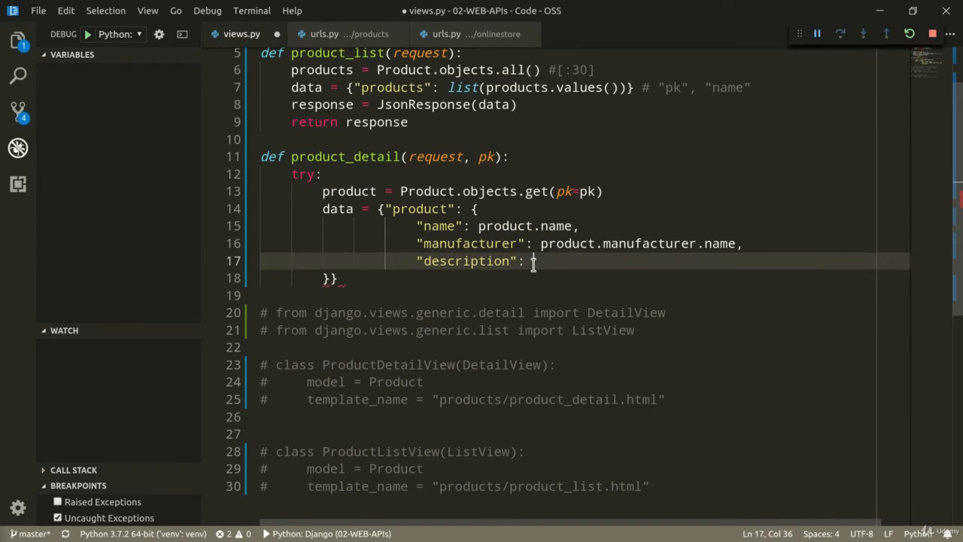
type("product.description,")
type("\"")
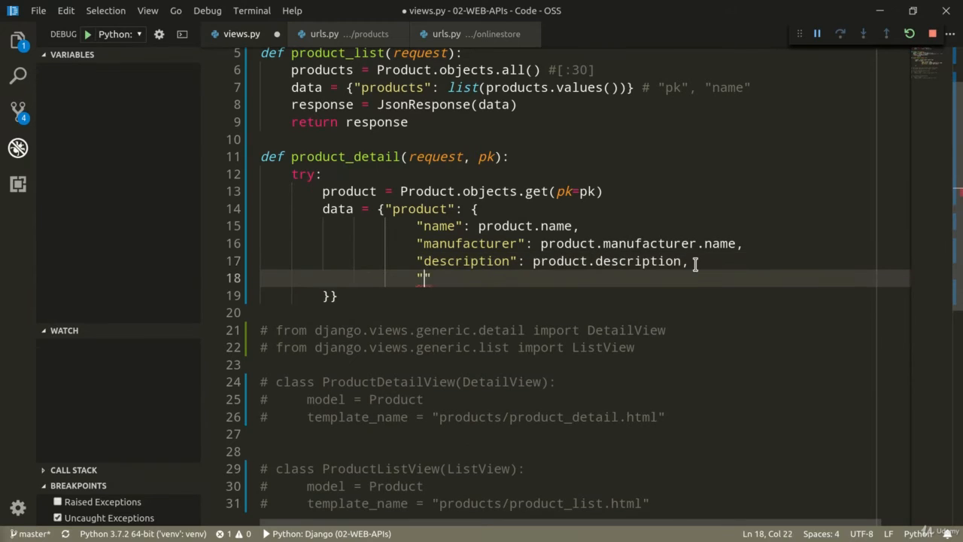
type("photo\":")
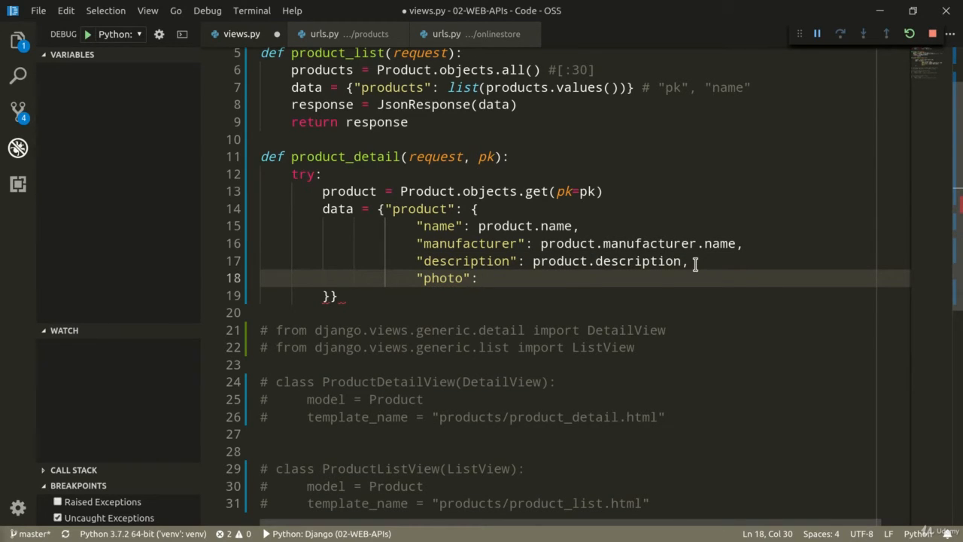
type("product.photo.url,")
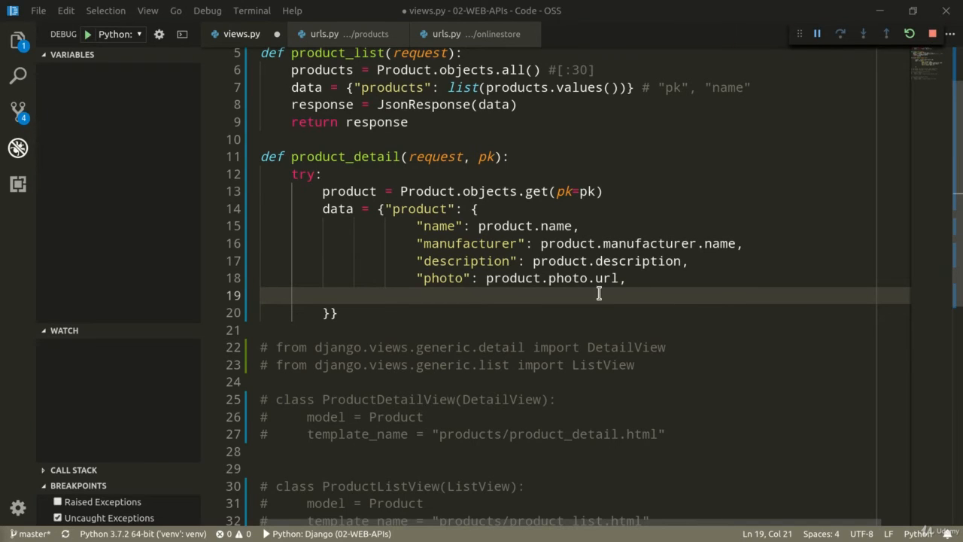
Step: Add price, shipping_cost and quantity entries after the photo entry
left_click(635, 278)
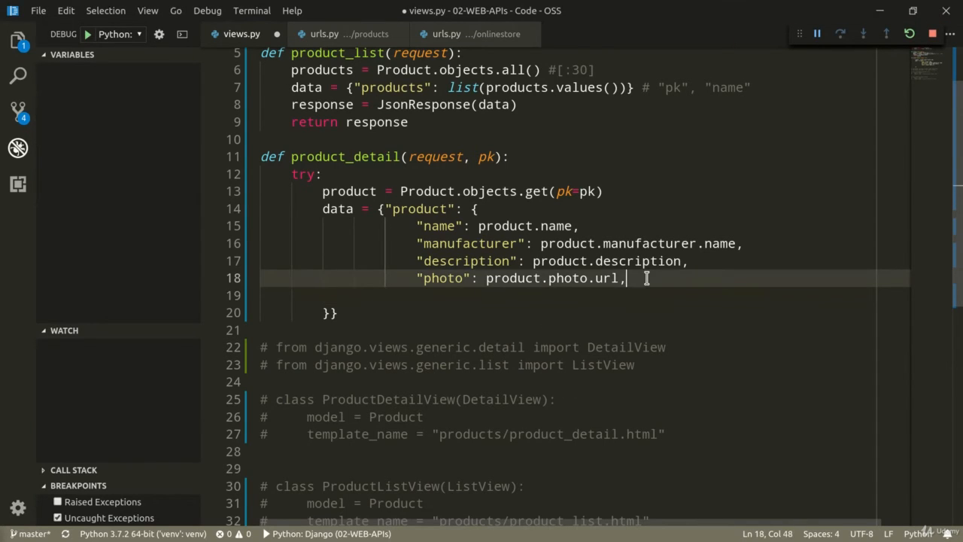
type("\"price\"")
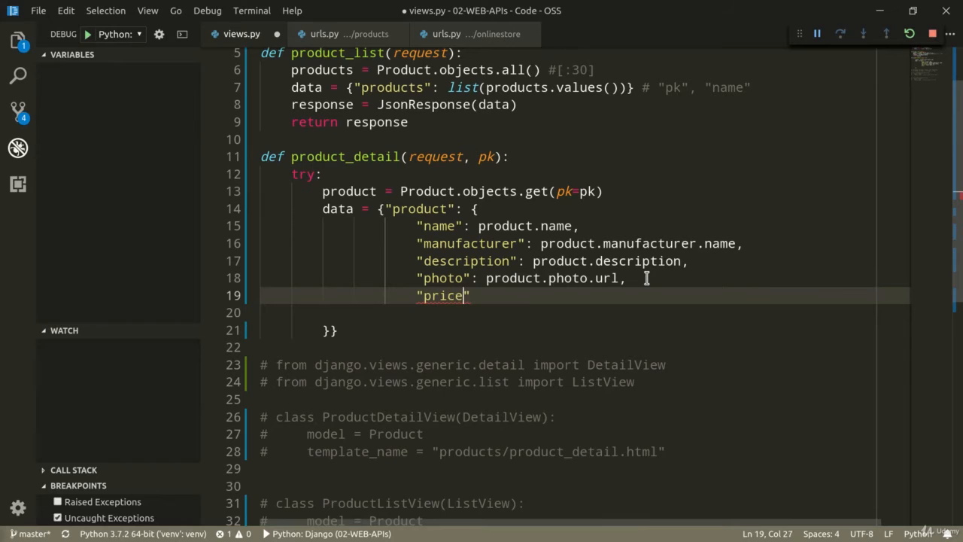
type("\": pro")
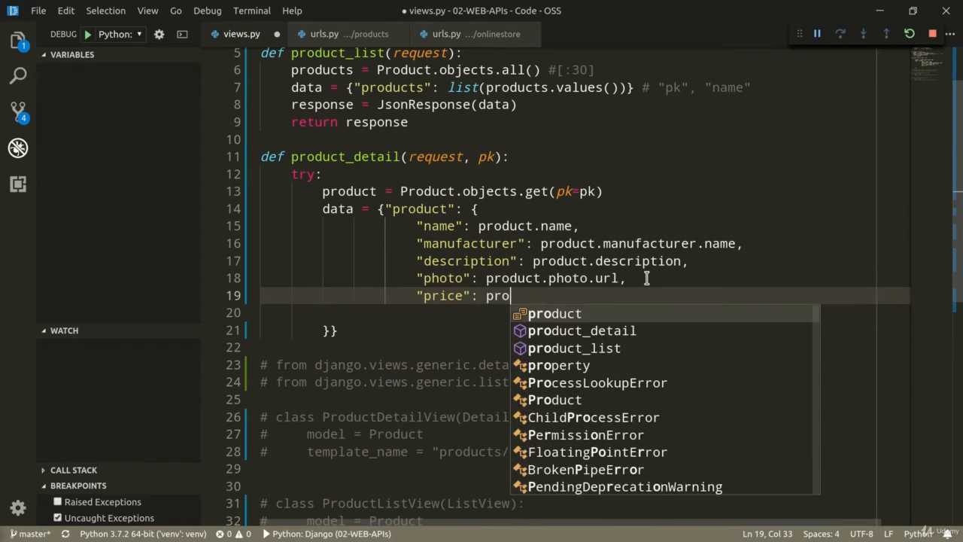
type("duct.price,")
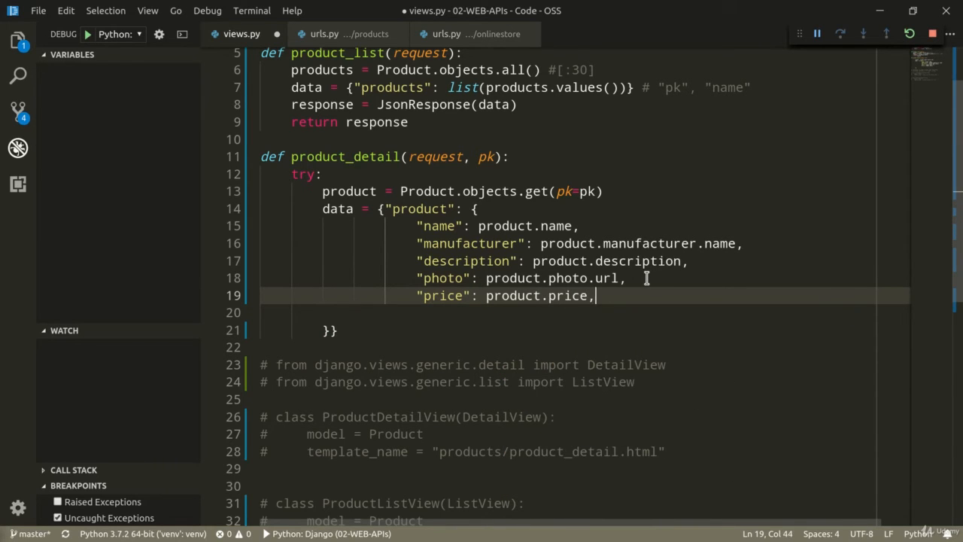
key("Enter")
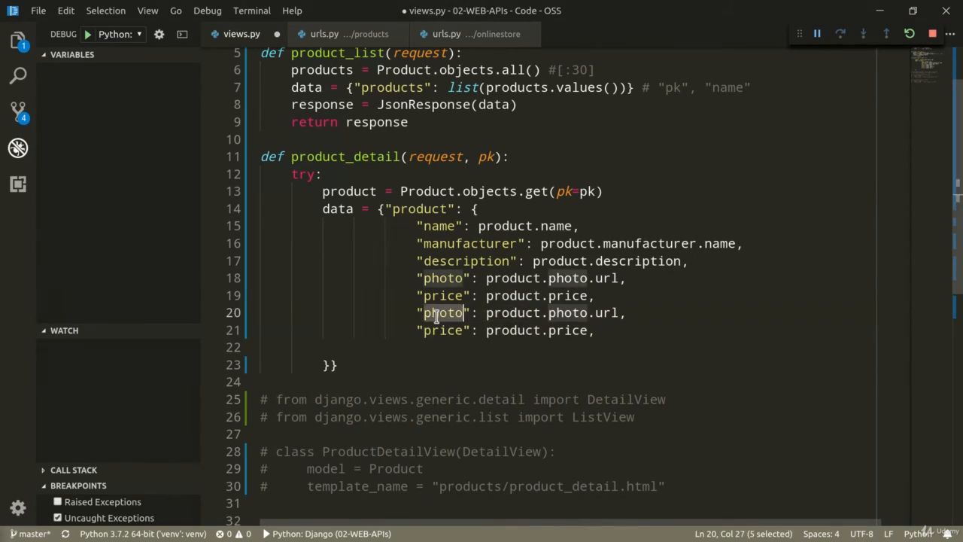
type("shipping_cos")
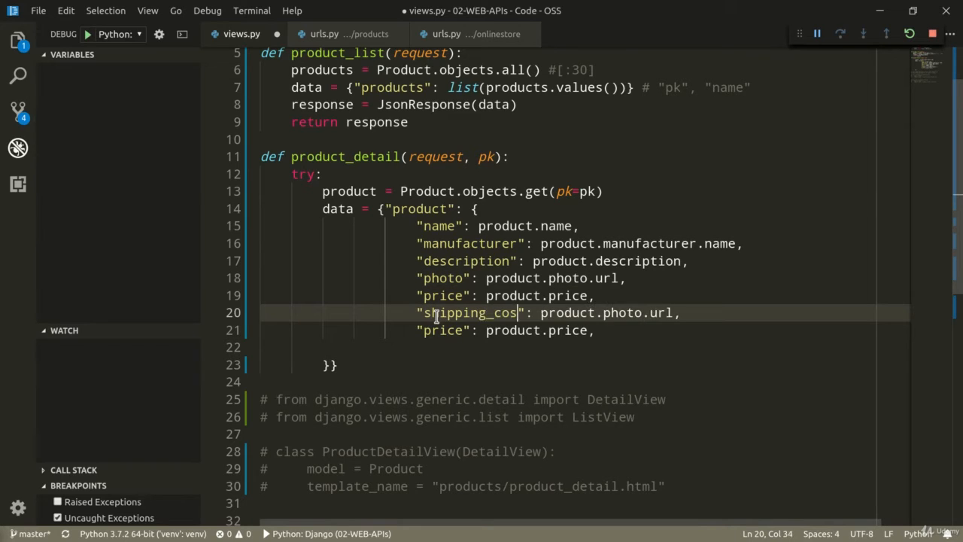
double_click(470, 311)
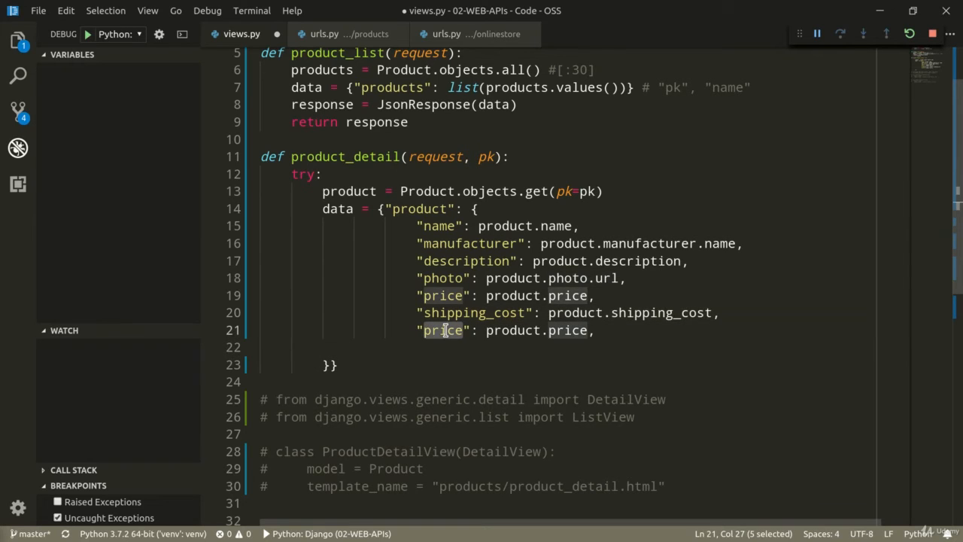
type("quantity")
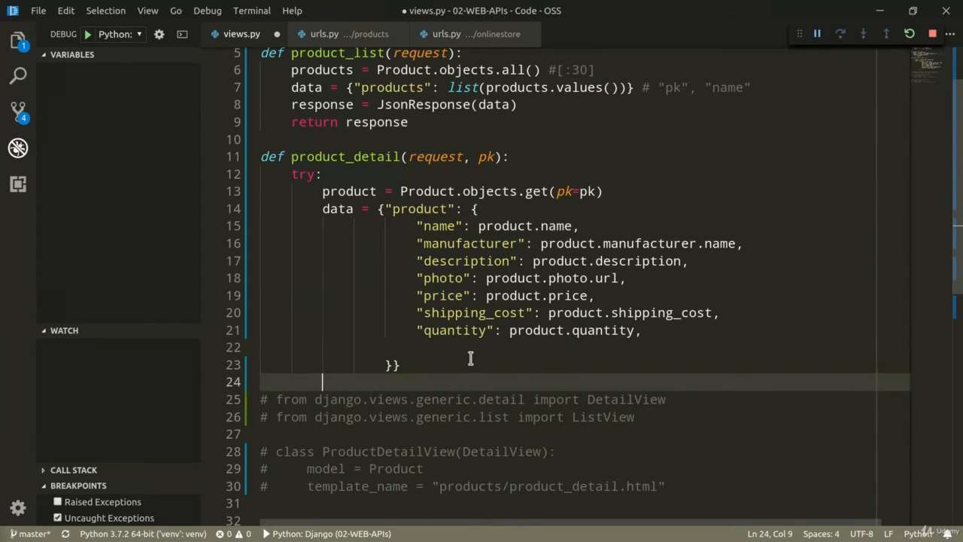
Step: Assign response = JsonResponse(data) below the data dict inside the try block
type("response =")
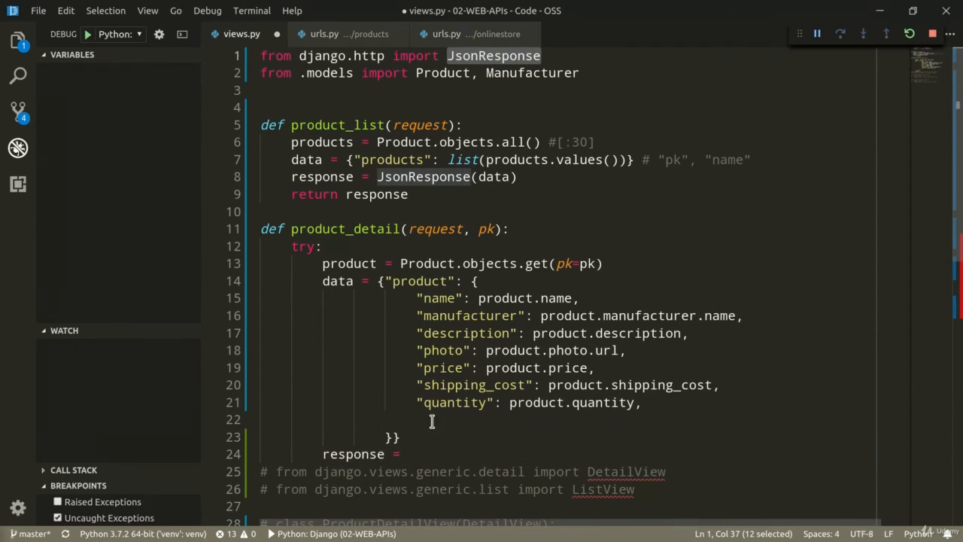
type("JsonResponse()")
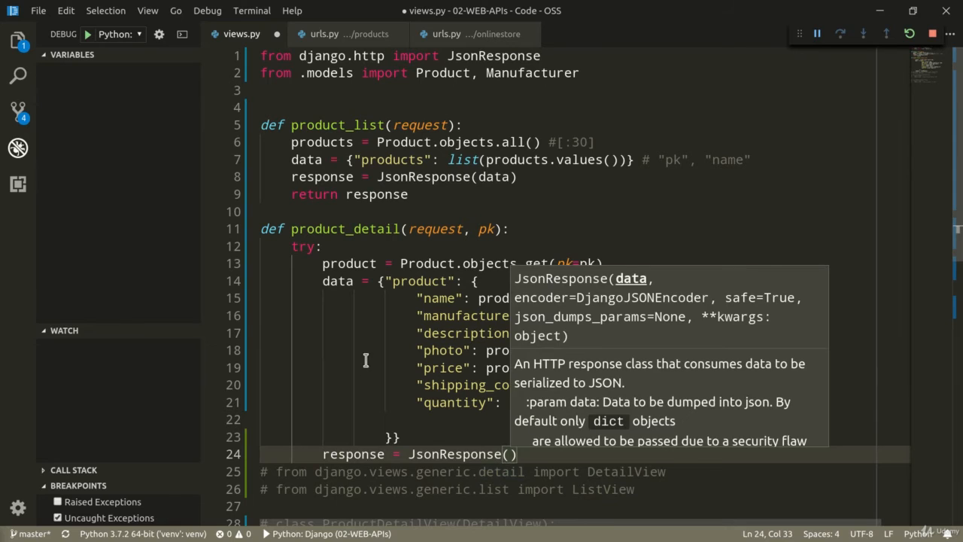
type("data")
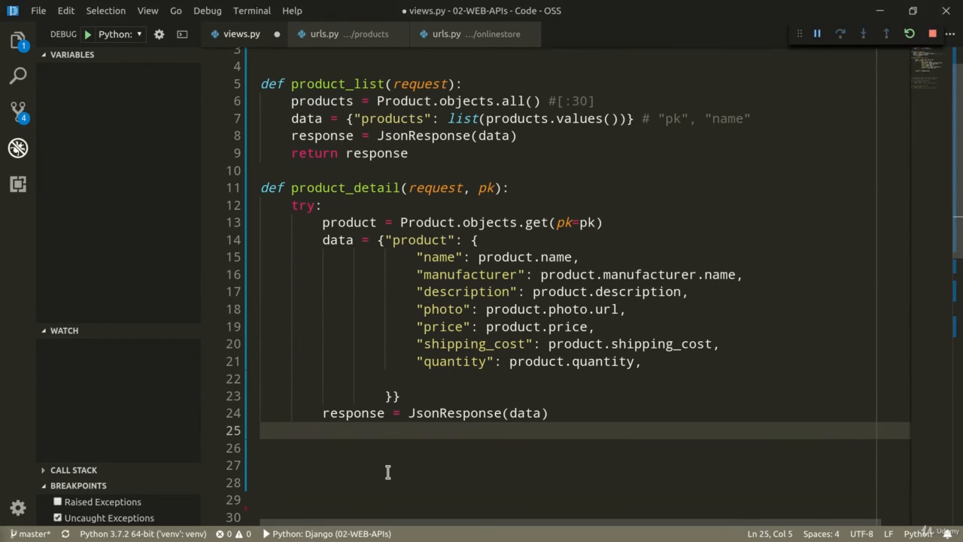
Step: Add an except Product.DoesNotExist branch assigning a JsonResponse to response
type("except")
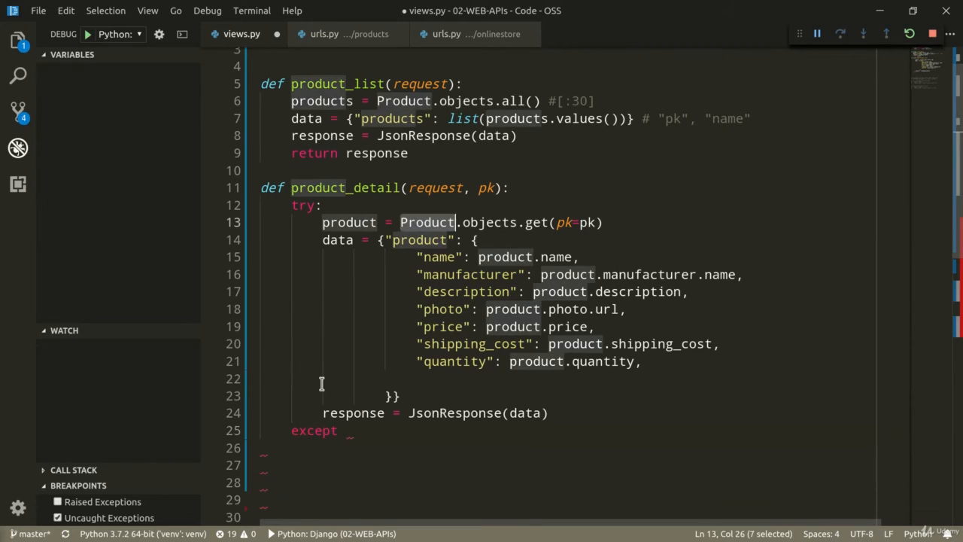
type("Product.DoesNotExi")
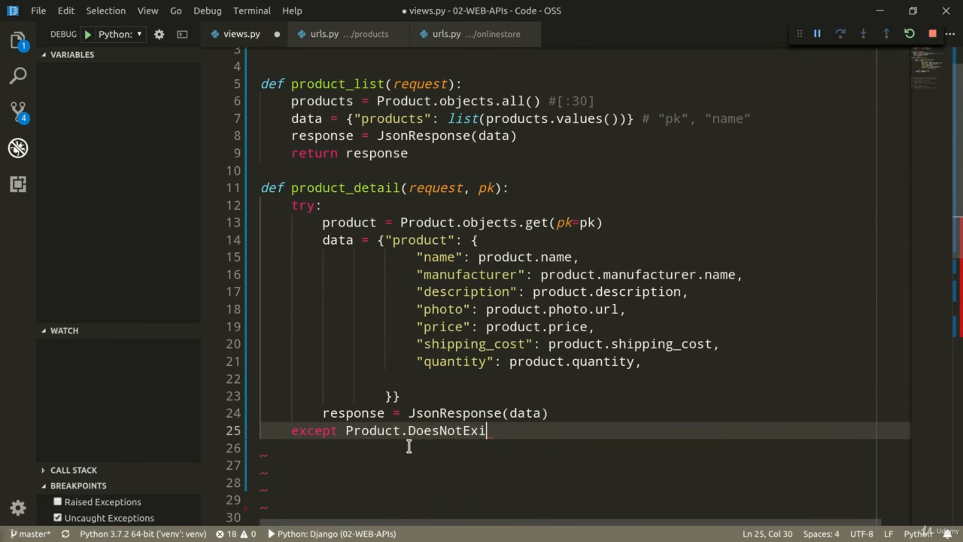
key("Enter")
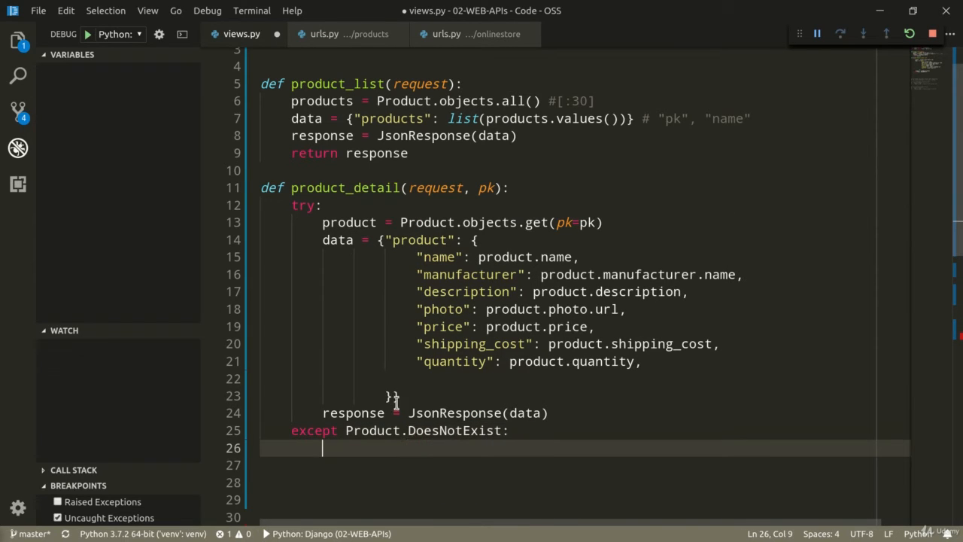
double_click(352, 412)
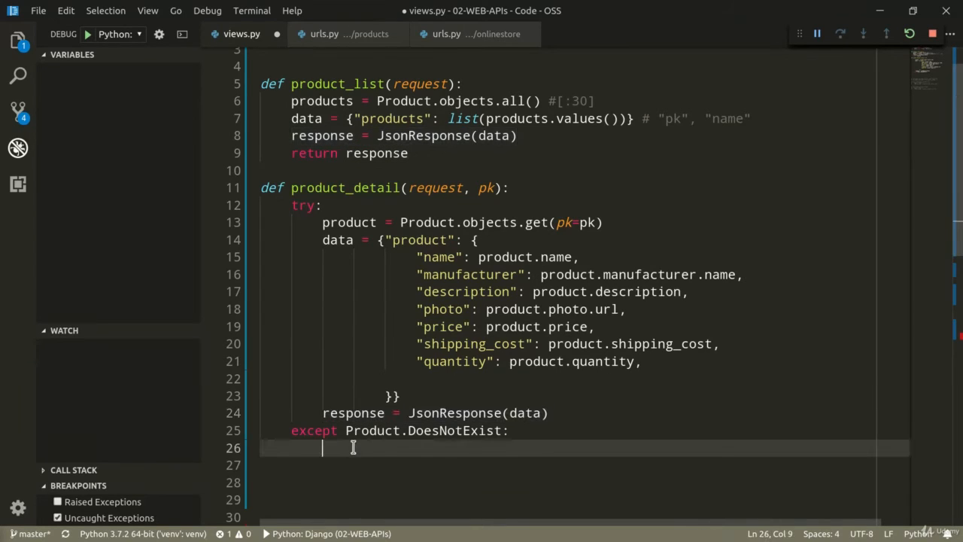
type("response = JsonResponse(data)")
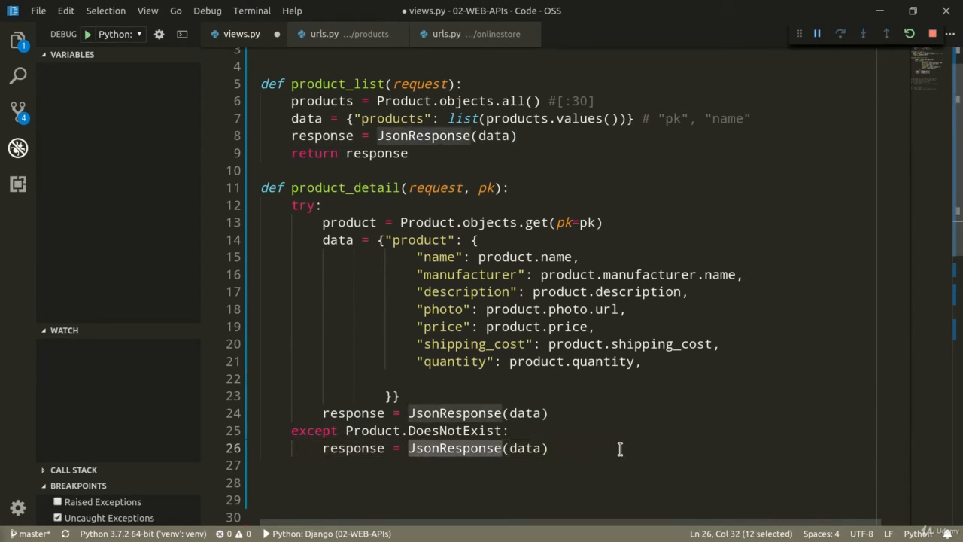
double_click(526, 449)
type("{")
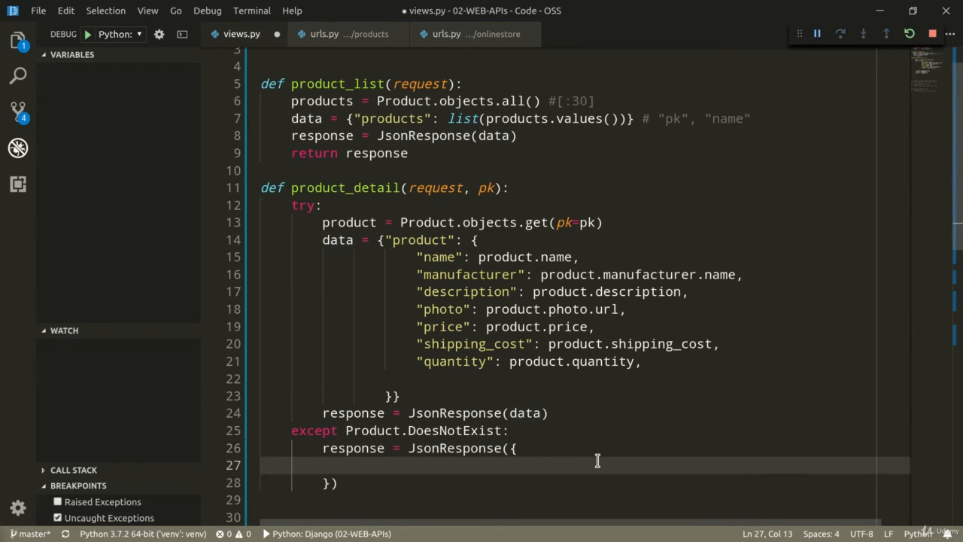
Step: Fill the error dict with code 404 and message "product not found!"
type("\"error\"")
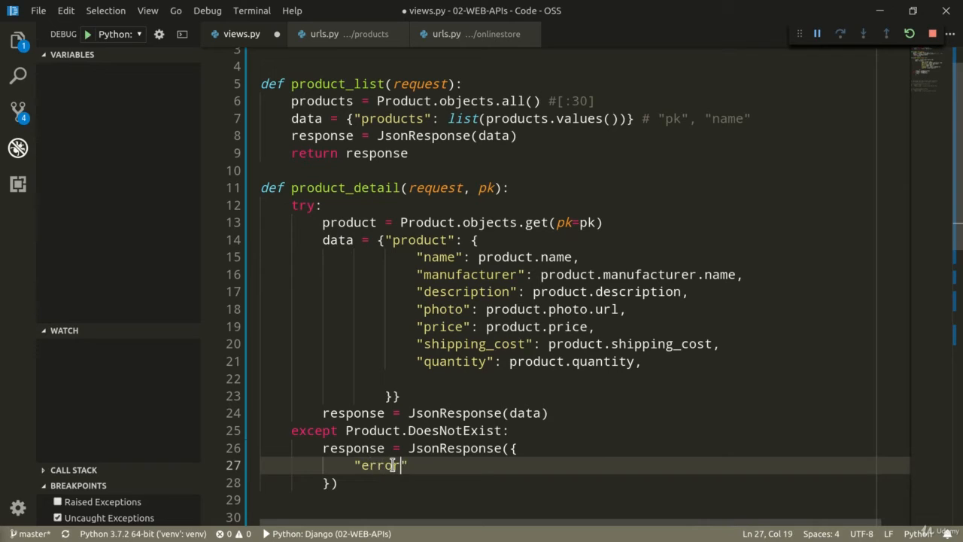
type(": {}")
type("\"")
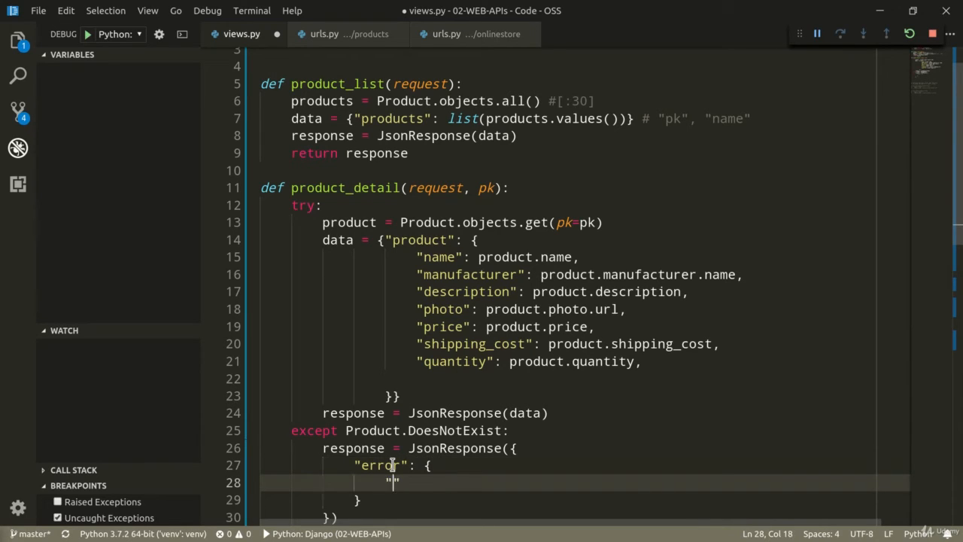
type("code\":")
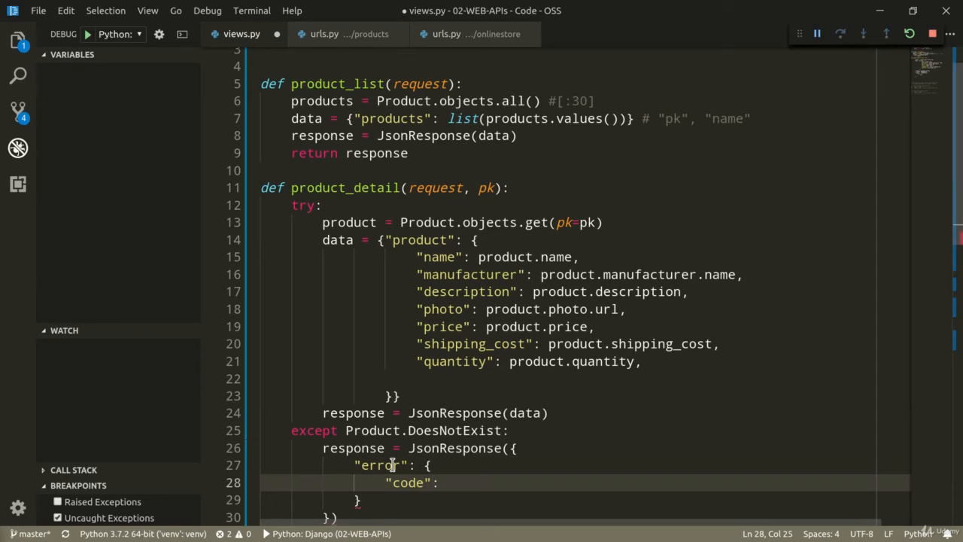
type("404,")
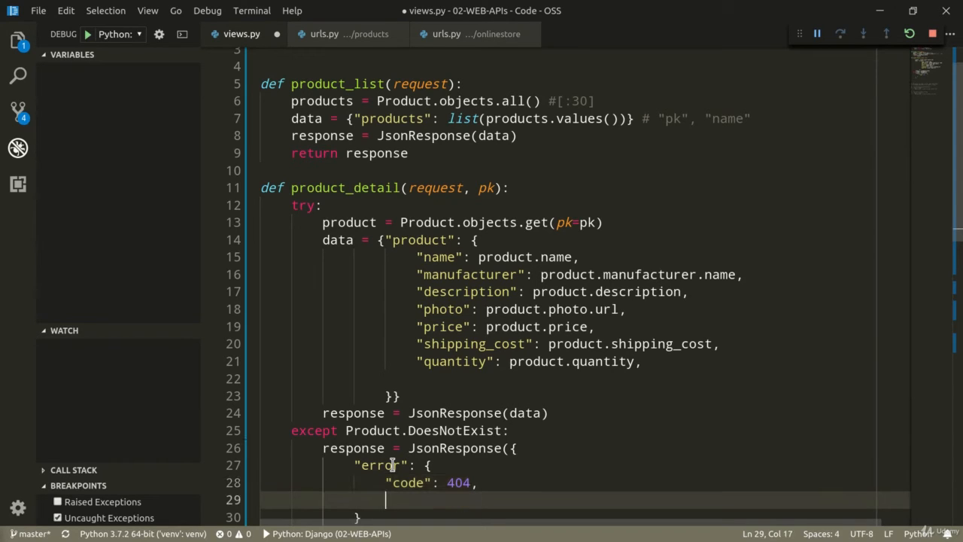
type("\"mes\"")
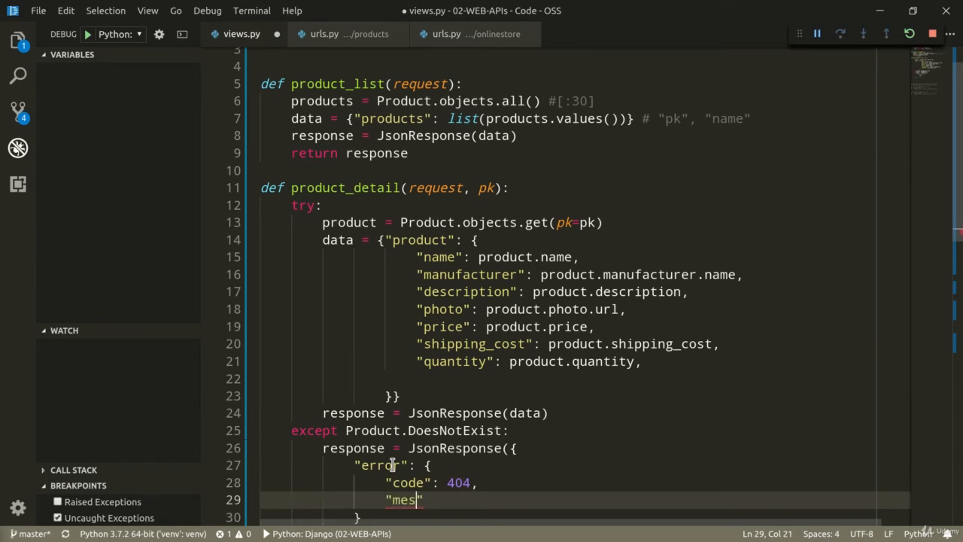
type("sage\": \"produ")
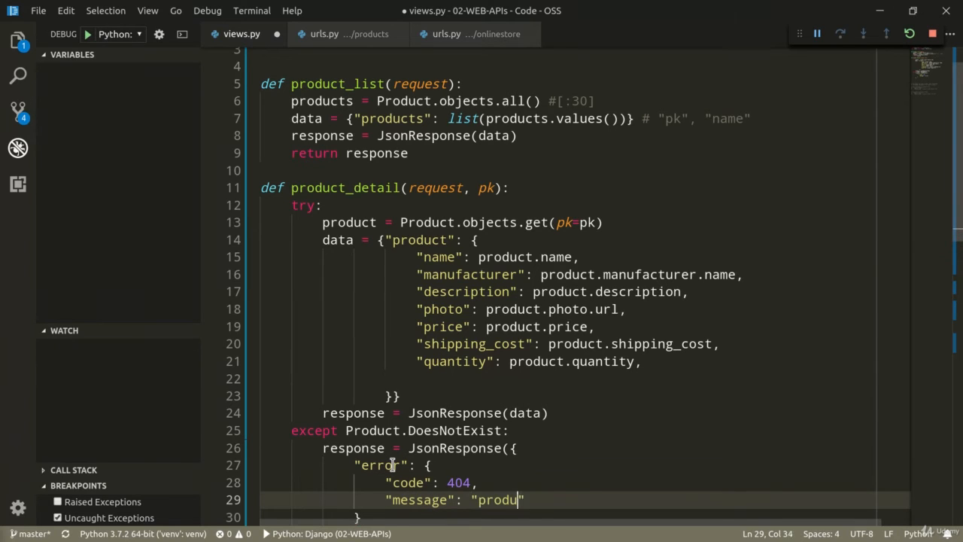
type("ct not found!")
type("status=404)")
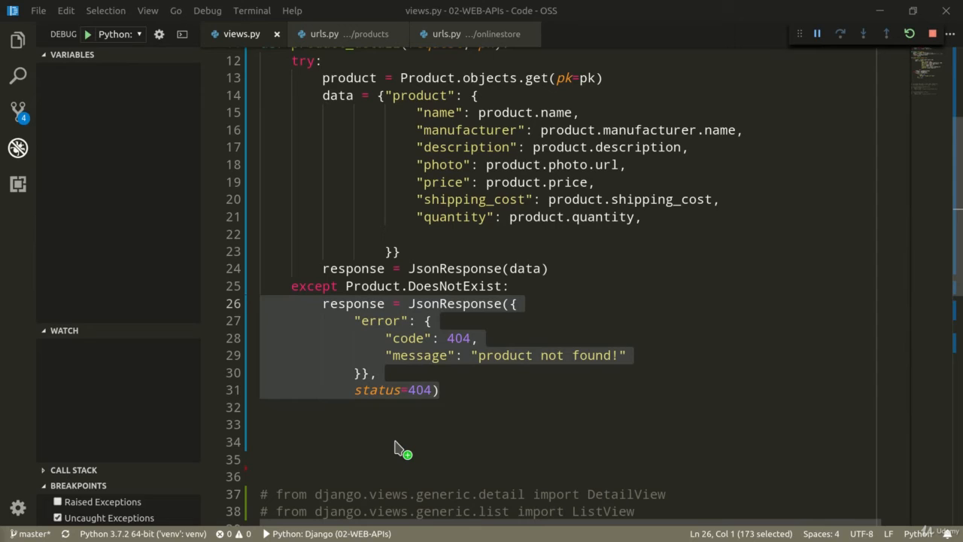
mouse_move(437, 439)
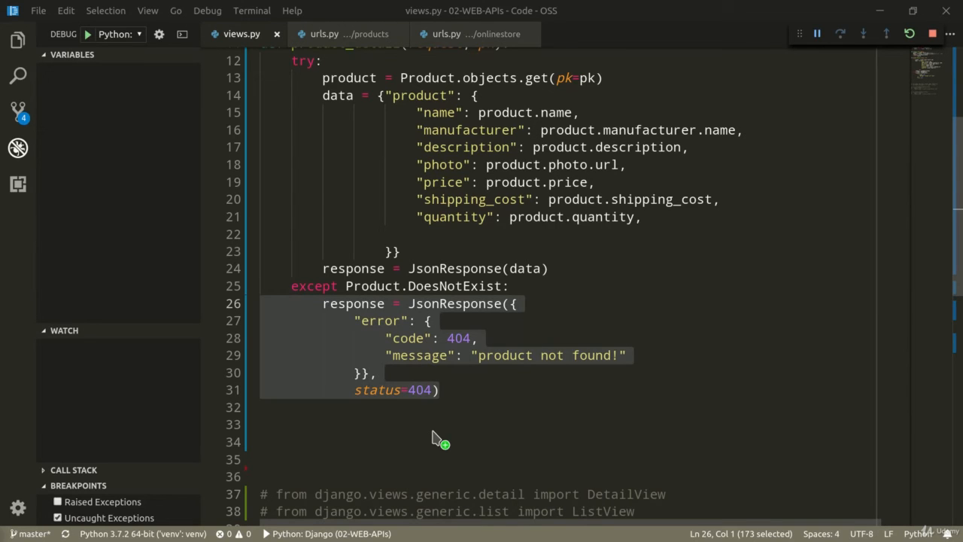
mouse_move(433, 452)
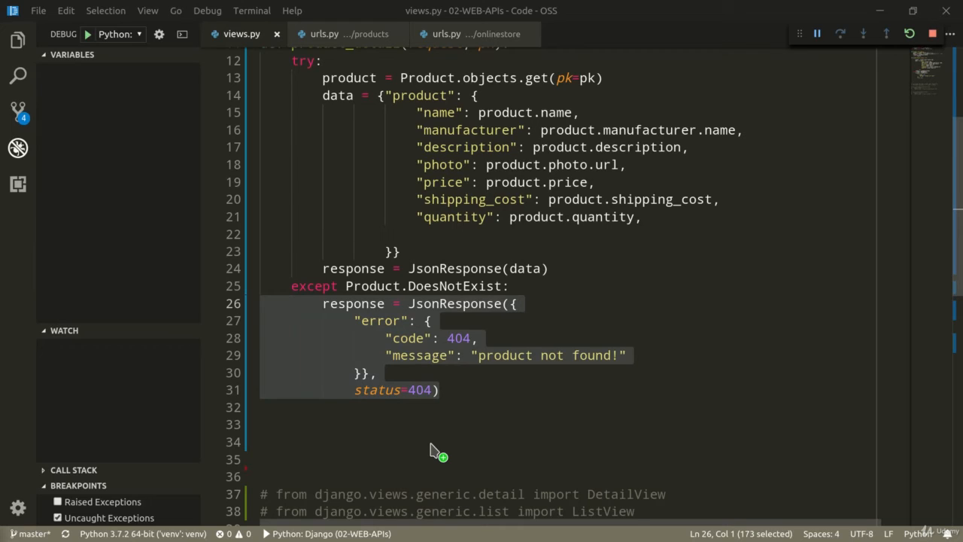
mouse_move(491, 411)
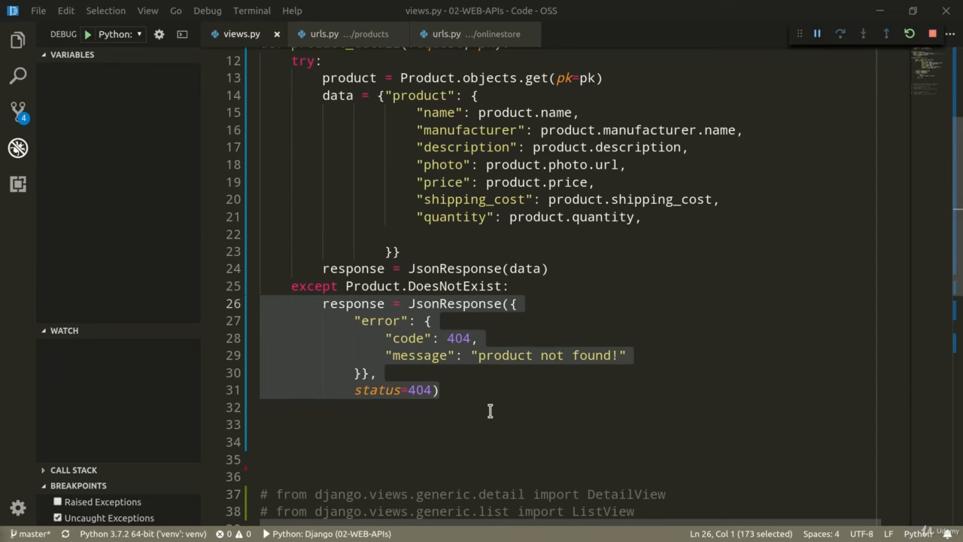
Step: Review the error code, message entries and the response variable in the except branch
left_click(443, 390)
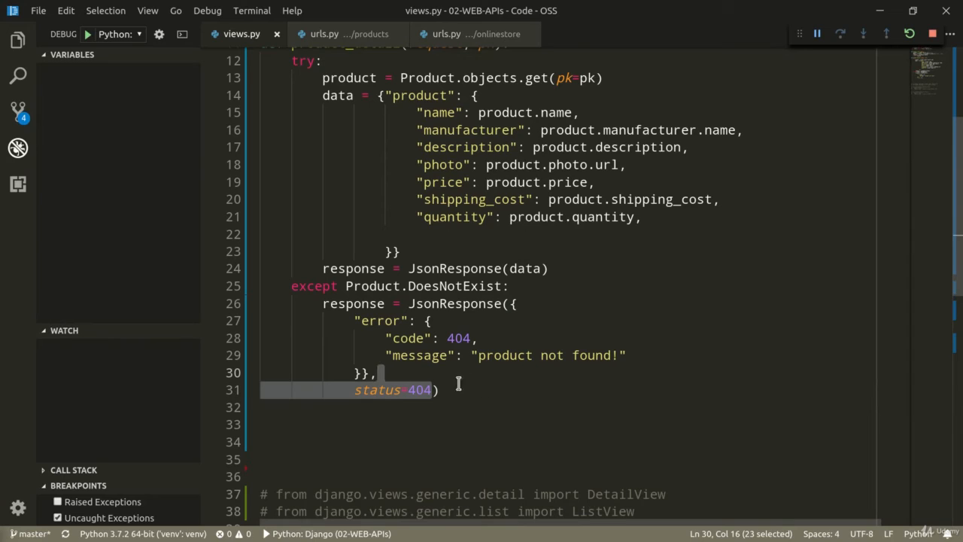
mouse_move(467, 394)
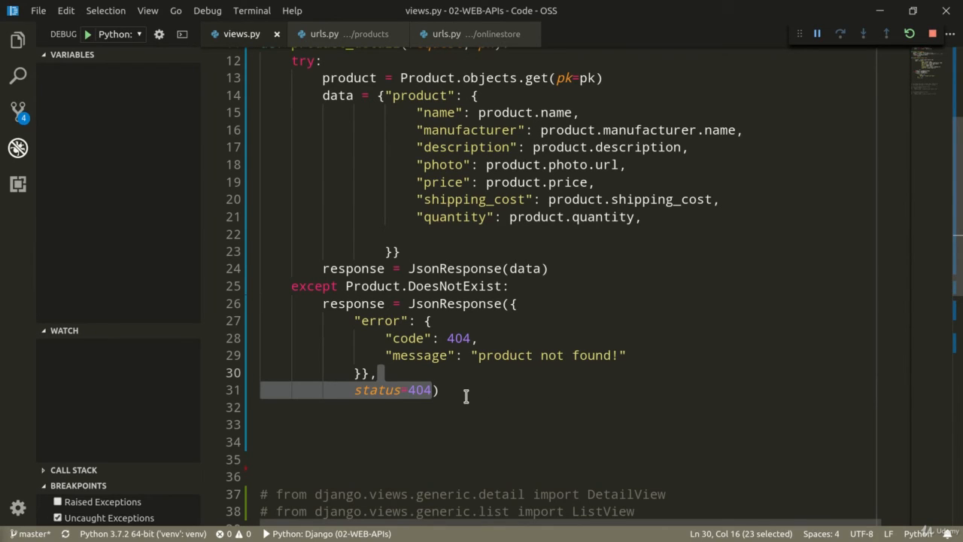
mouse_move(424, 355)
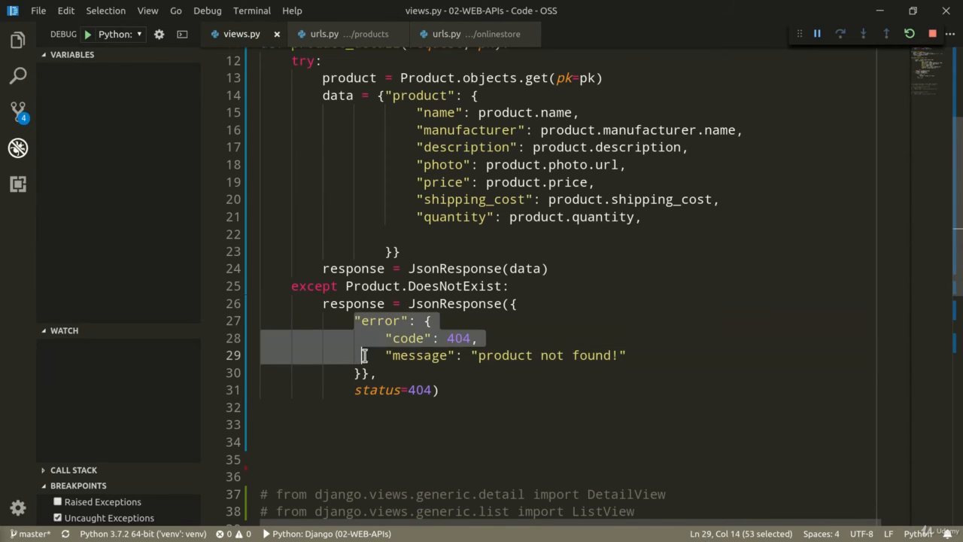
left_click_drag(364, 356, 451, 373)
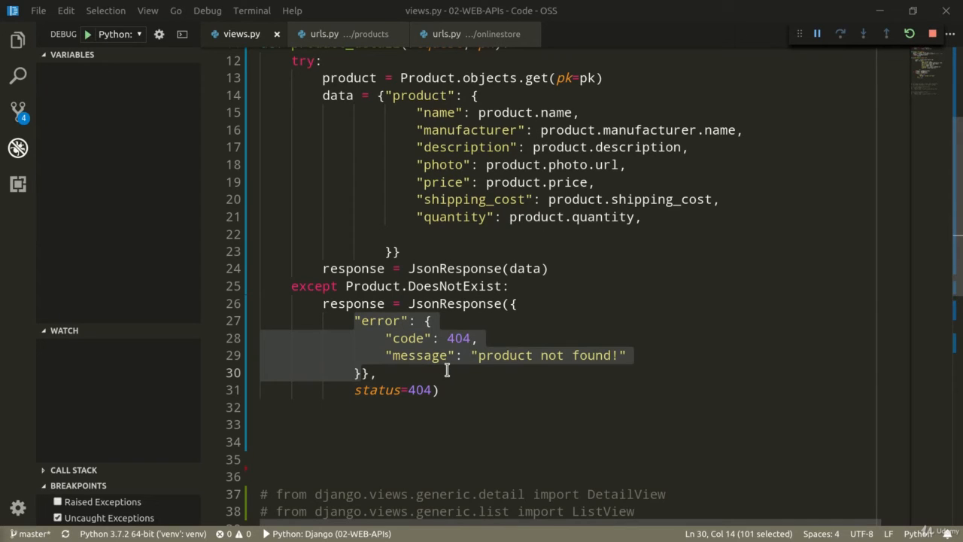
double_click(418, 355)
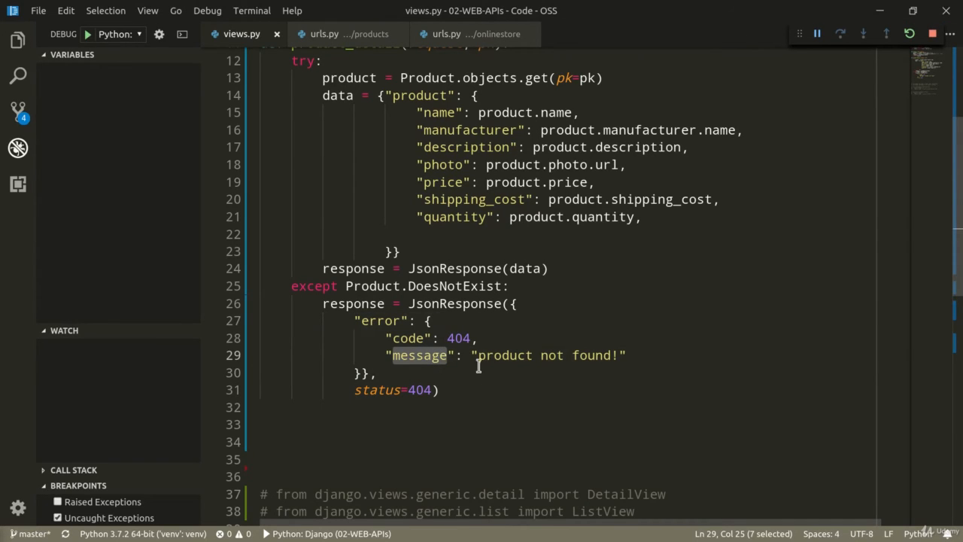
double_click(410, 337)
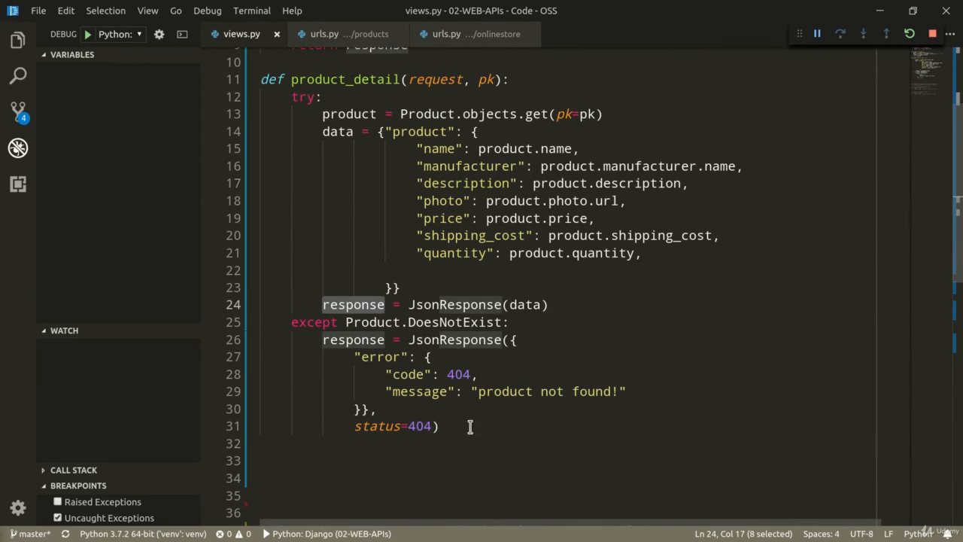
Step: End product_detail with return response
type("response")
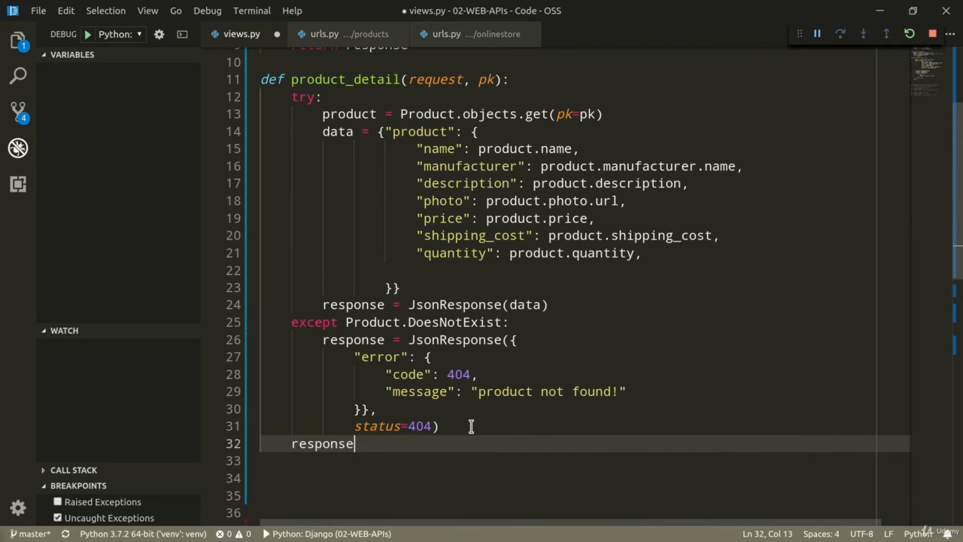
type("ret")
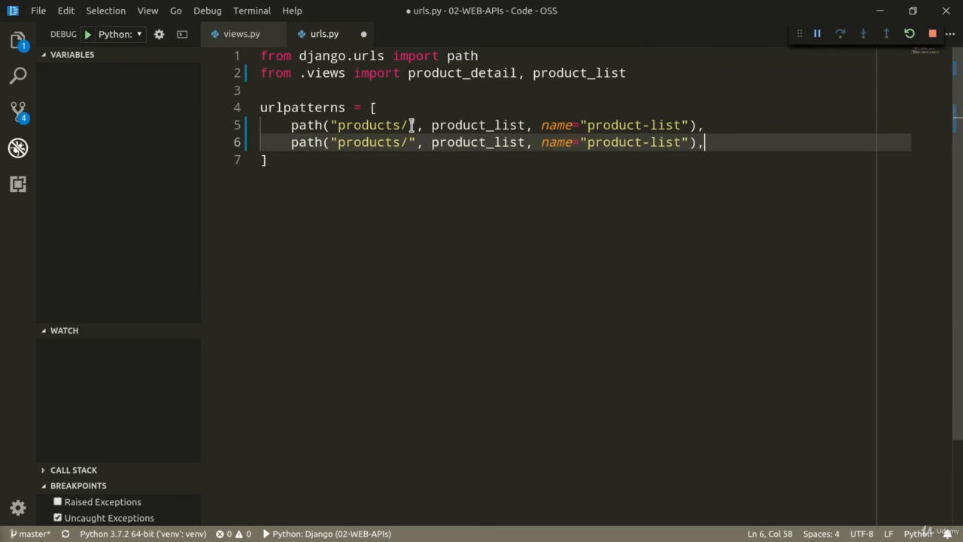
Step: Route products/<int:pk>/ to product_detail named product-detail and restart the debug server
type("<int:pk>/")
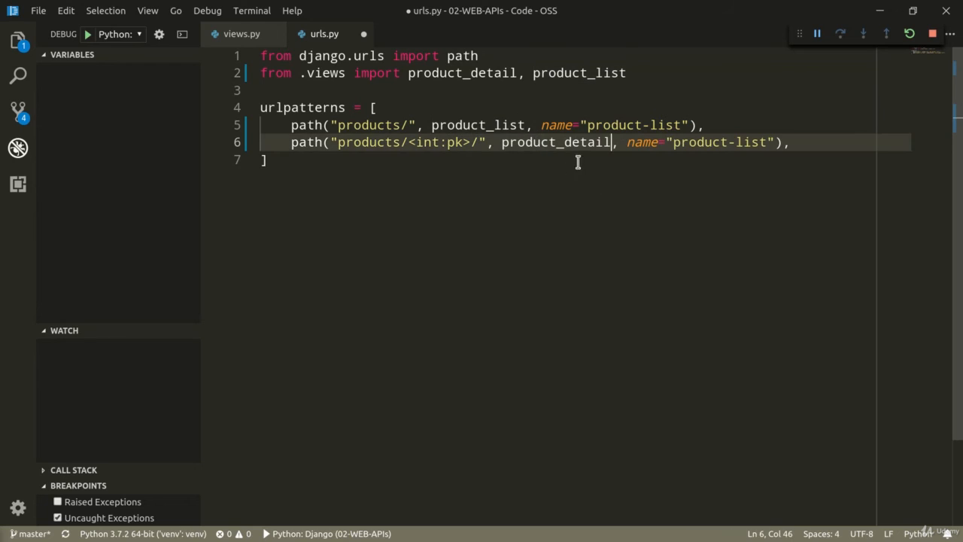
mouse_move(689, 150)
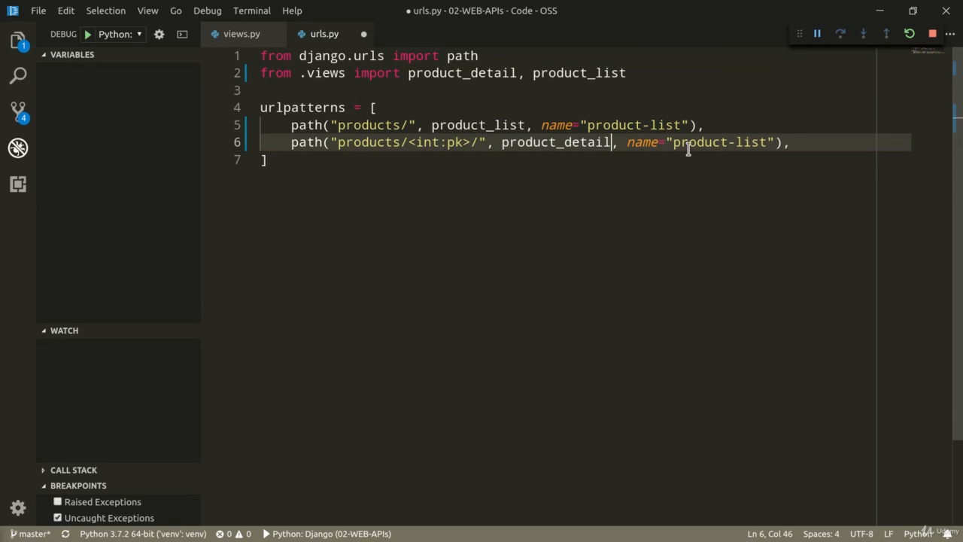
type("product-d")
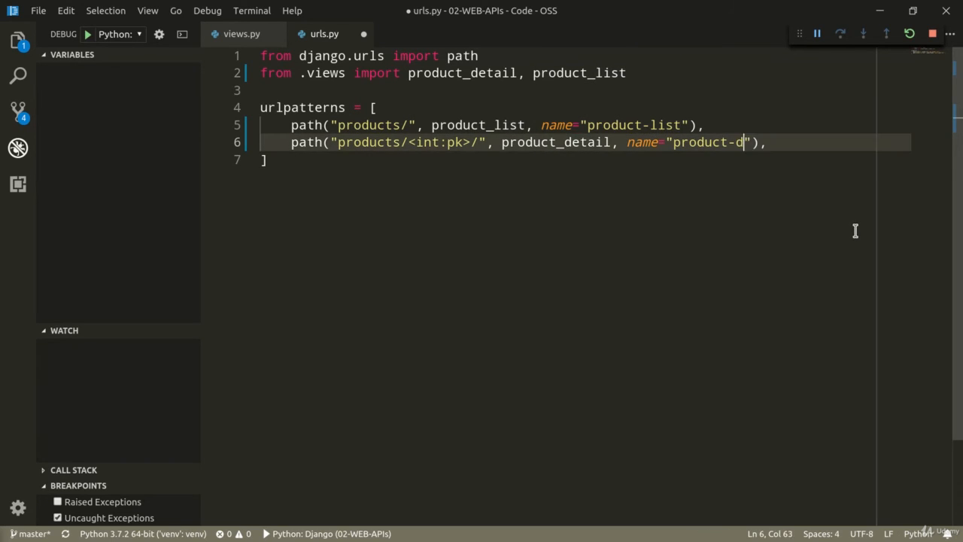
type("etail")
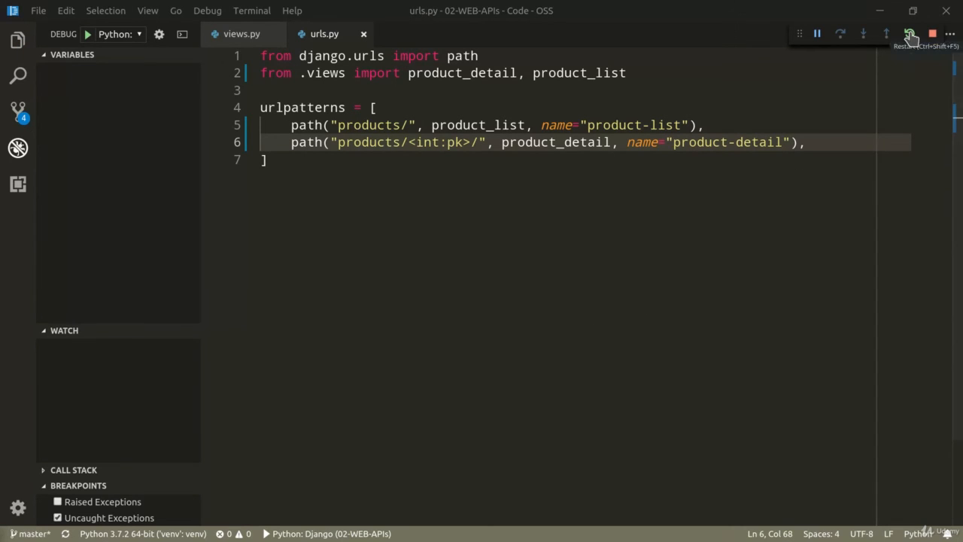
left_click(912, 34)
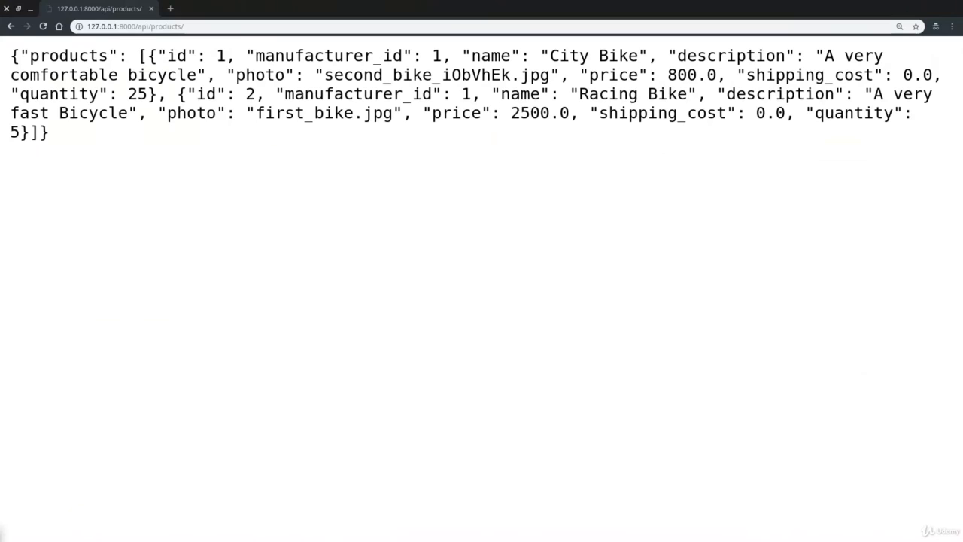
mouse_move(422, 259)
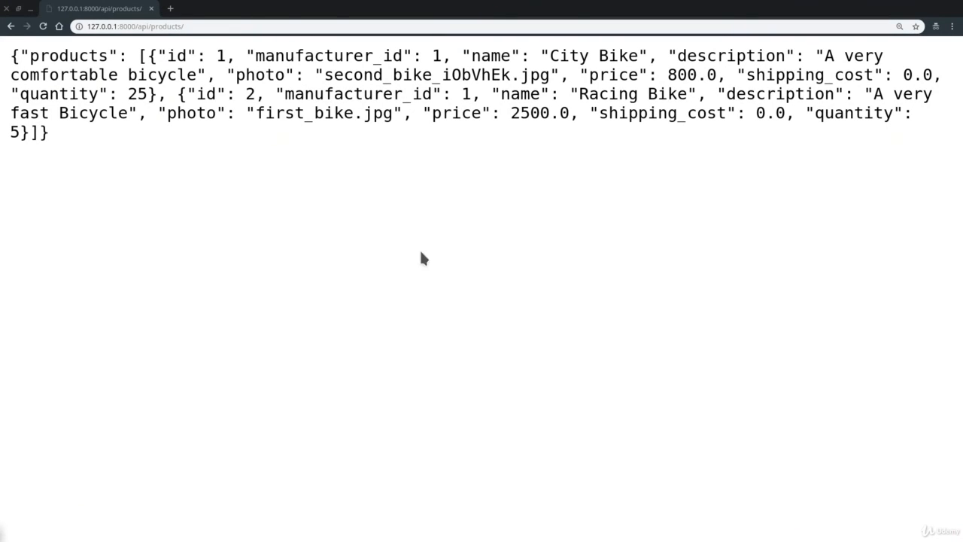
Step: Load 127.0.0.1:8000/api/products/1/ for City Bike's JSON, then its photo /media/second_bike_iObVhEk.jpg
double_click(594, 54)
type("1/")
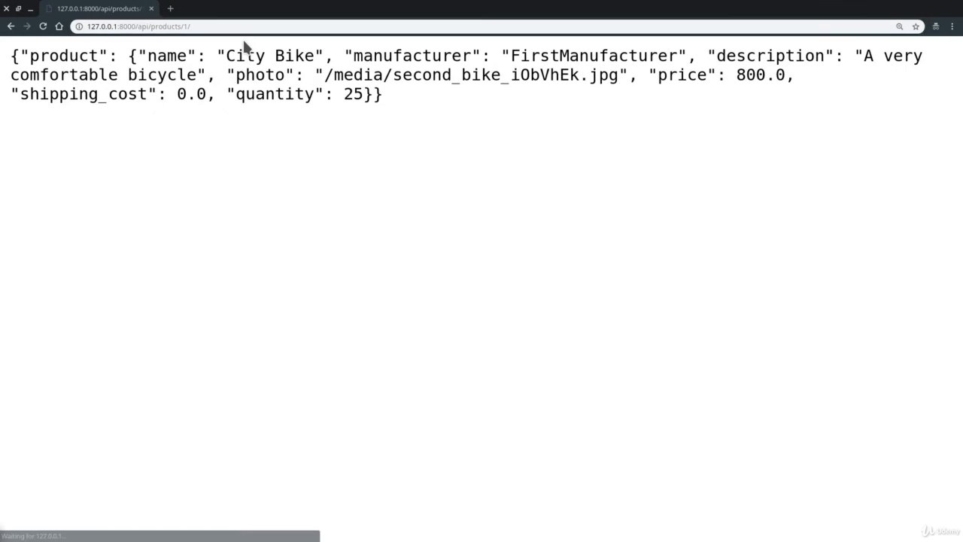
key("ctrl++")
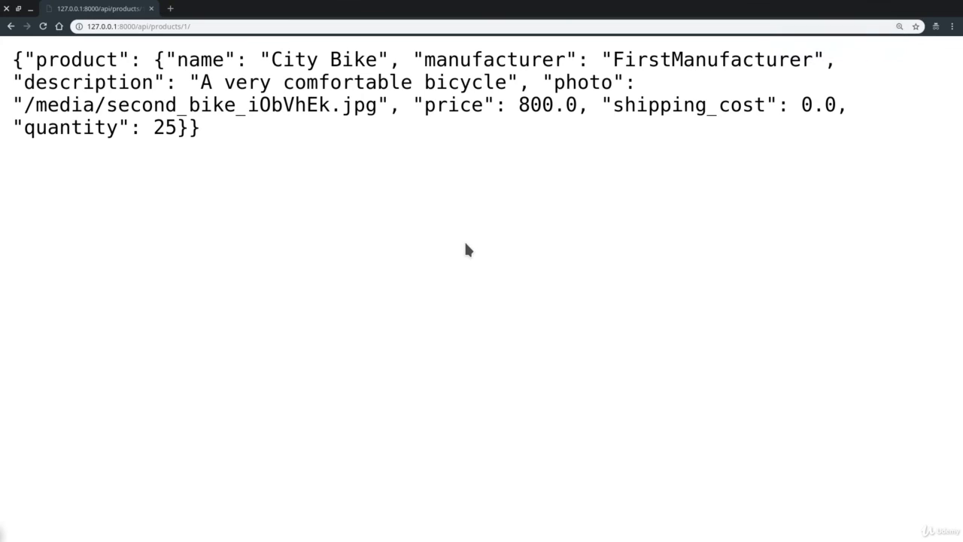
mouse_move(671, 47)
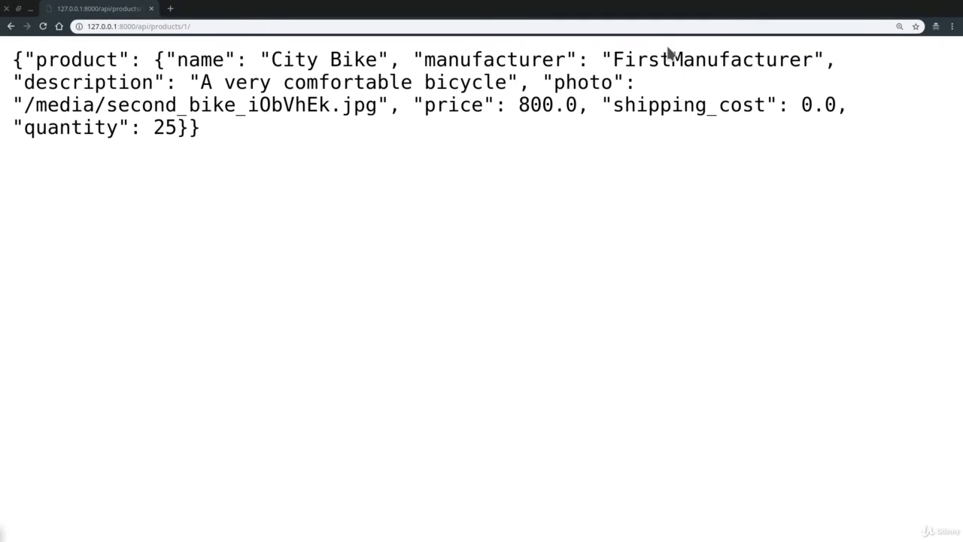
double_click(715, 60)
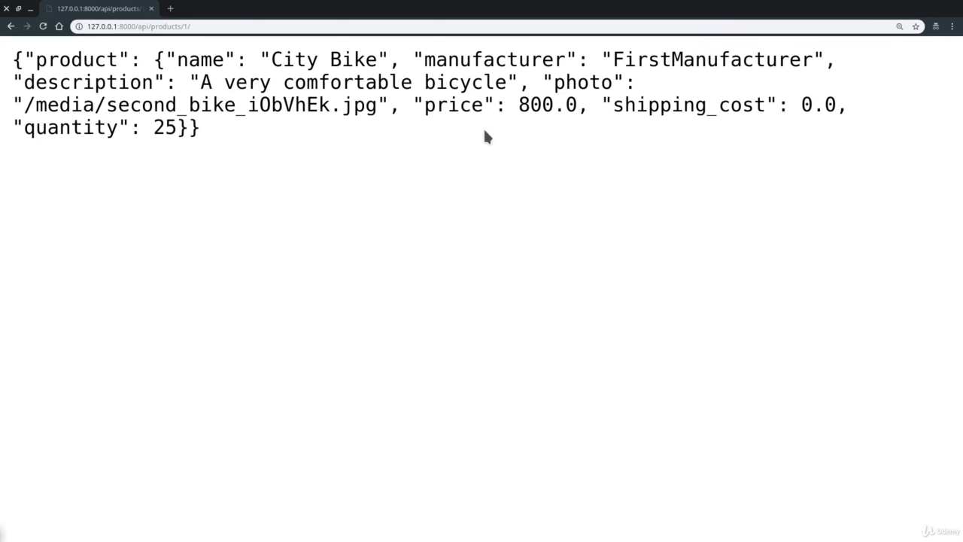
left_click_drag(24, 105, 325, 105)
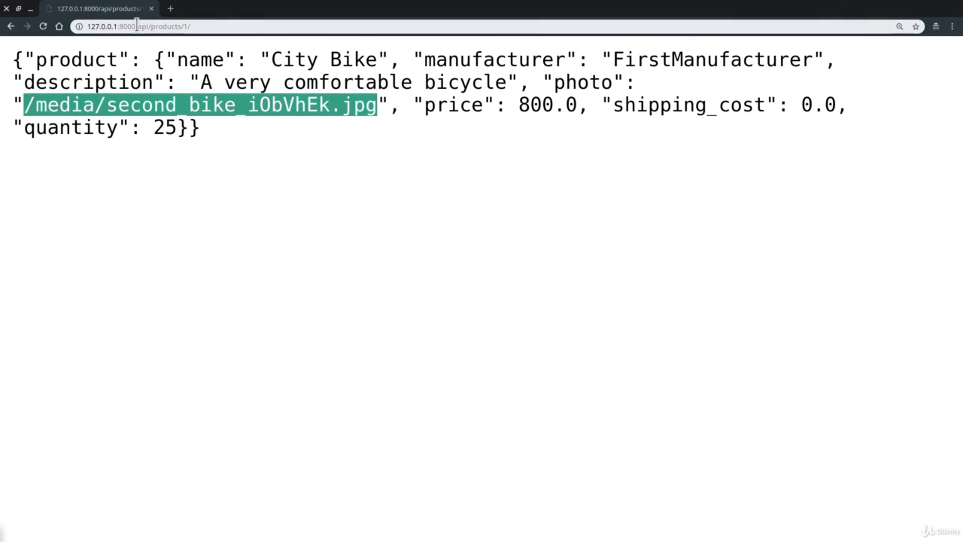
type("127.0.0.1:8000/media/second_bike_iObVhEk.jpg")
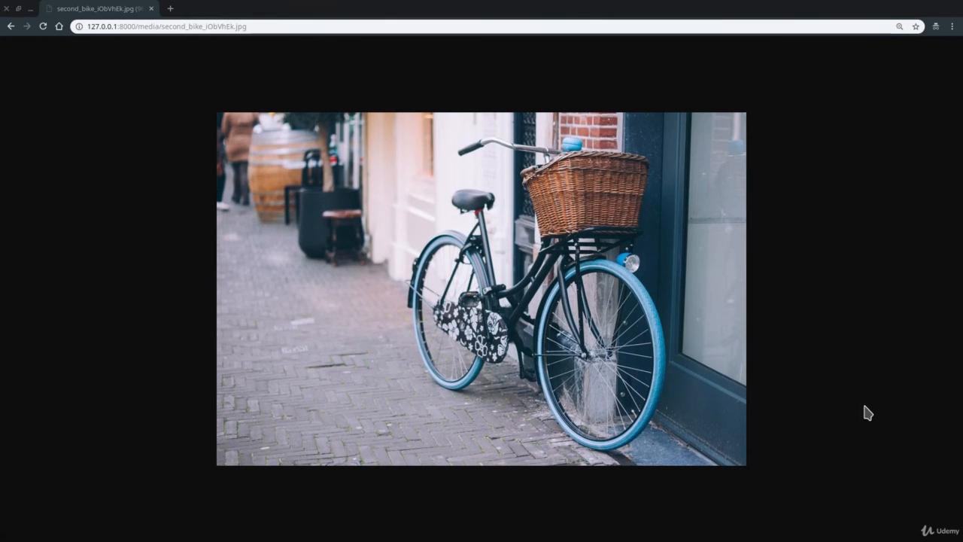
mouse_move(653, 289)
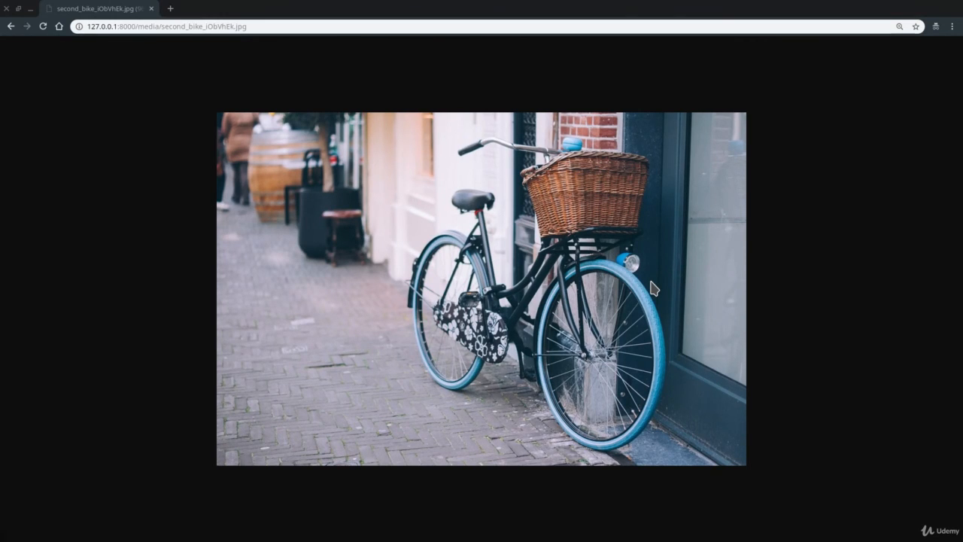
mouse_move(153, 250)
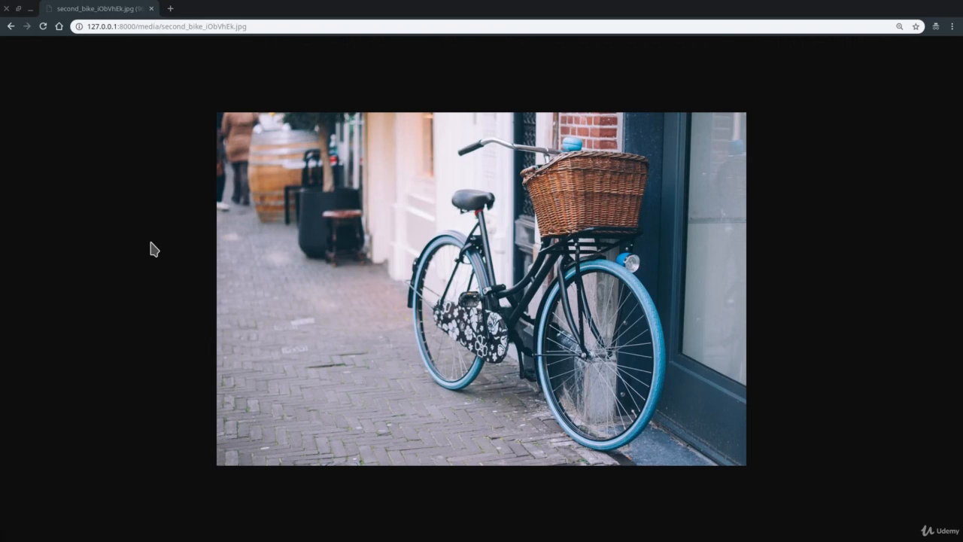
mouse_move(252, 350)
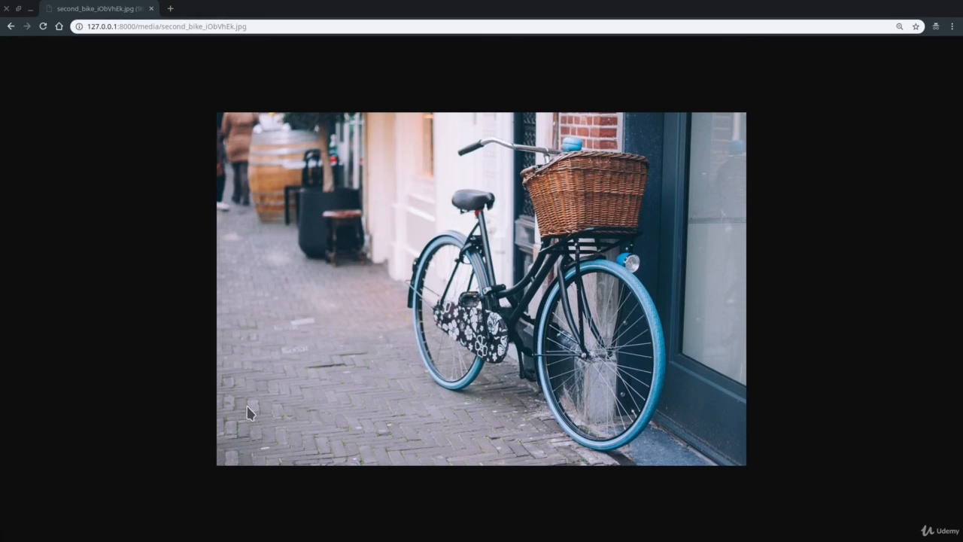
mouse_move(786, 247)
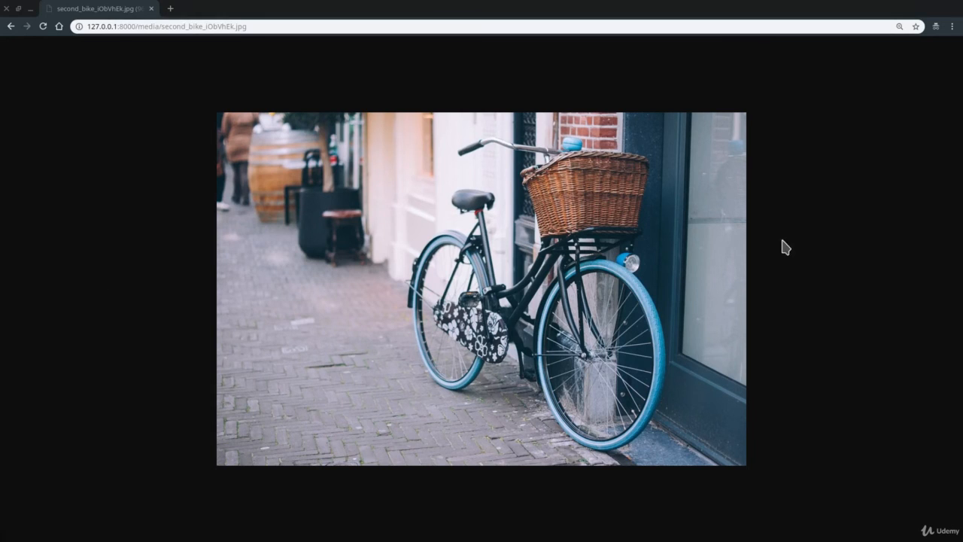
mouse_move(186, 355)
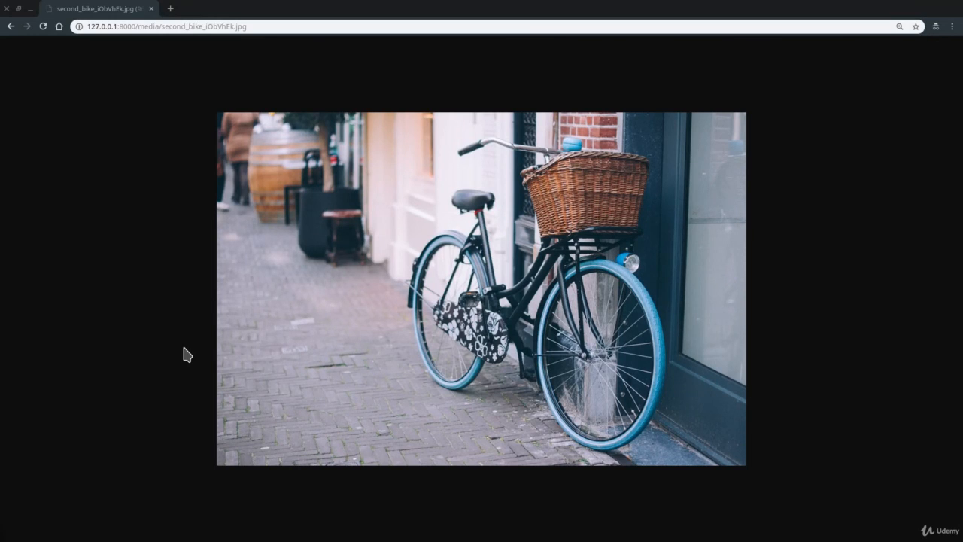
mouse_move(180, 324)
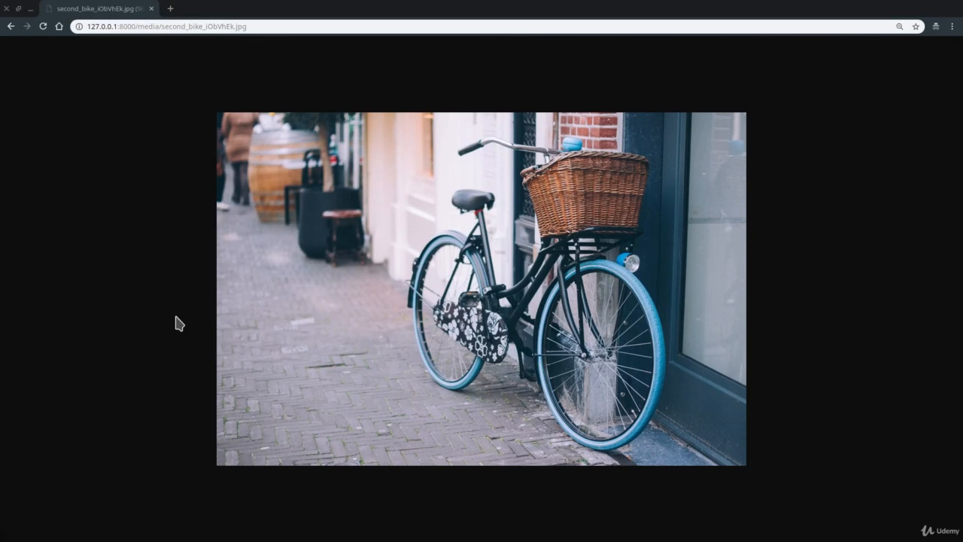
mouse_move(229, 352)
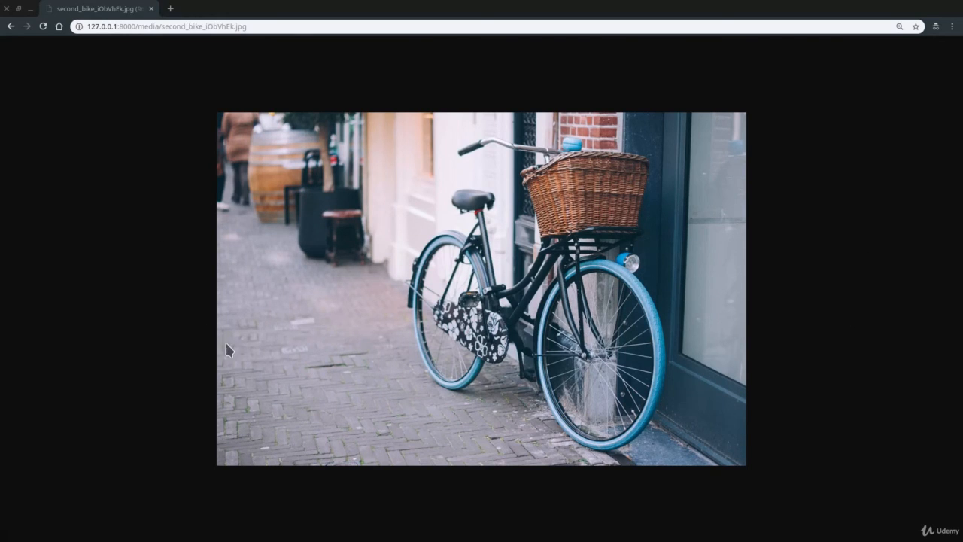
mouse_move(247, 281)
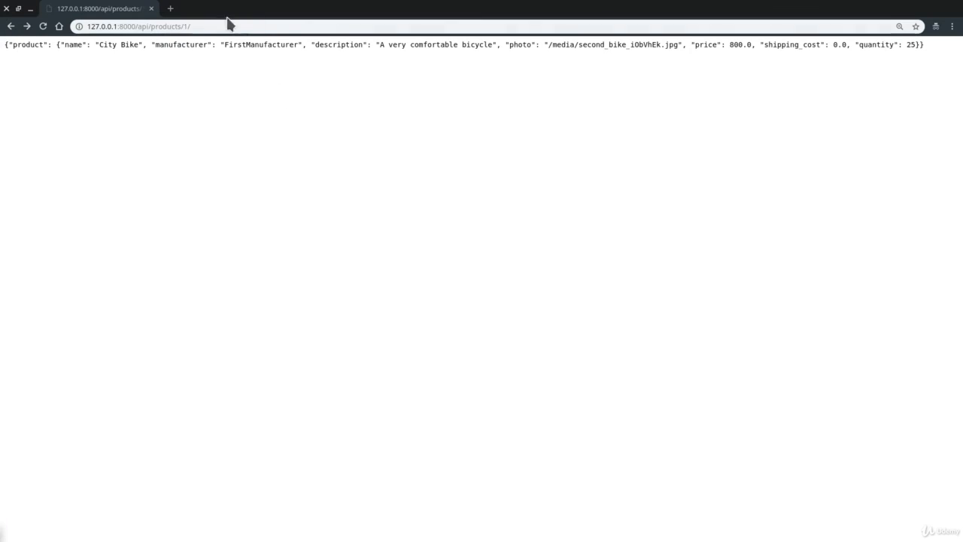
Step: Go back from the bike photo to the /api/products/1/ JSON page
left_click(188, 25)
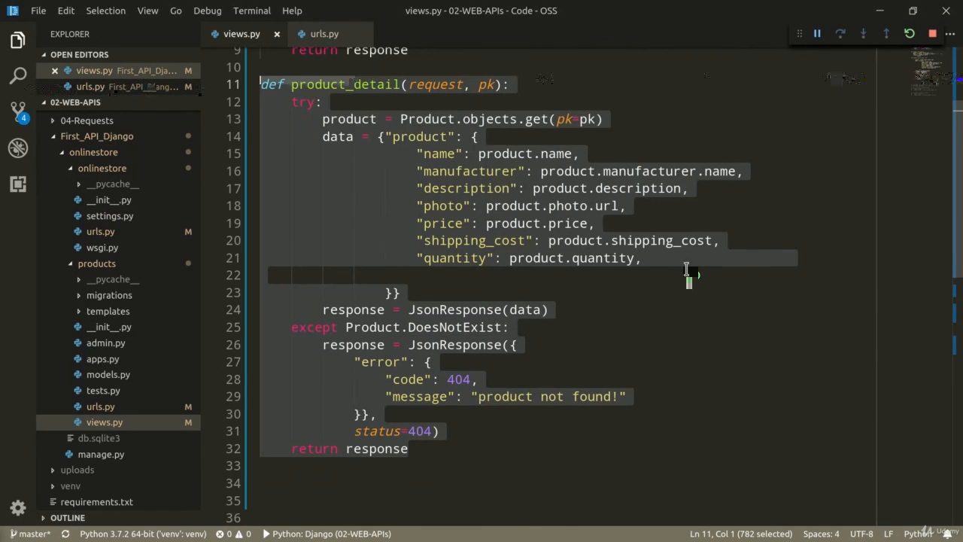
Step: Scroll views.py to review product_list's return and the product_detail view
scroll("up", 3)
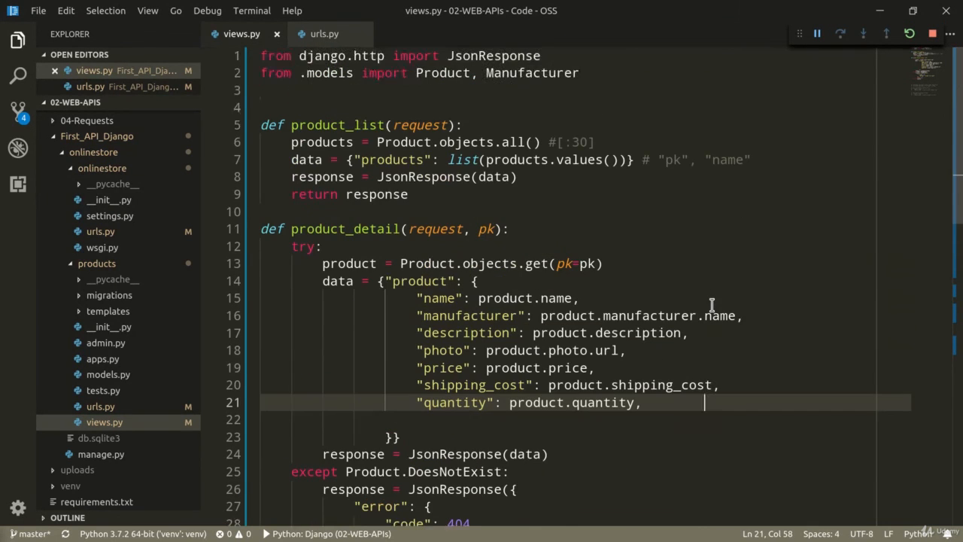
left_click(409, 194)
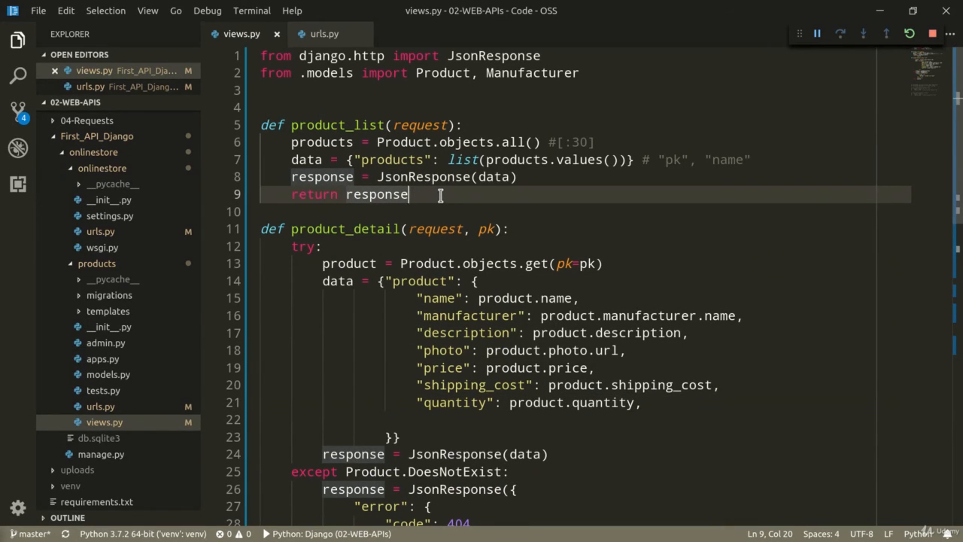
mouse_move(662, 282)
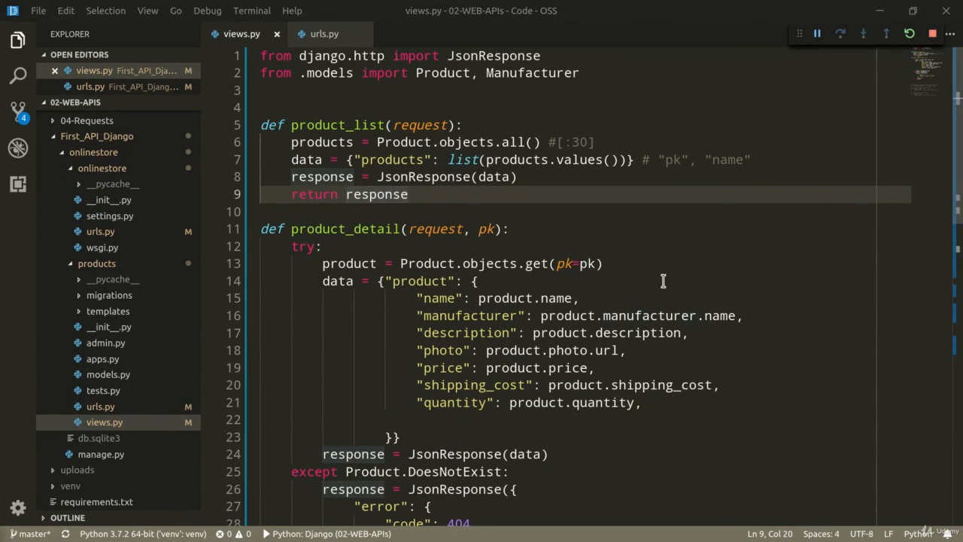
scroll("down", 3)
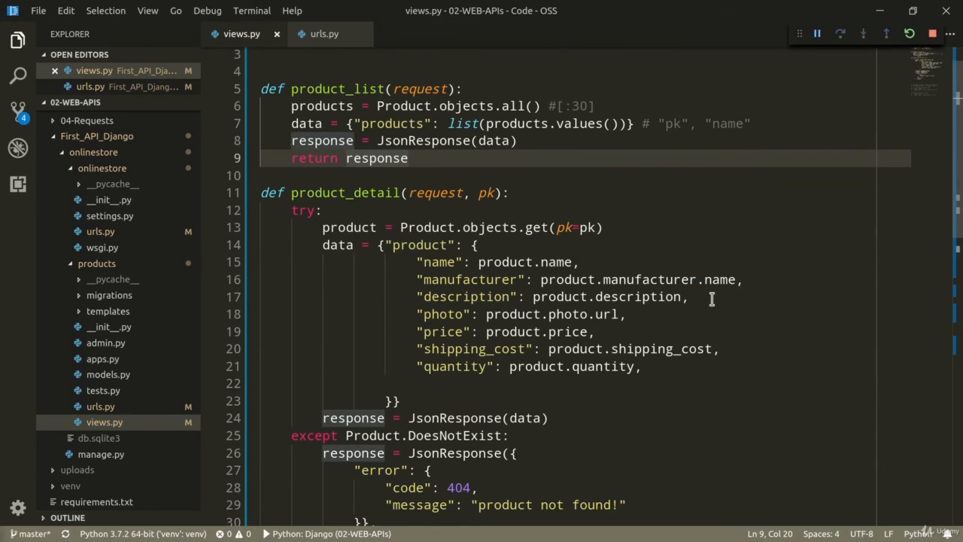